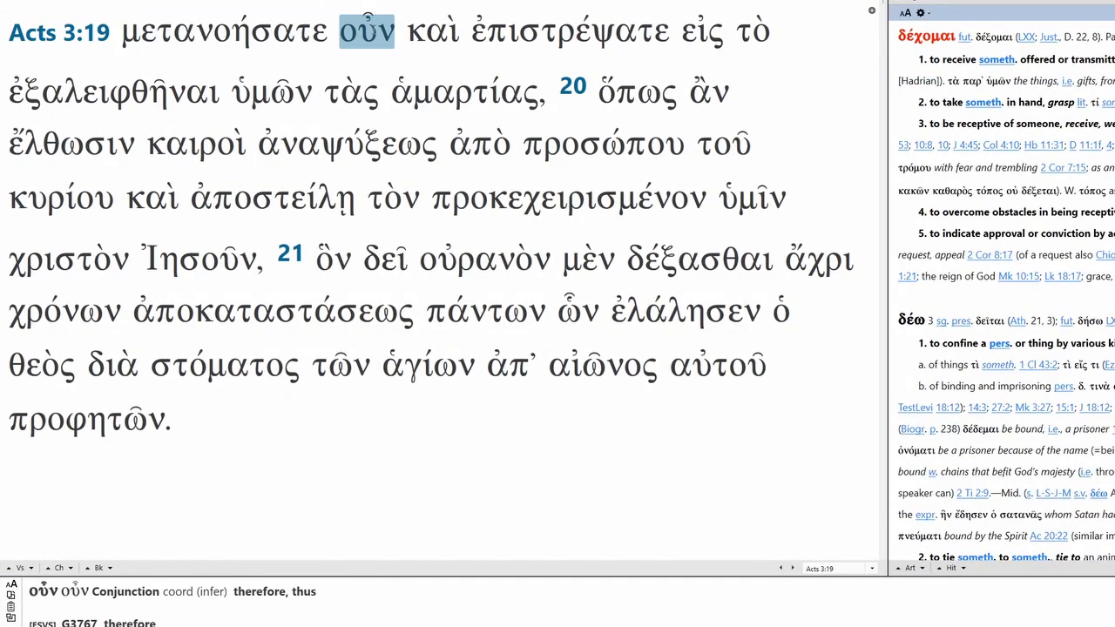
Check parsings of ἐπιστρέψατε, τὰς, ἁμαρτίας, καιροὶ, ἀναψύξεως, προσώπου, καὶ, προκεχειρισμένον, ὑμῖν.
click(568, 31)
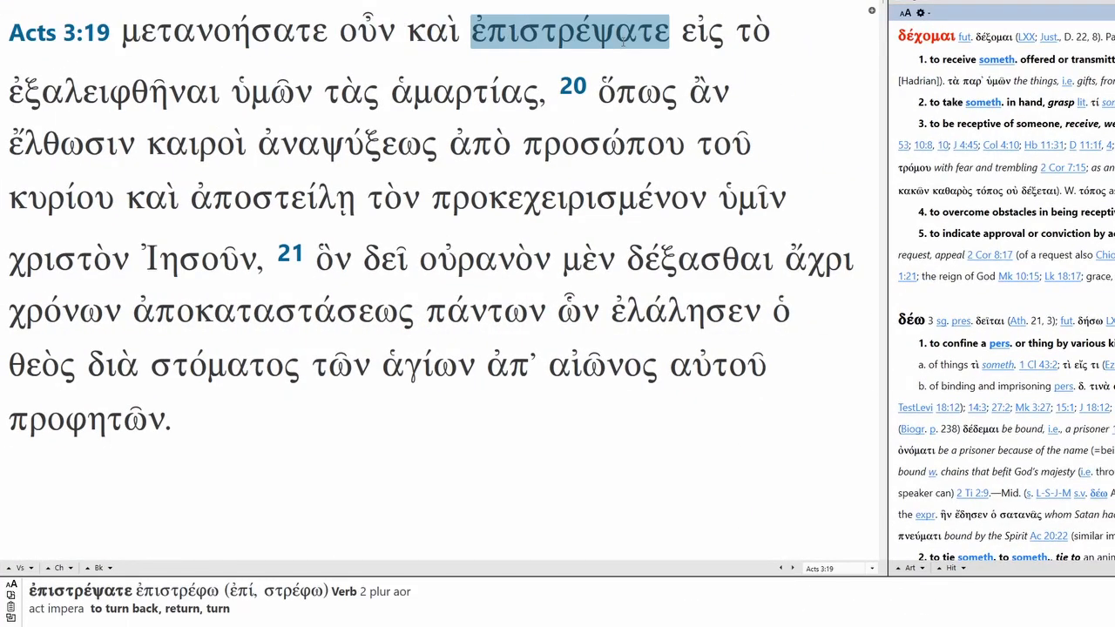
click(113, 90)
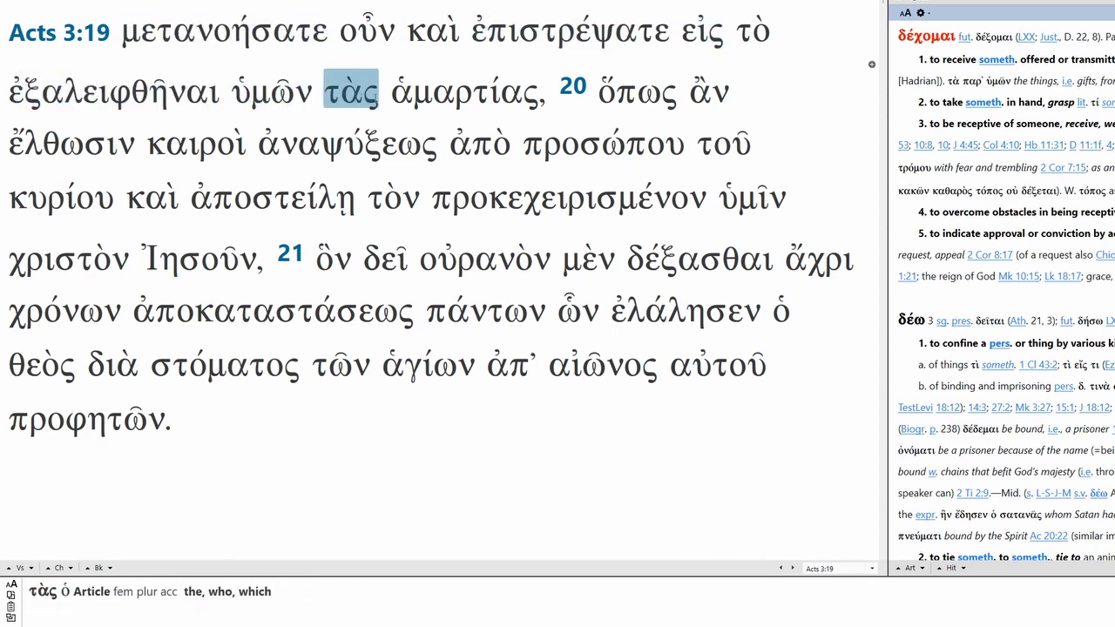
click(464, 90)
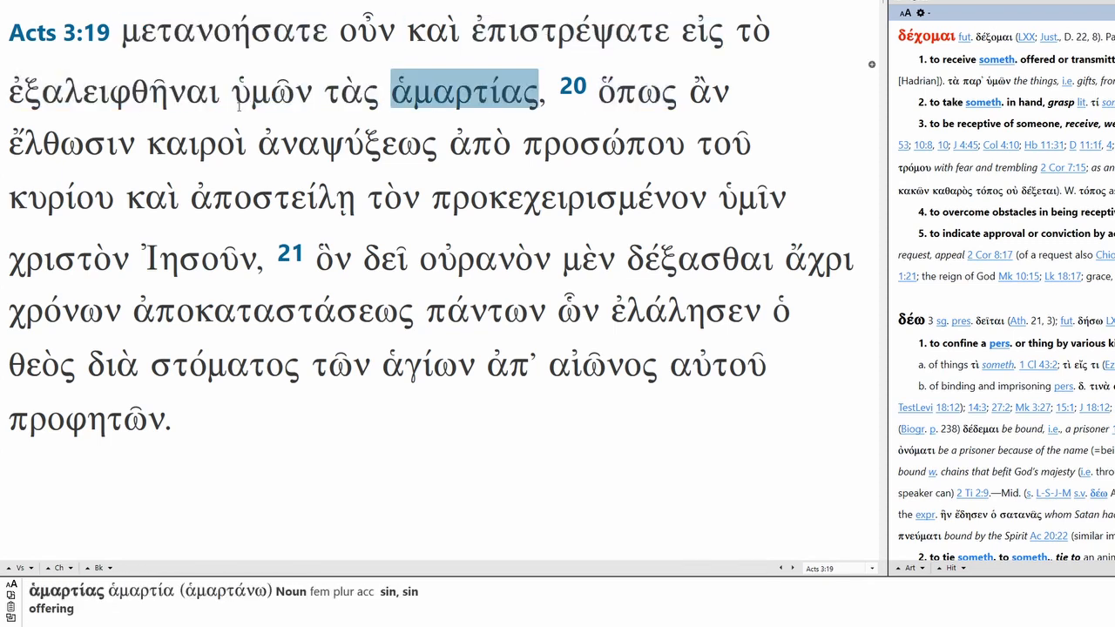
click(195, 142)
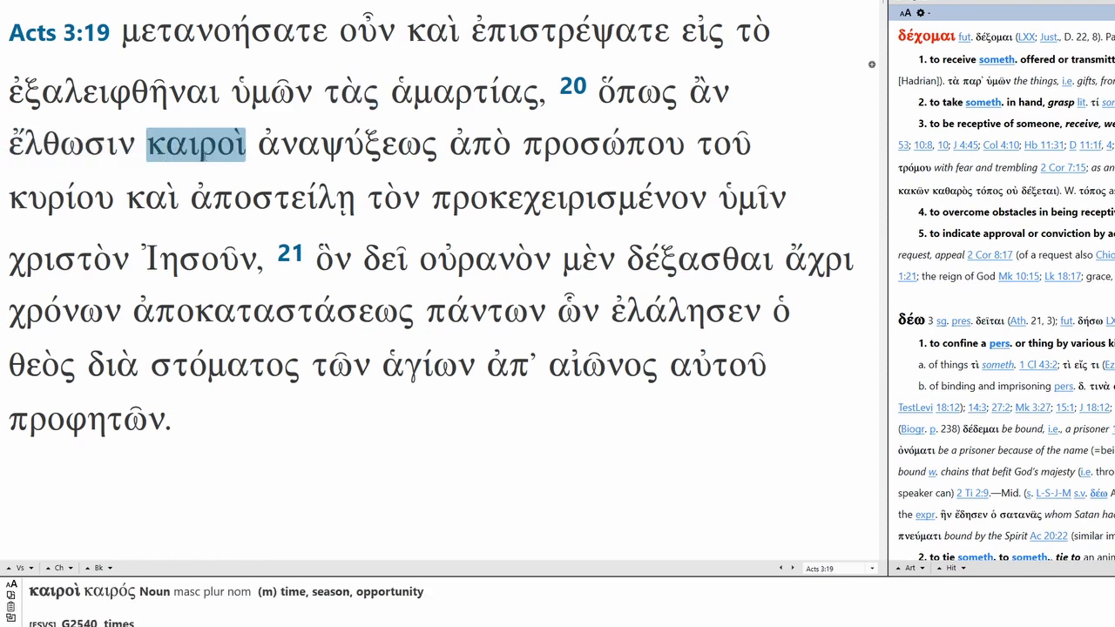
click(346, 144)
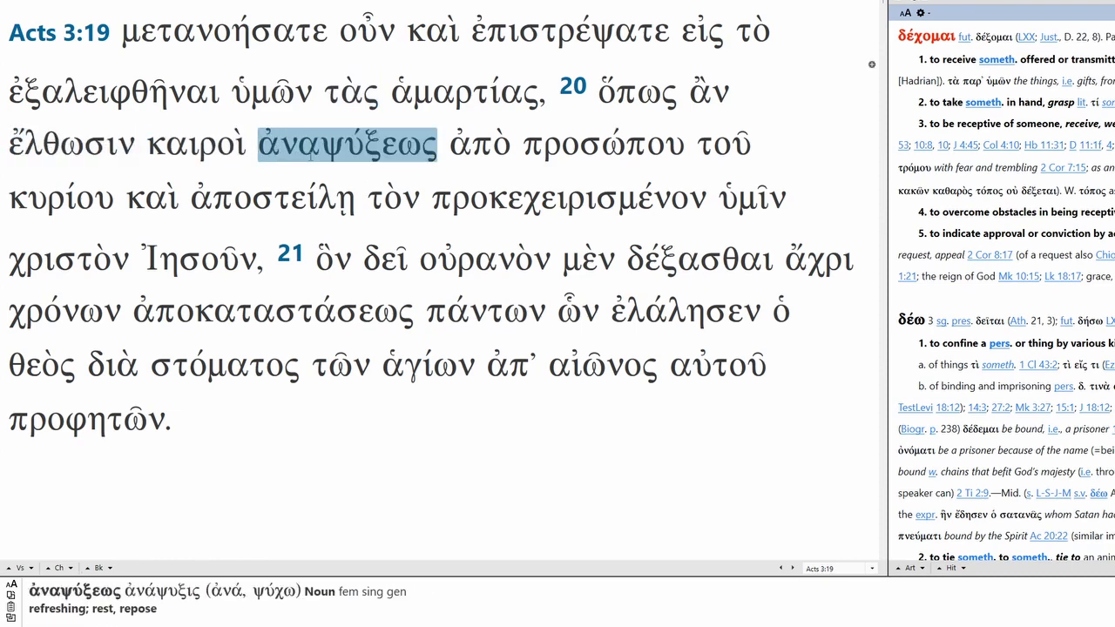
click(603, 144)
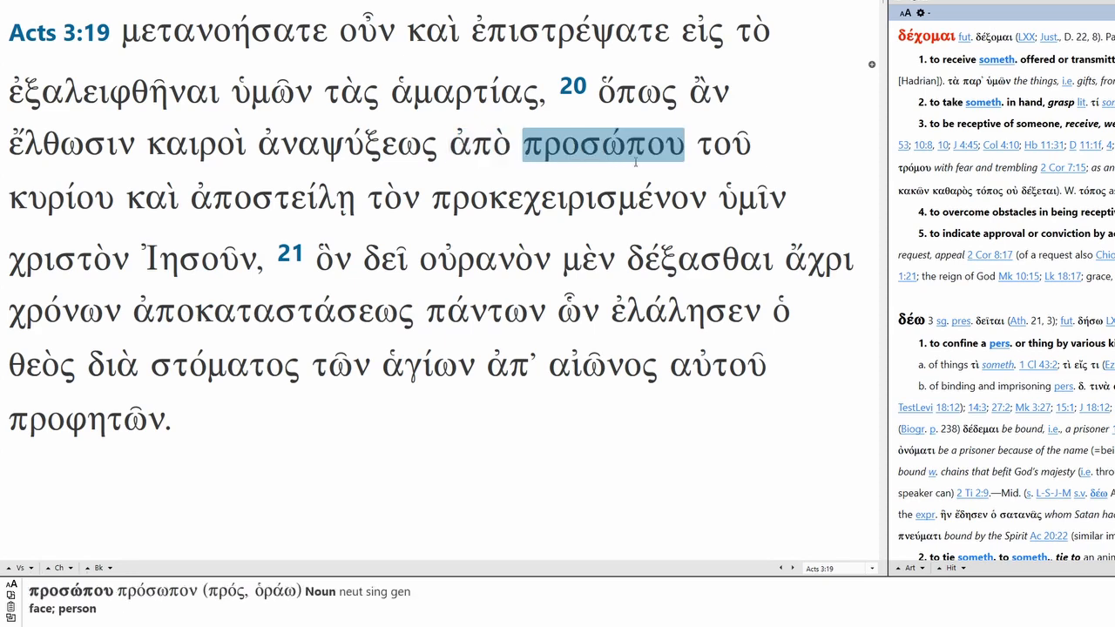
click(150, 197)
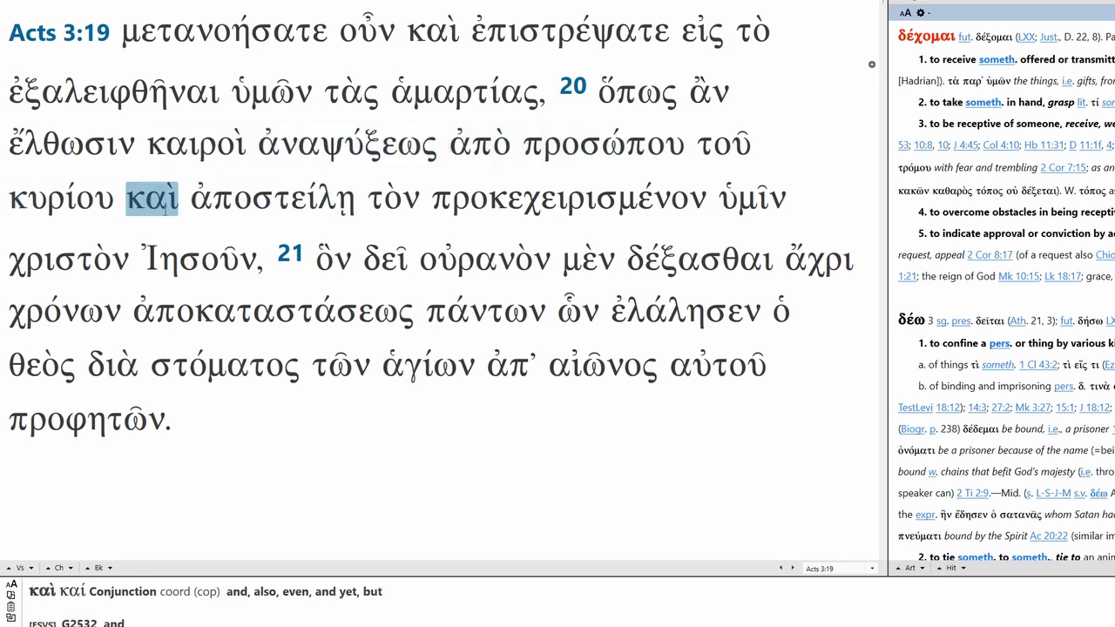
click(568, 198)
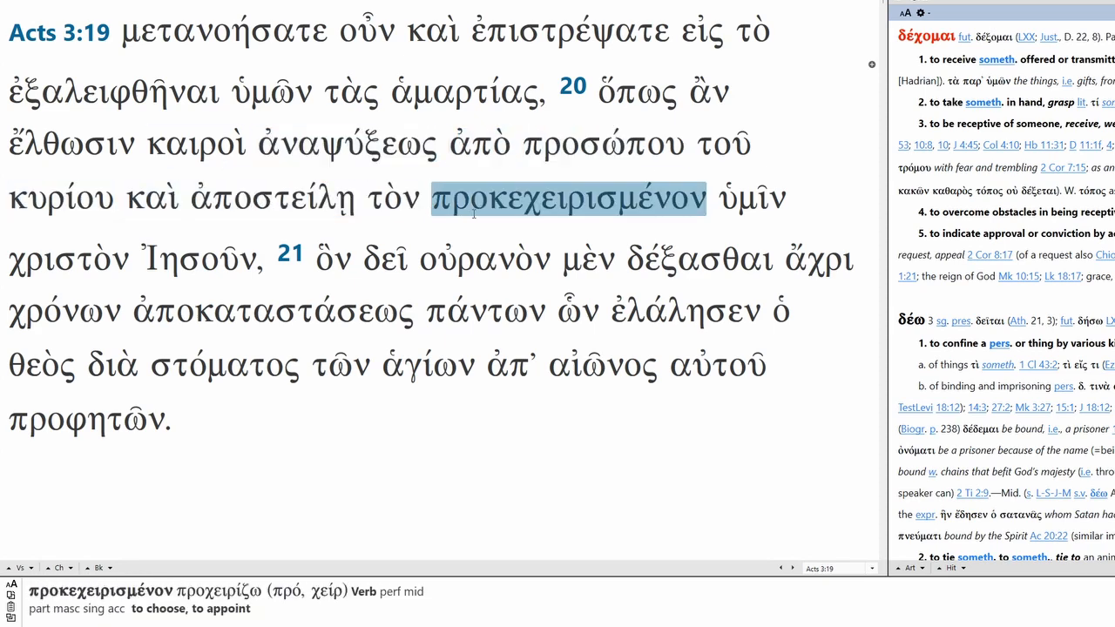
click(750, 198)
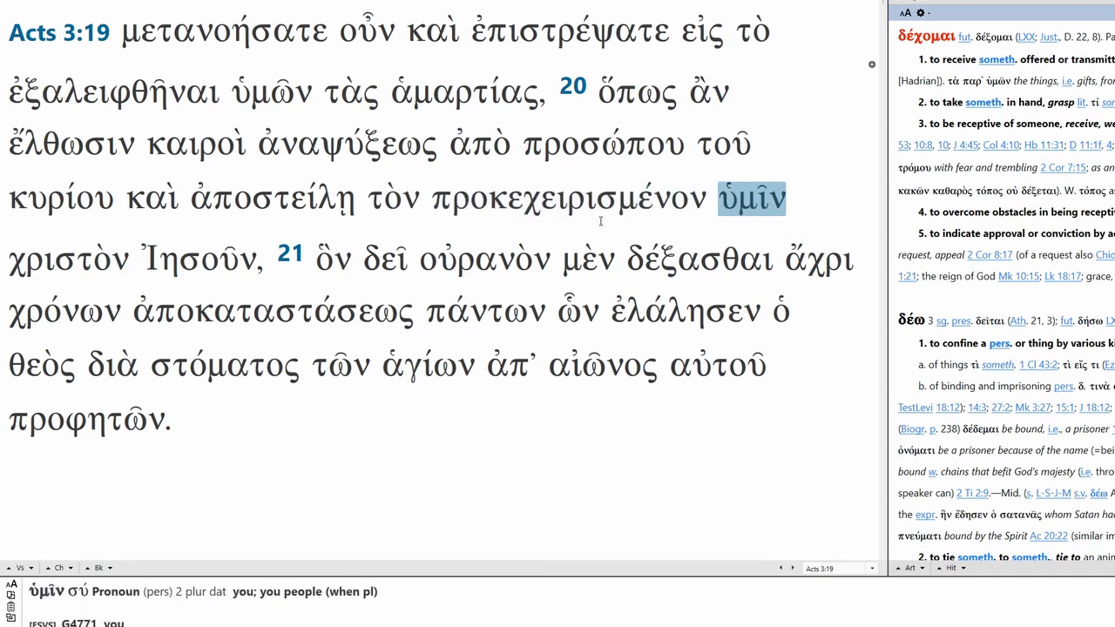
Check parsings of Ἰησοῦν, οὐρανὸν, ἄχρι, ἀποκαταστάσεως, πάντων, ὧν, στόματος and ἀπ᾽.
click(199, 257)
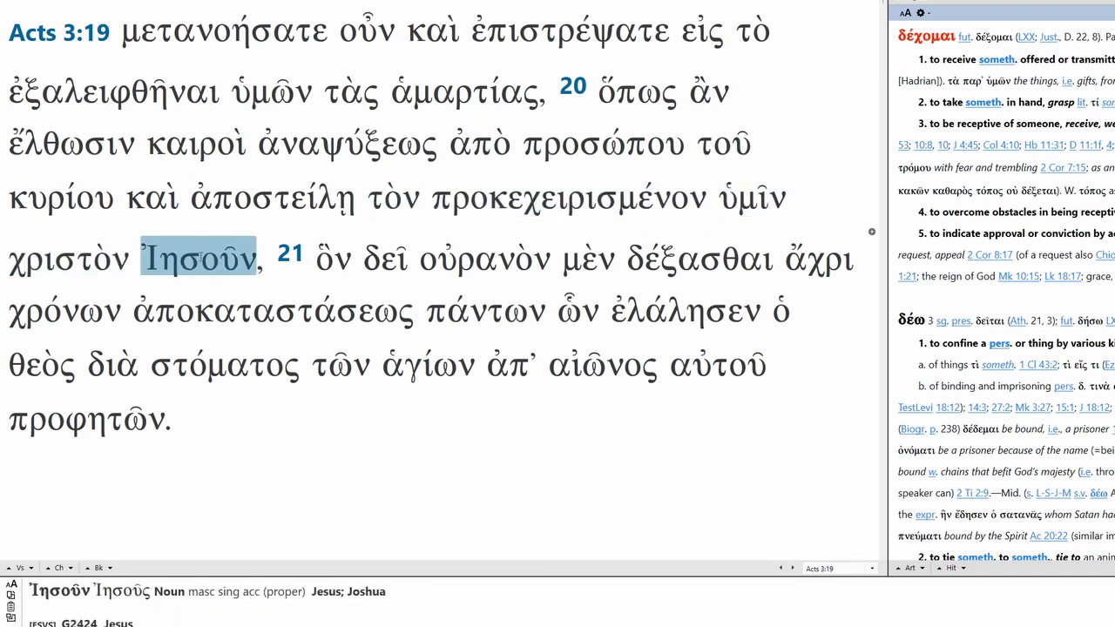
click(484, 258)
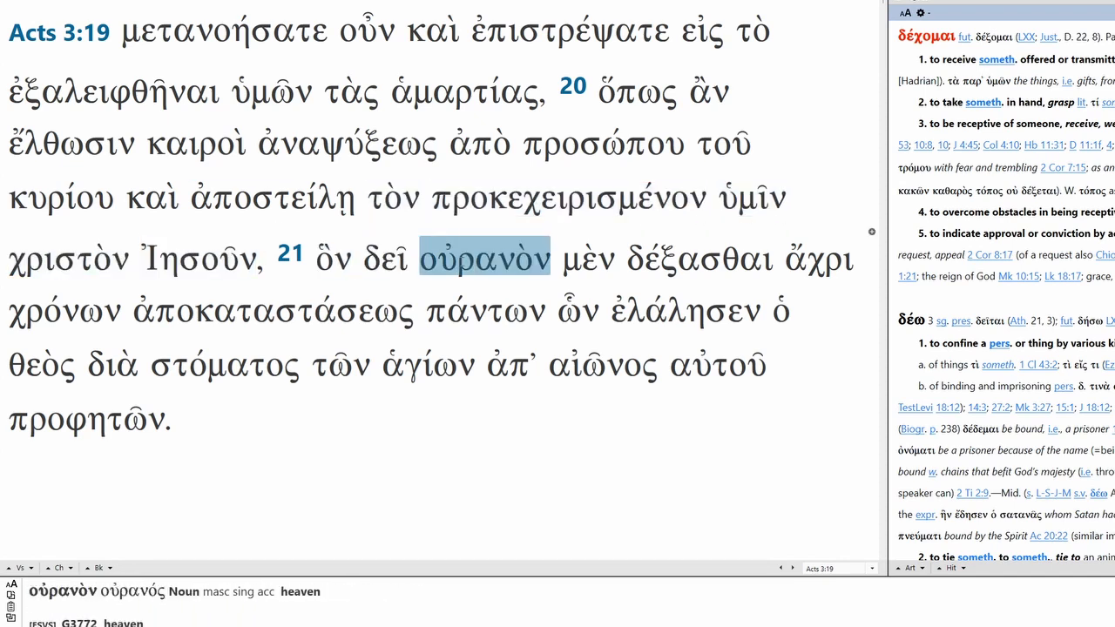
click(817, 258)
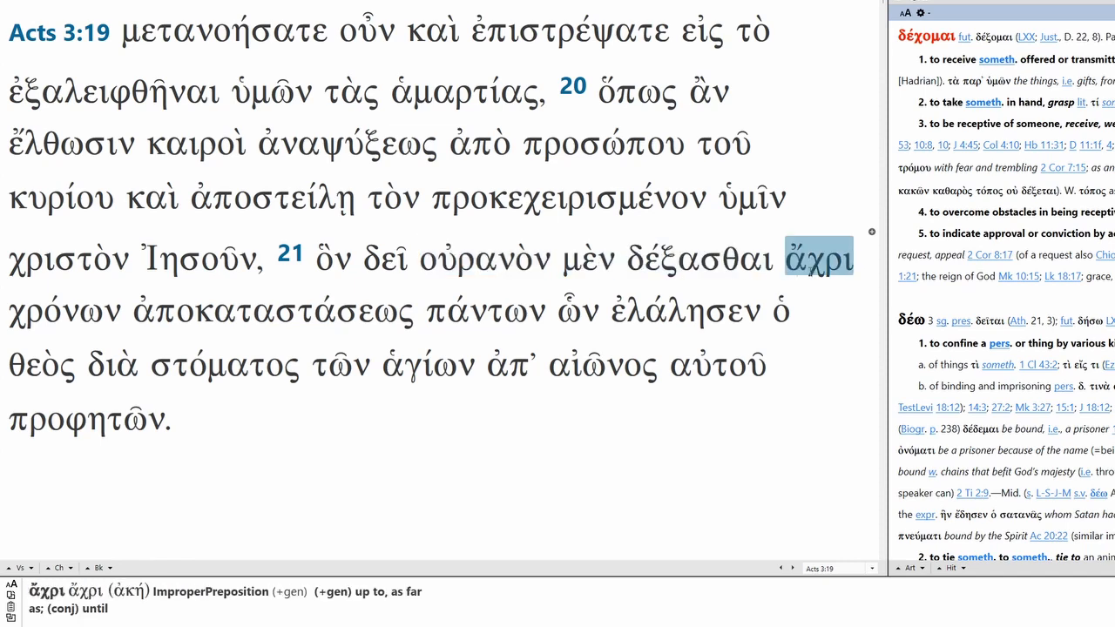
click(271, 311)
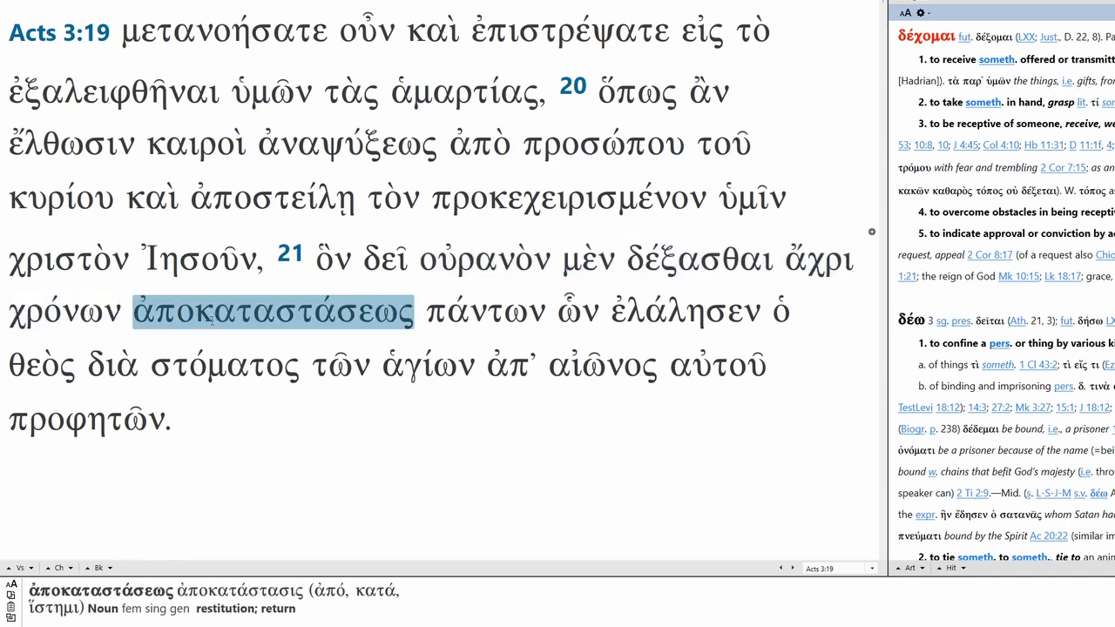
click(483, 311)
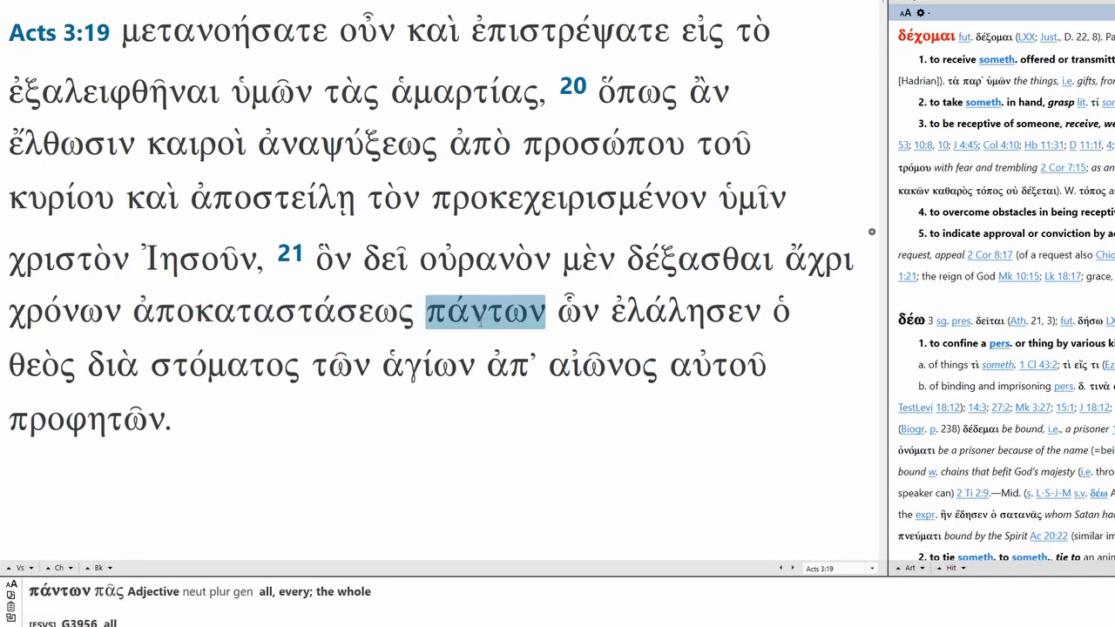
click(576, 310)
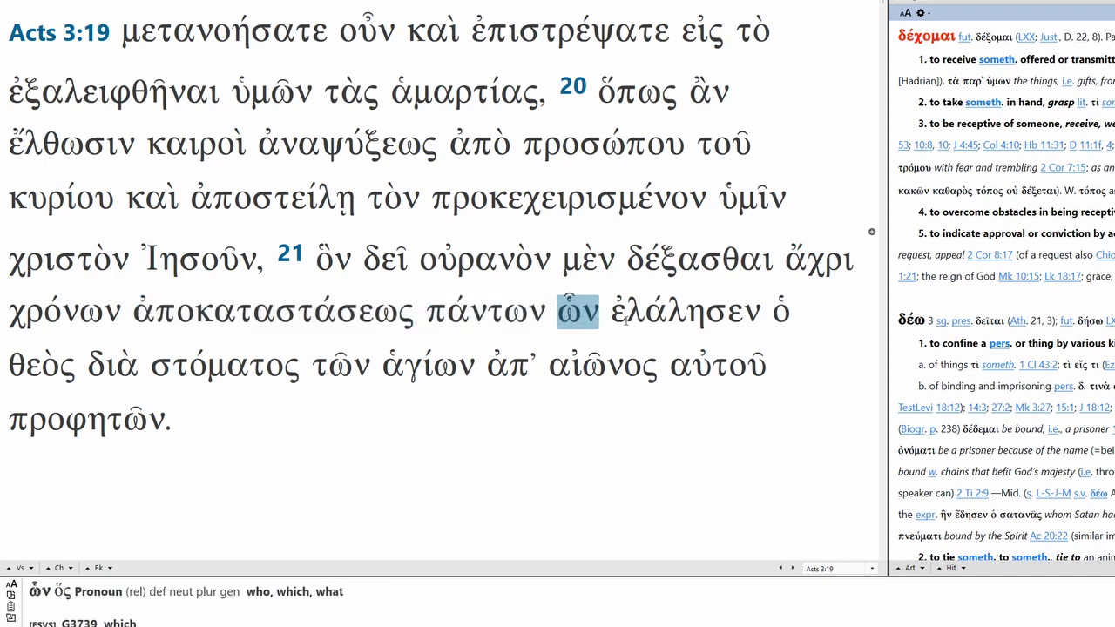
click(223, 364)
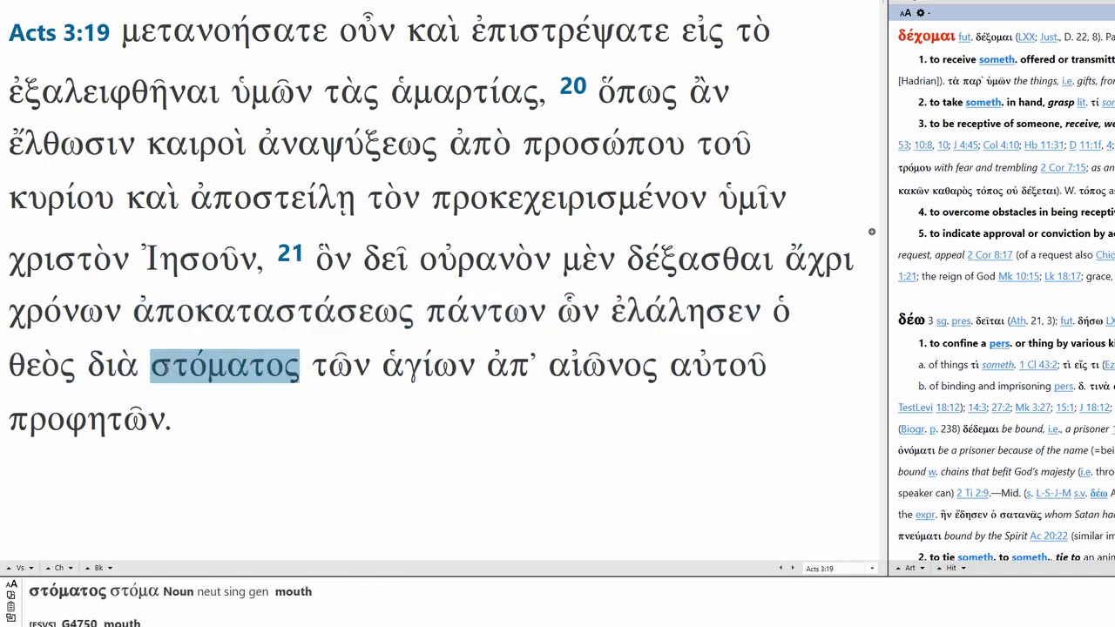
click(510, 364)
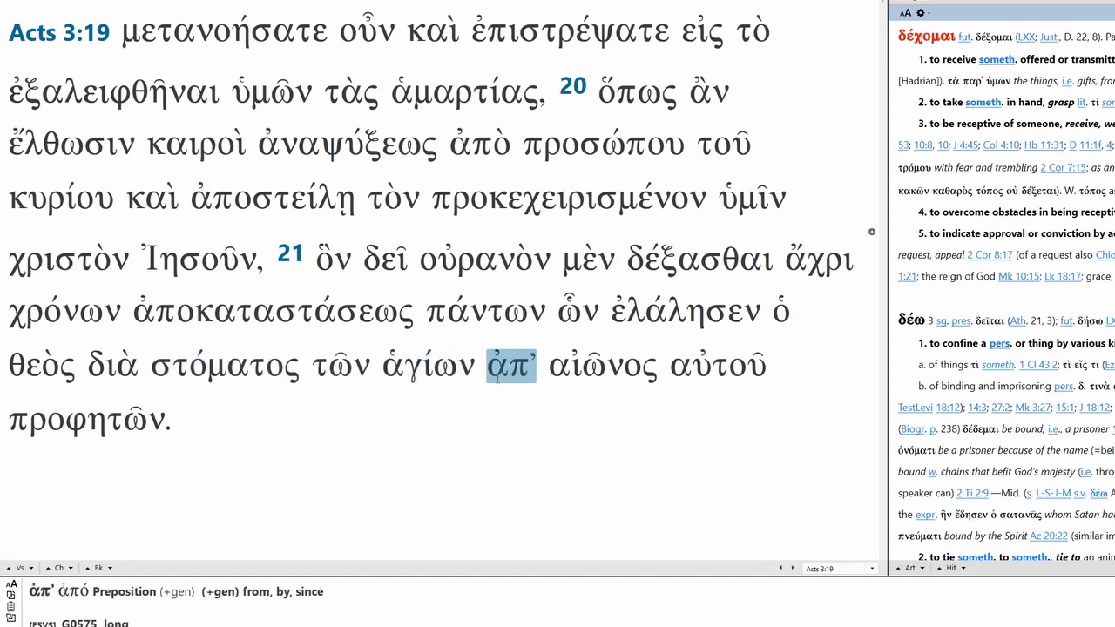
click(223, 365)
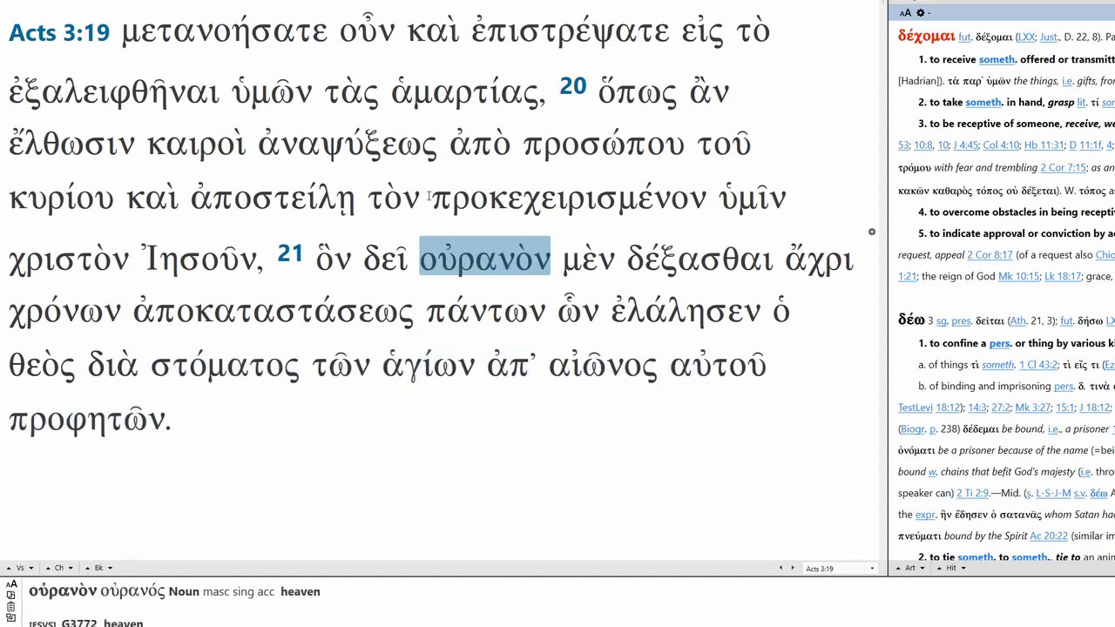
Recheck parsings of οὖν, ἐπιστρέψατε, εἰς, ἐξαλειφθῆναι, ἁμαρτίας, ἔλθωσιν, ἀναψύξεως and προσώπου.
click(364, 32)
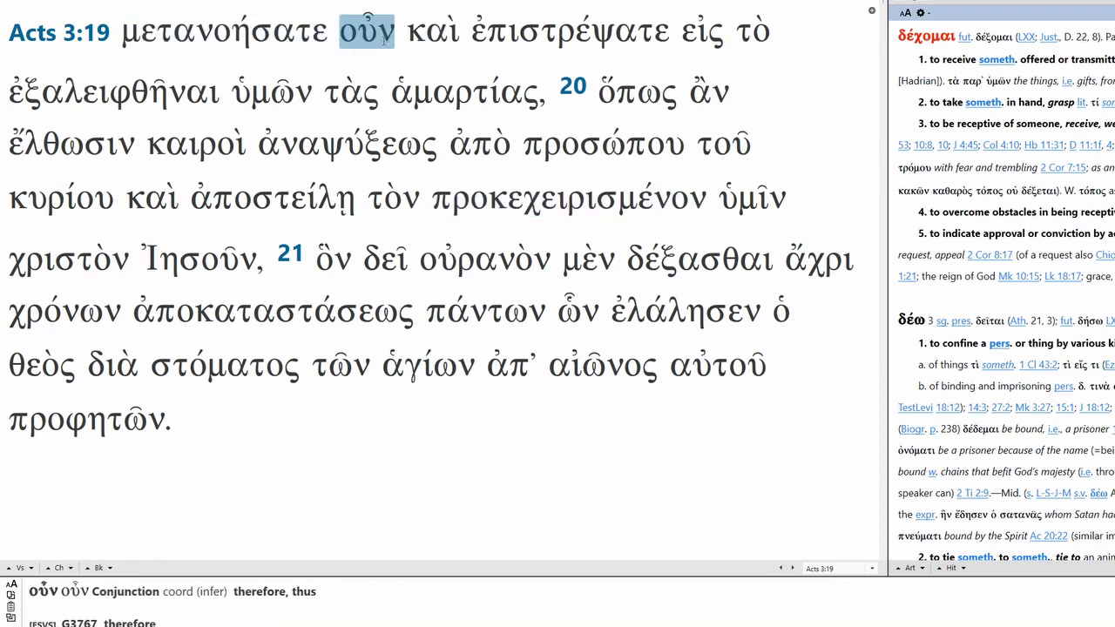
click(569, 31)
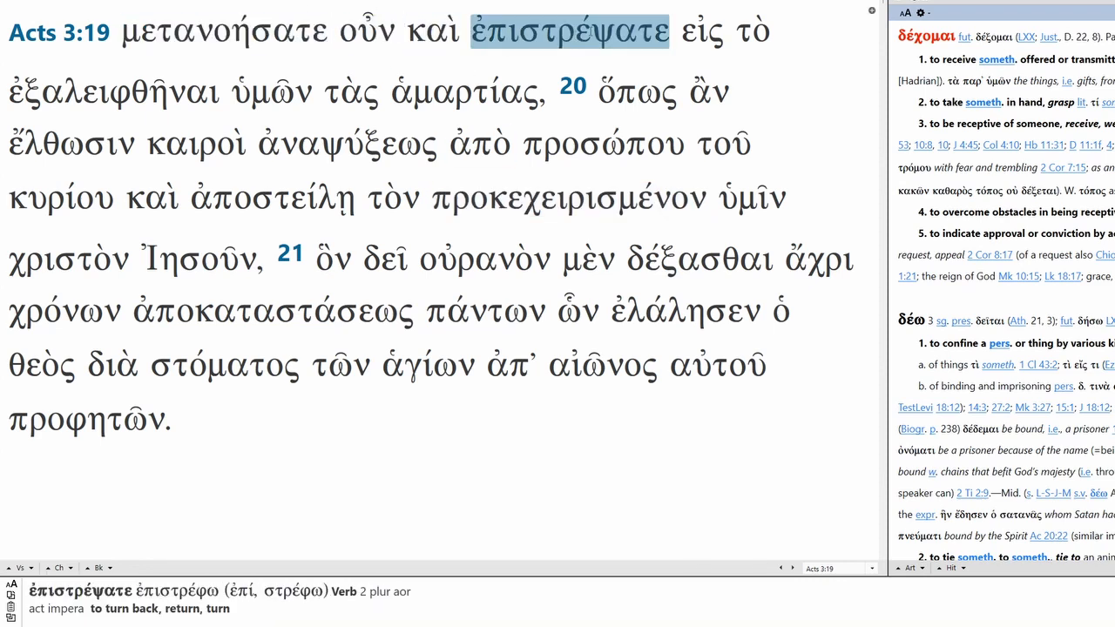
click(701, 32)
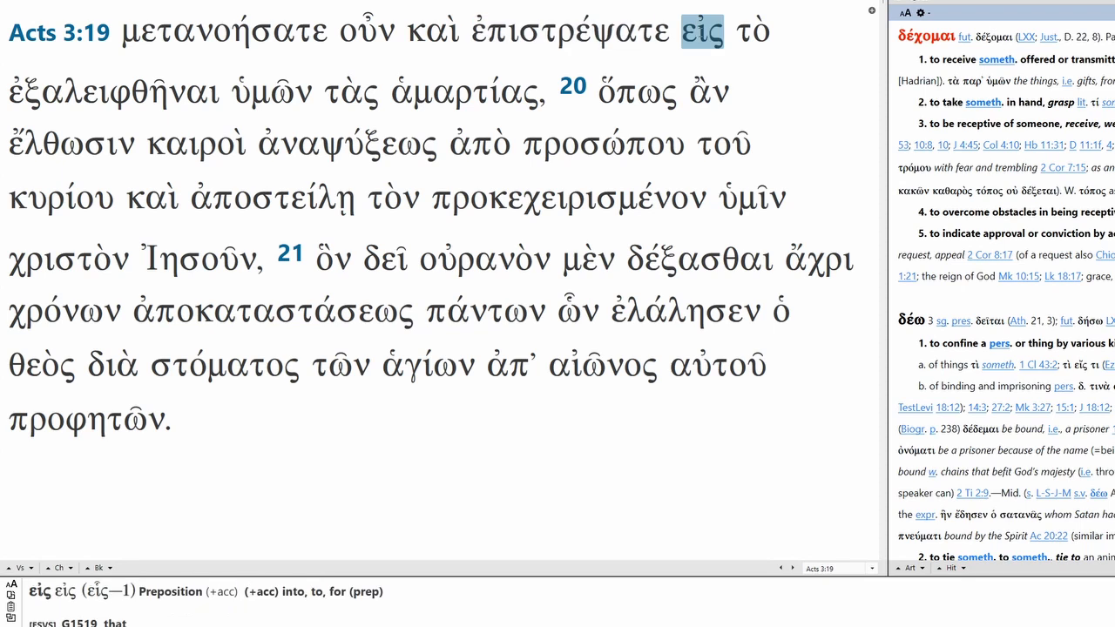
click(114, 90)
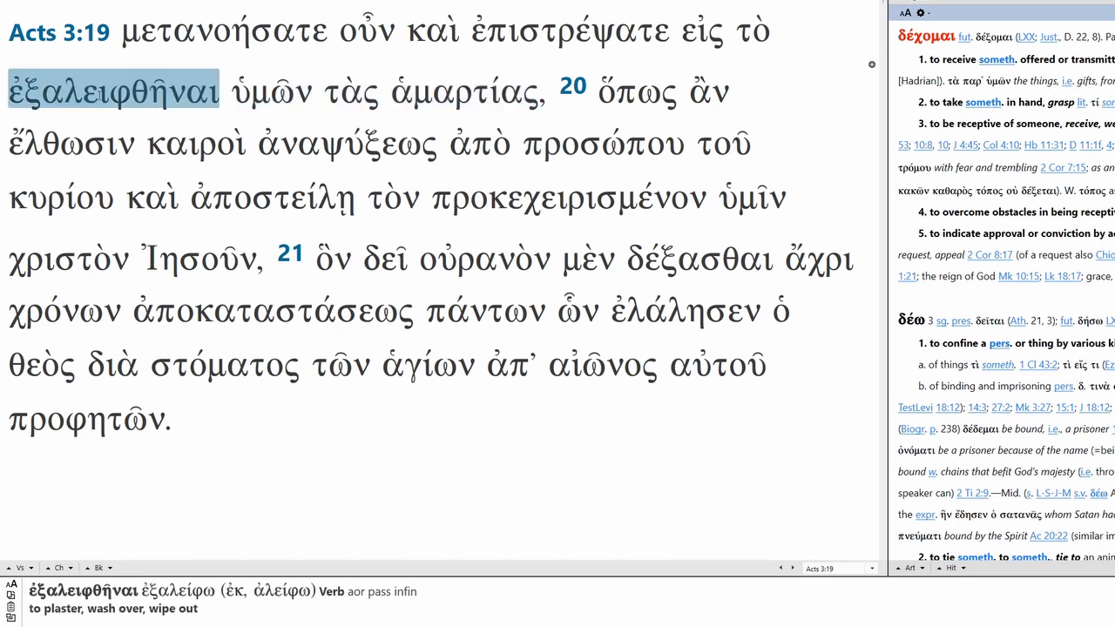
click(463, 90)
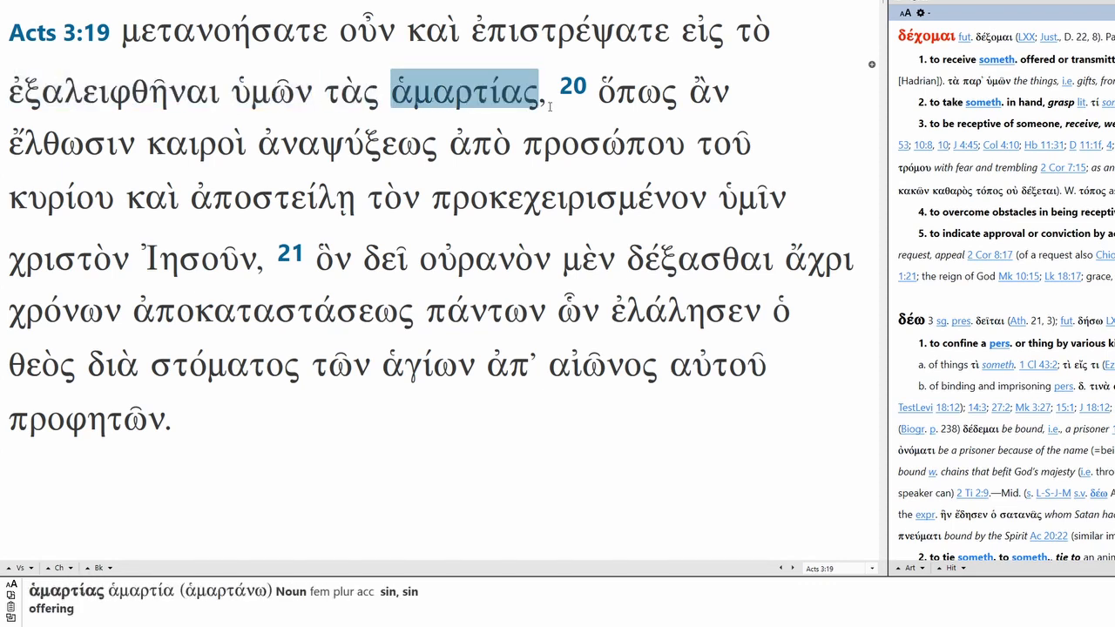
click(69, 144)
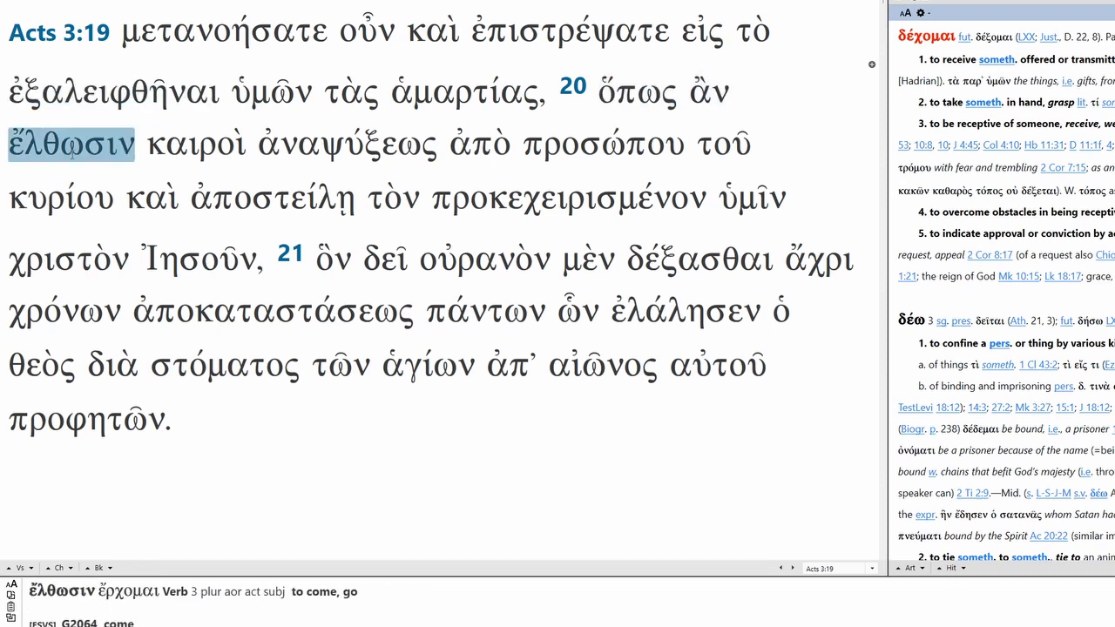
click(347, 144)
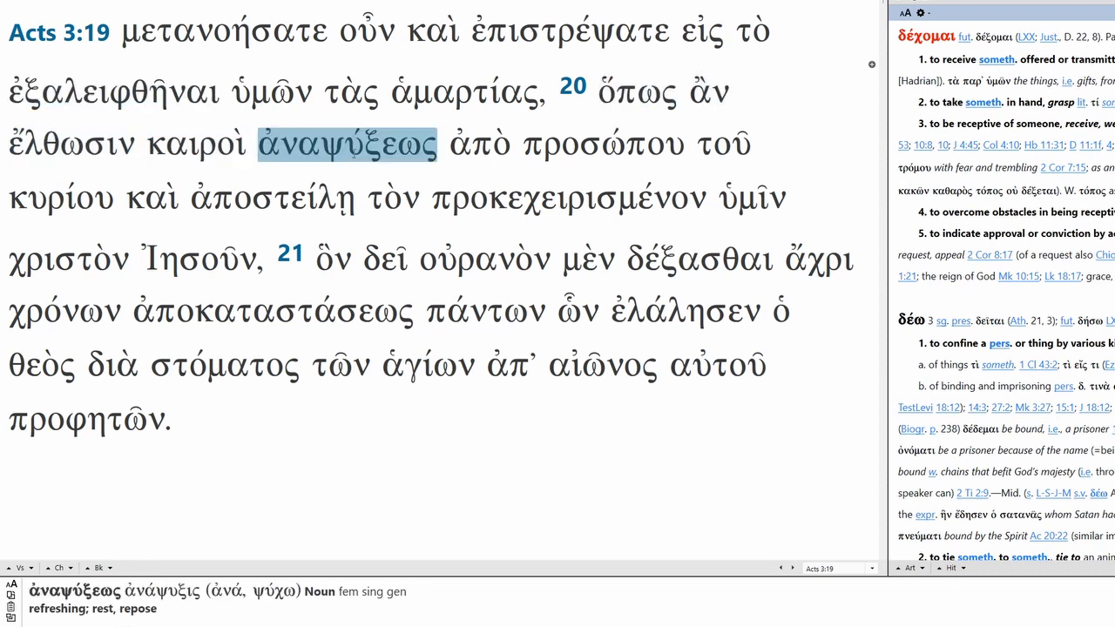
click(70, 144)
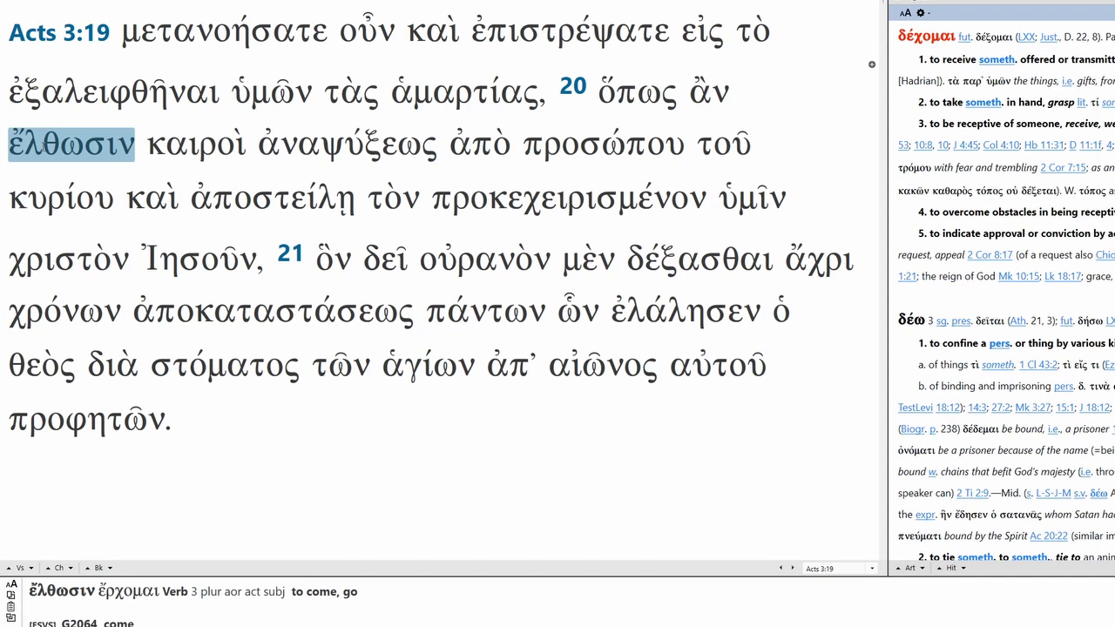
click(603, 143)
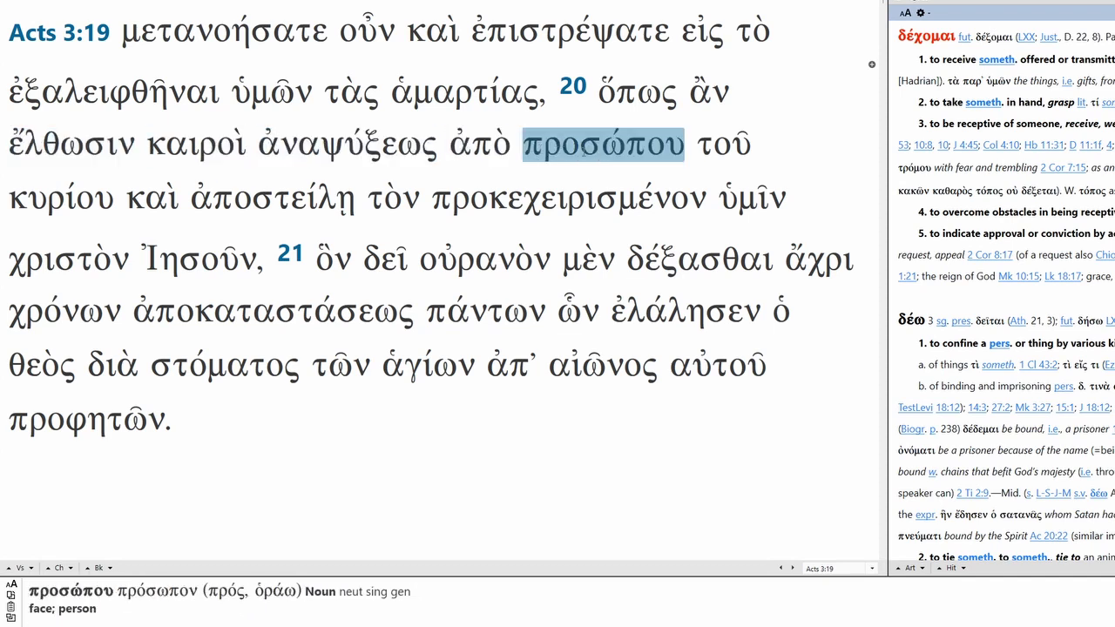
Parse ἀποστείλῃ, προκεχειρισμένον, χριστὸν, ὃν, δεῖ, οὐρανὸν, δέξασθαι, ἀποκαταστάσεως, πάντων, ὁ, ἐλάλησεν.
click(273, 196)
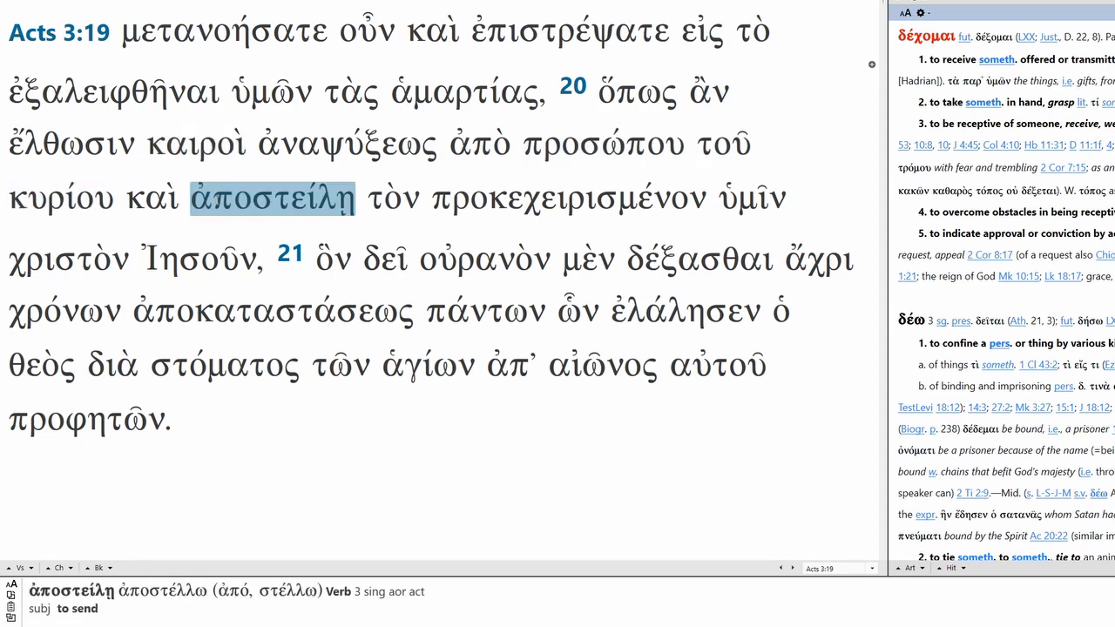
click(567, 197)
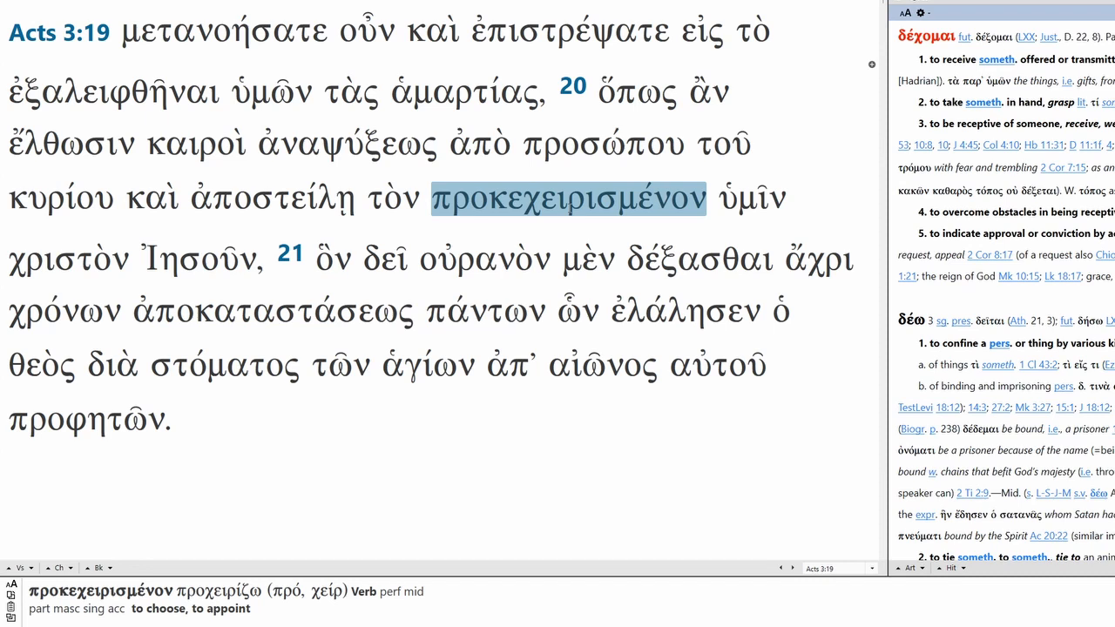
click(68, 257)
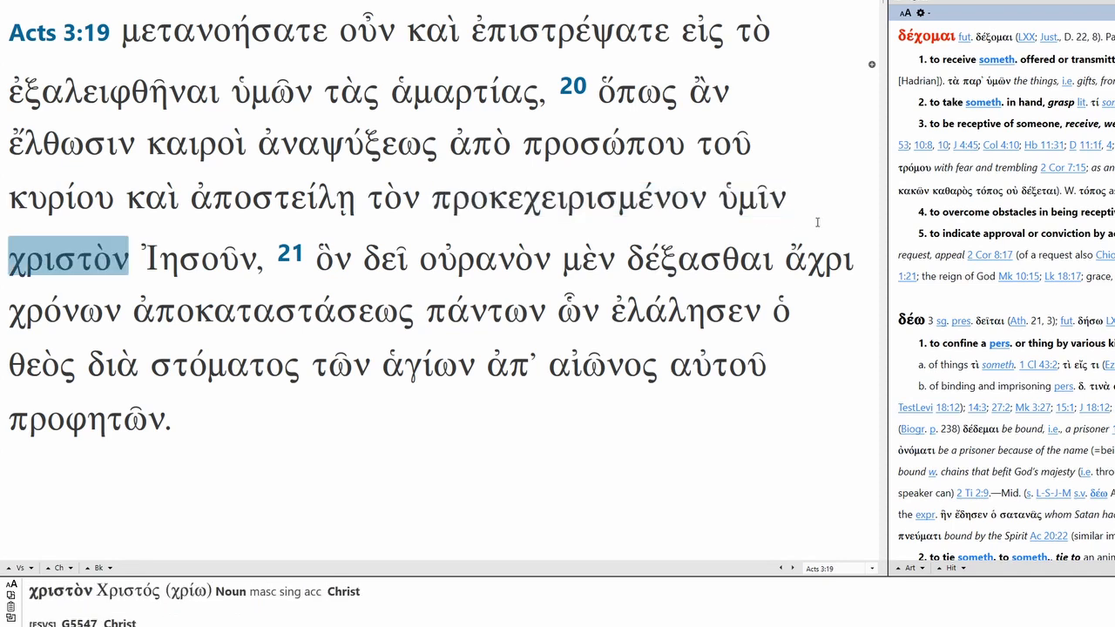
click(333, 258)
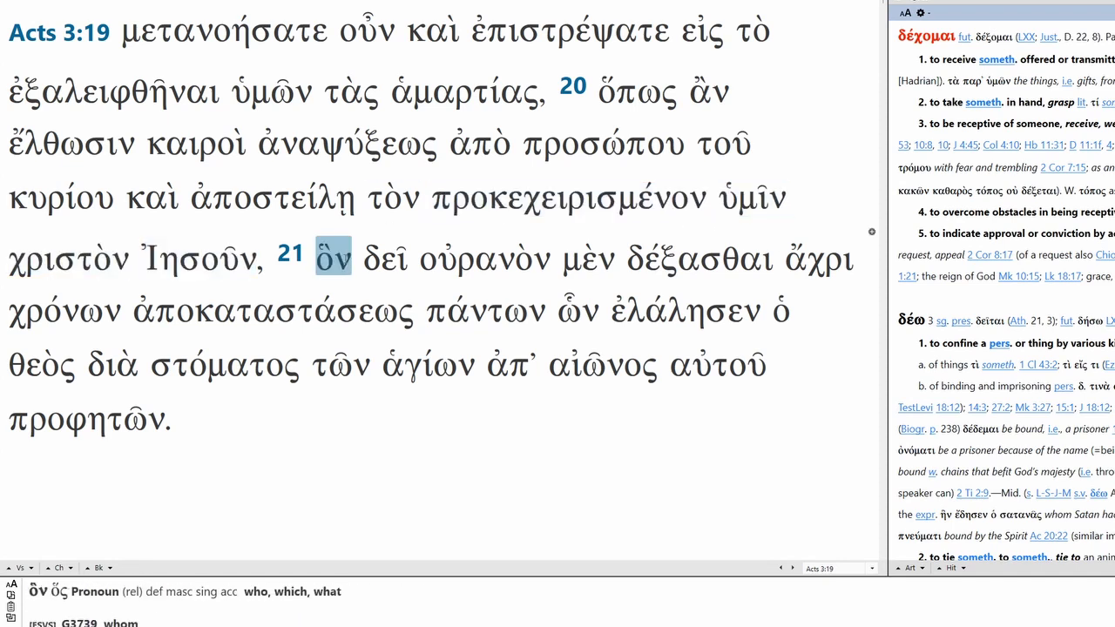
click(385, 257)
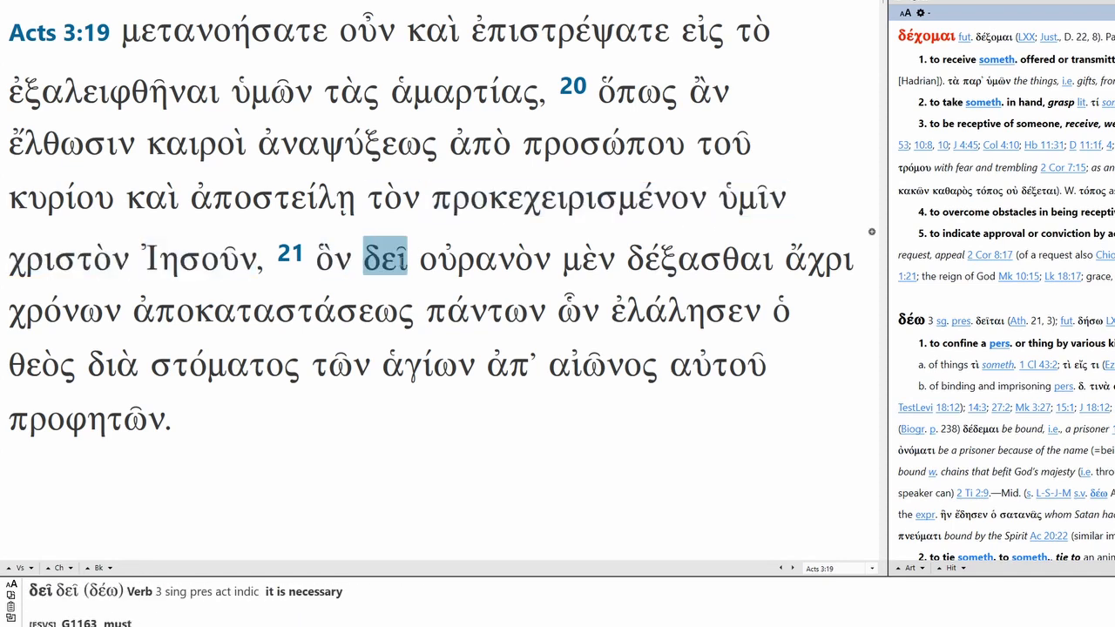
click(483, 258)
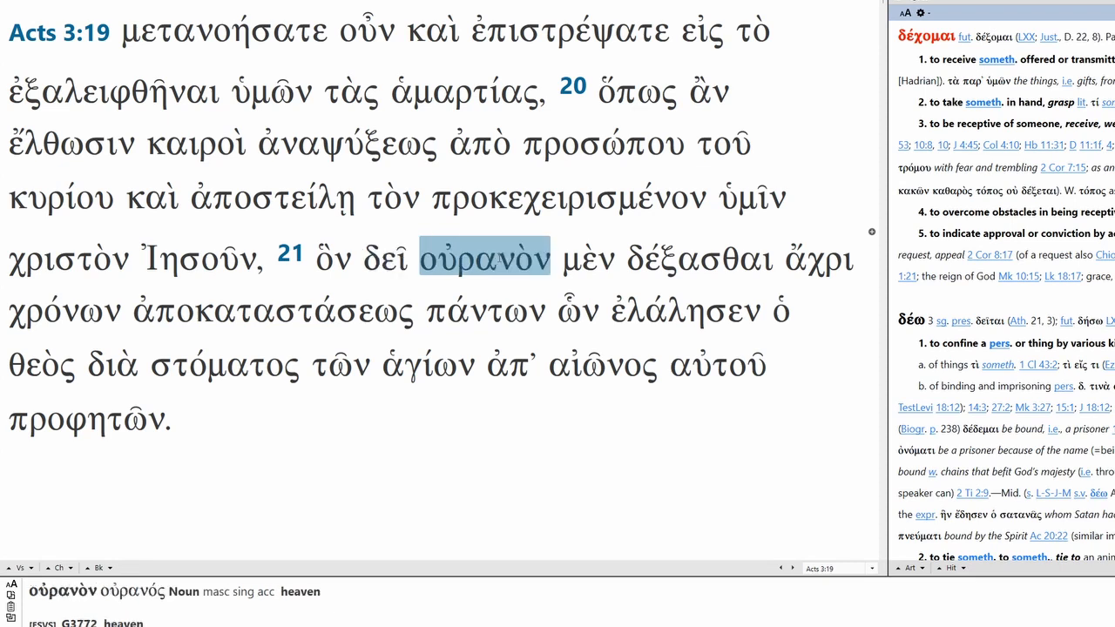
click(696, 258)
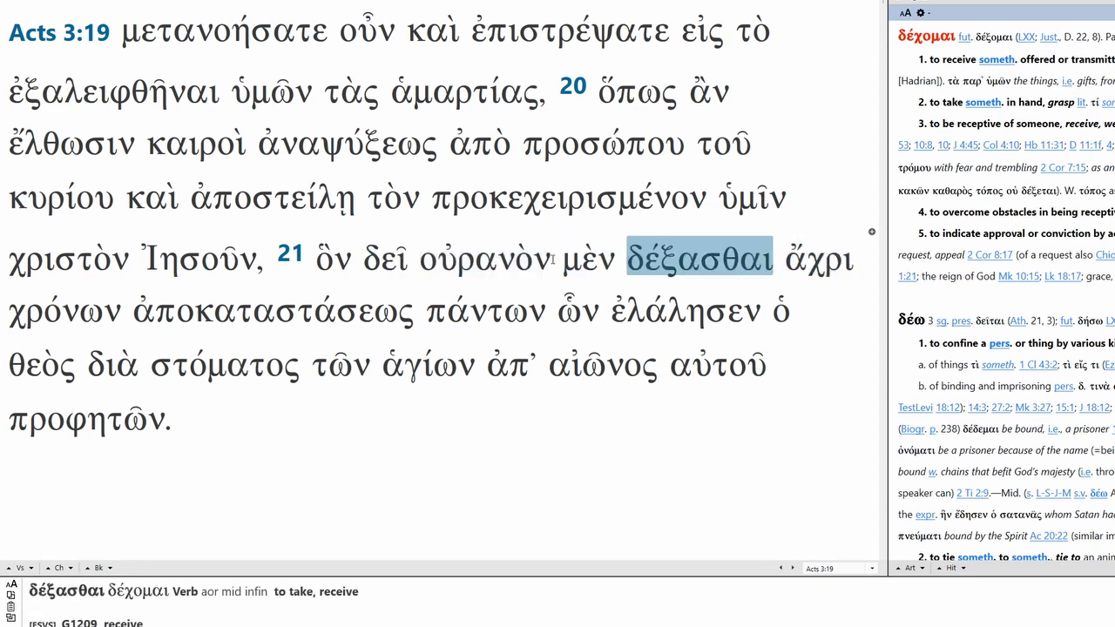
click(272, 311)
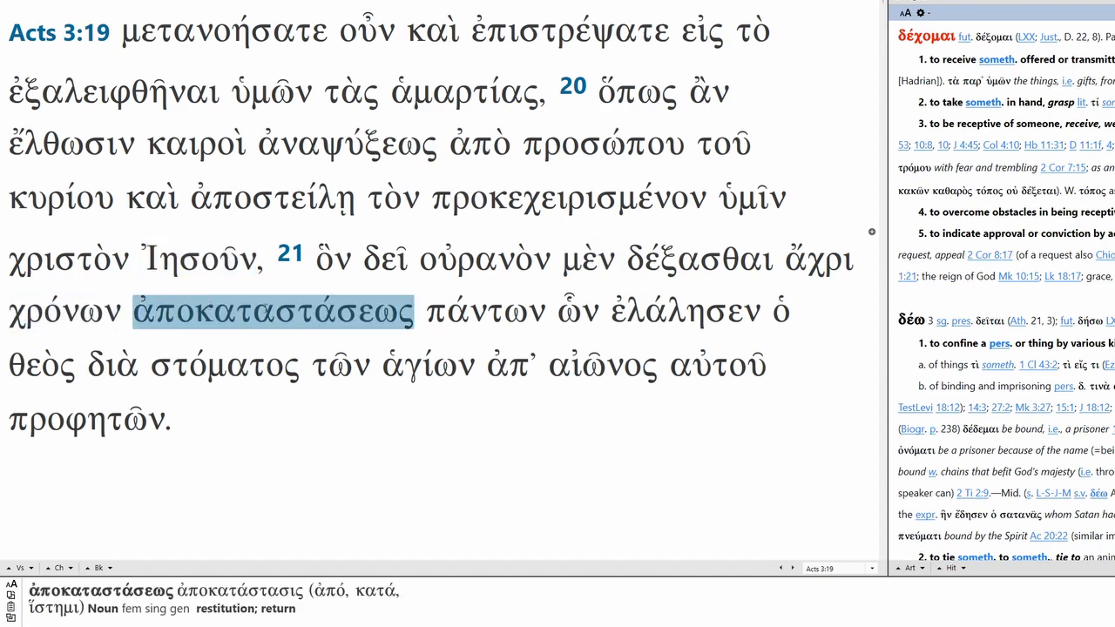
click(483, 311)
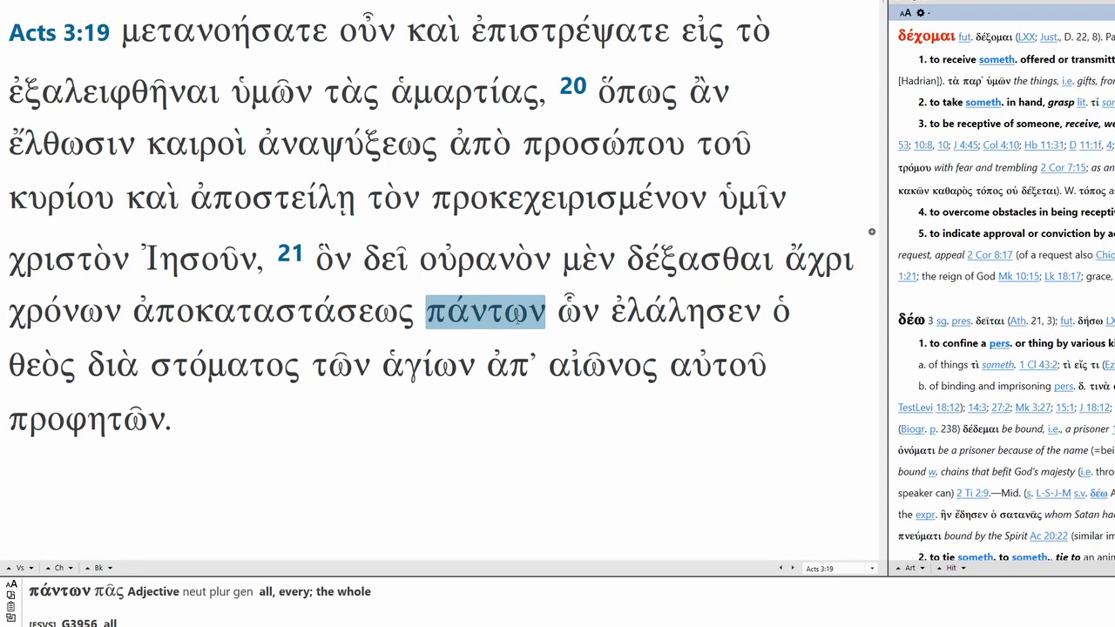
click(780, 311)
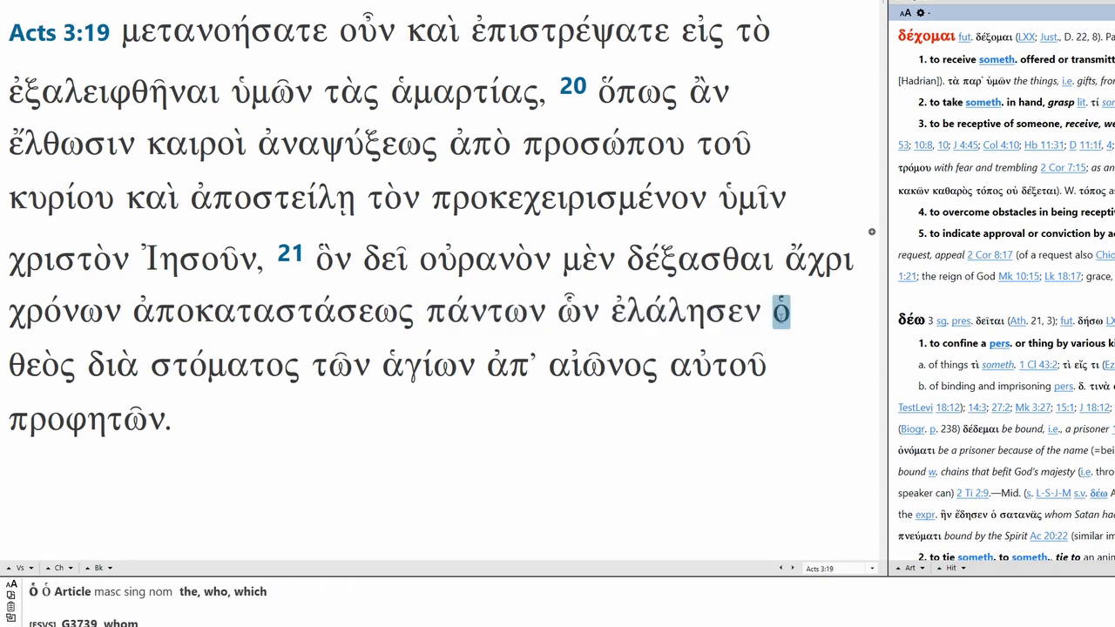
click(684, 311)
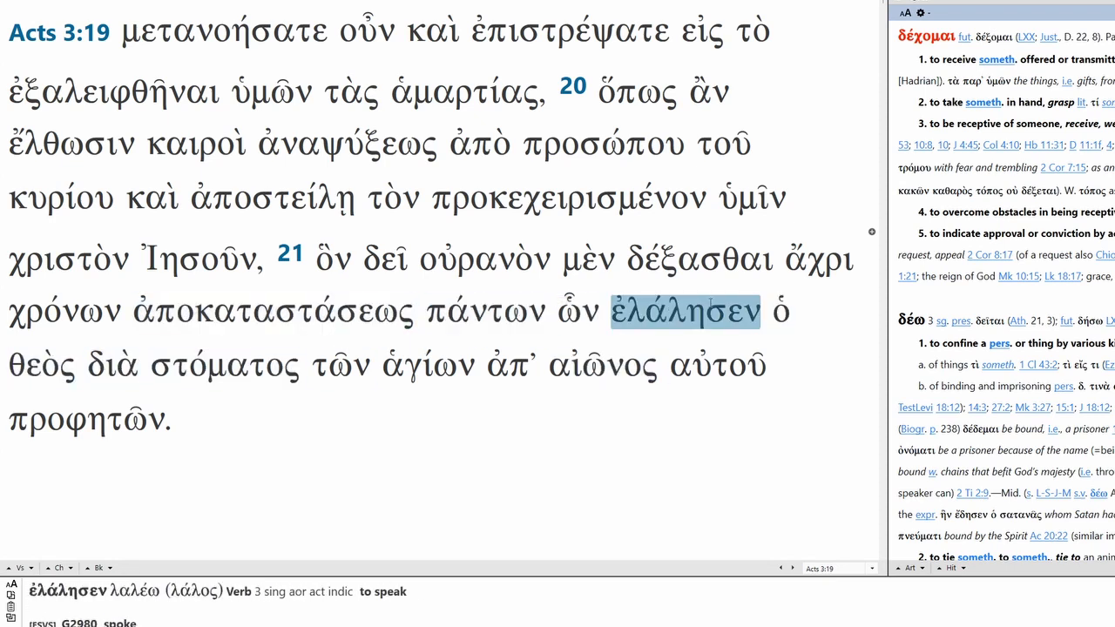
Parse the verse 21 words διὰ, στόματος, ἁγίων, προφητῶν, ἀπ᾽ and the following word.
click(112, 364)
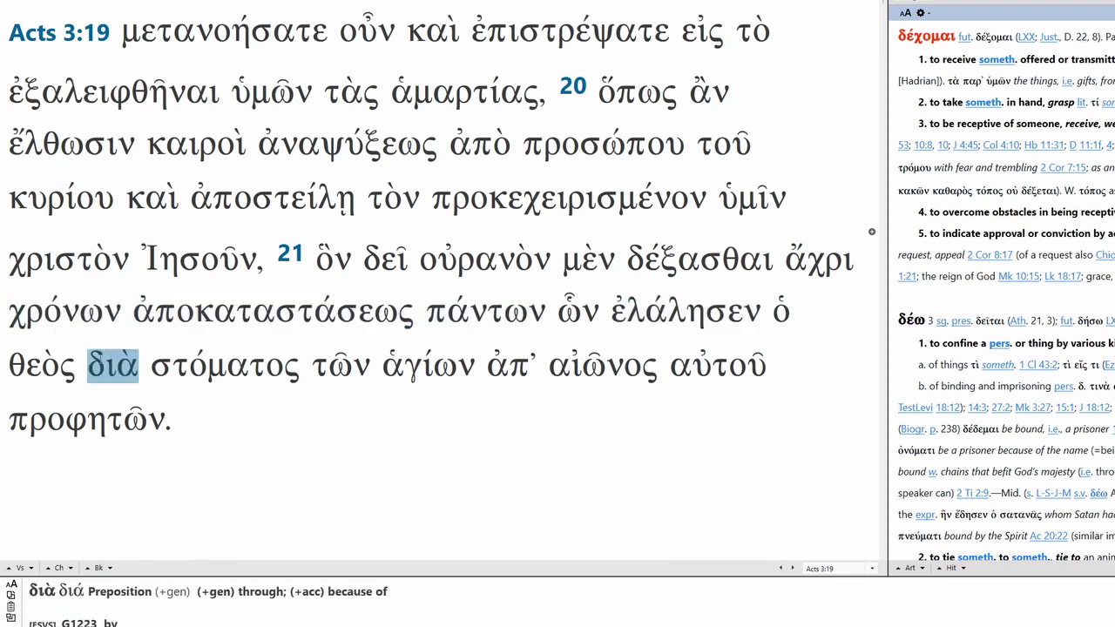
click(223, 364)
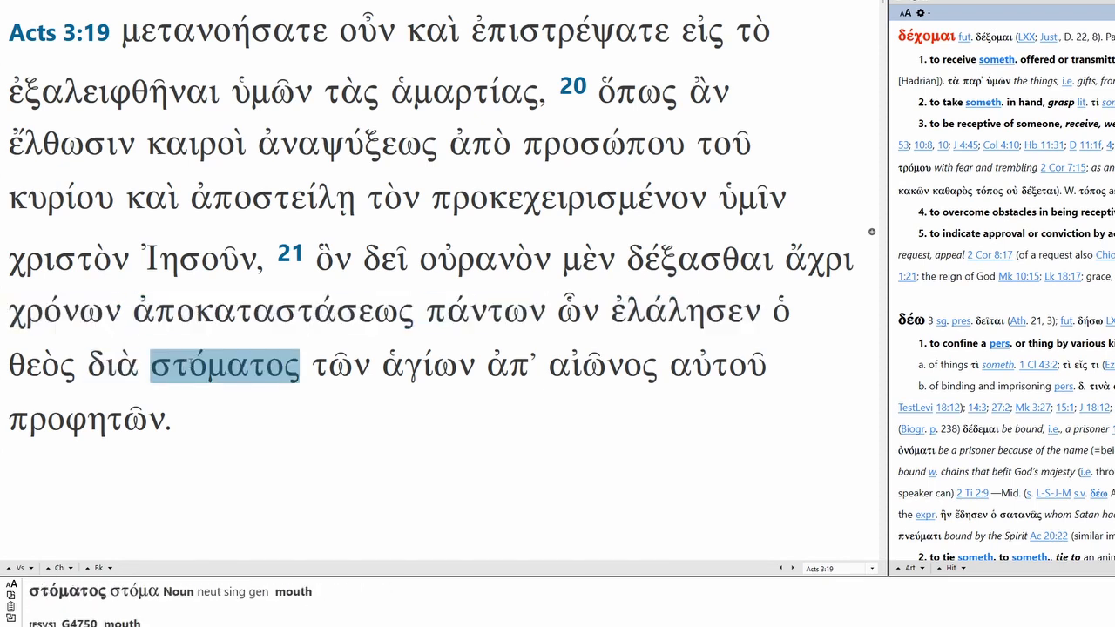
click(426, 364)
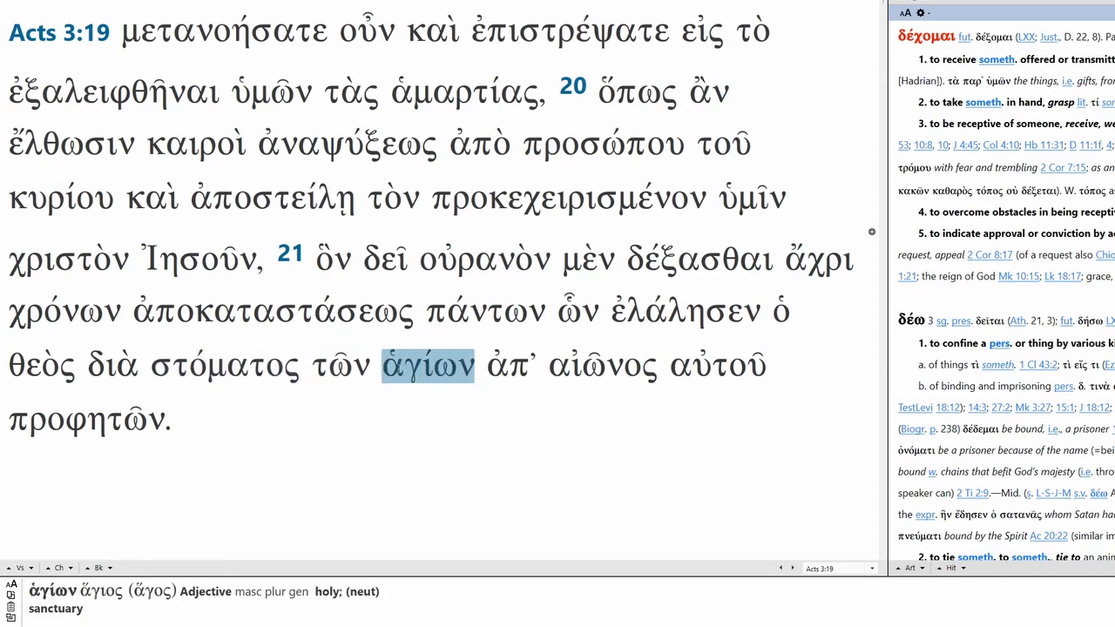
click(87, 421)
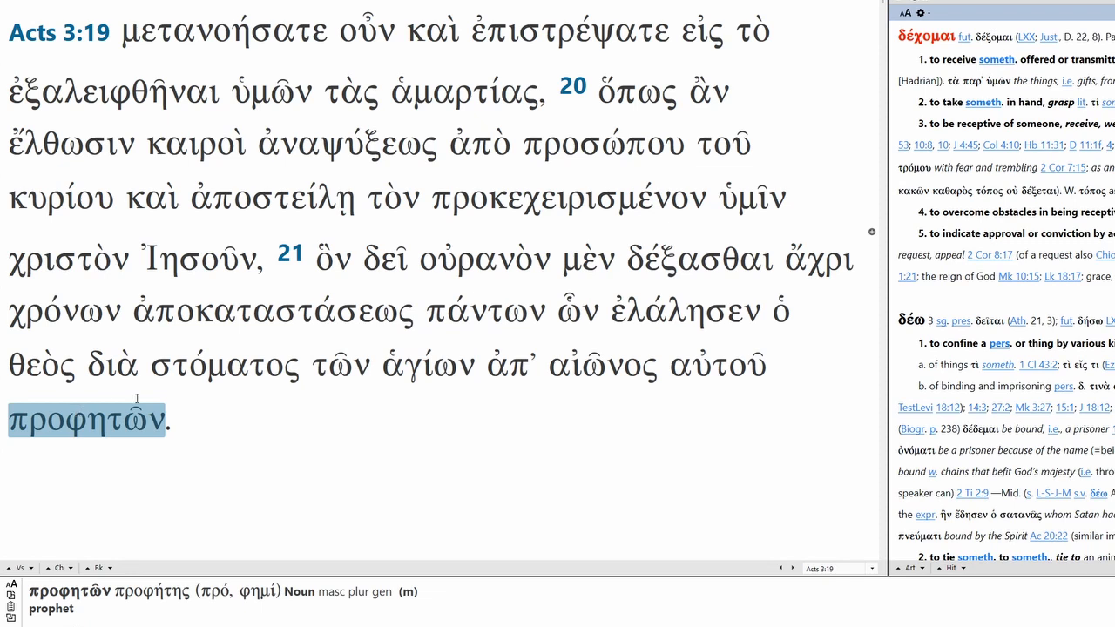
click(427, 364)
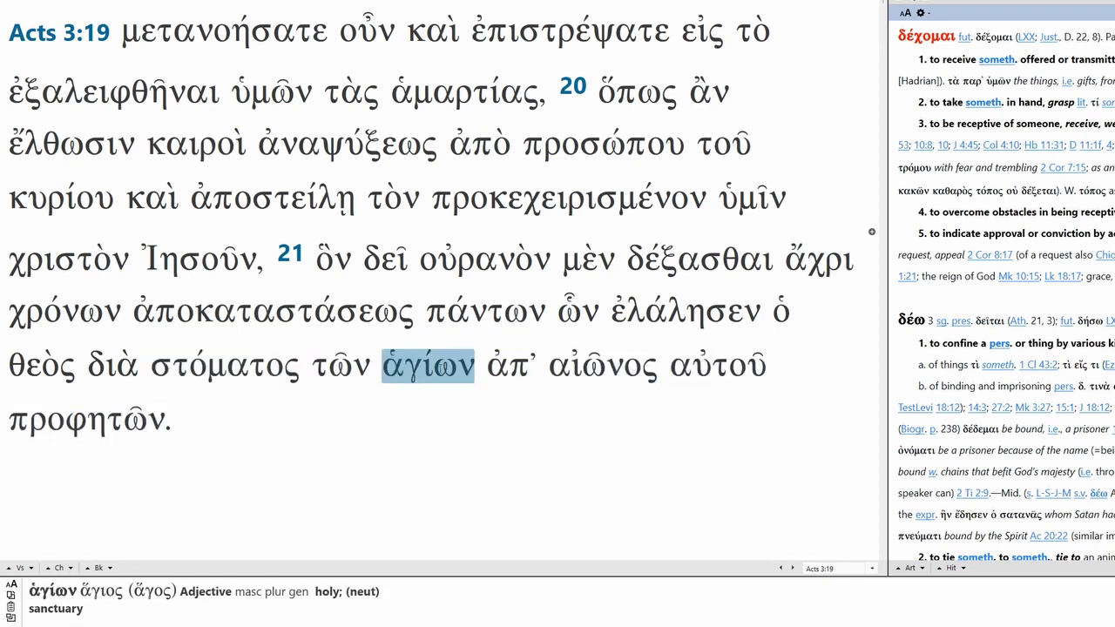
click(510, 365)
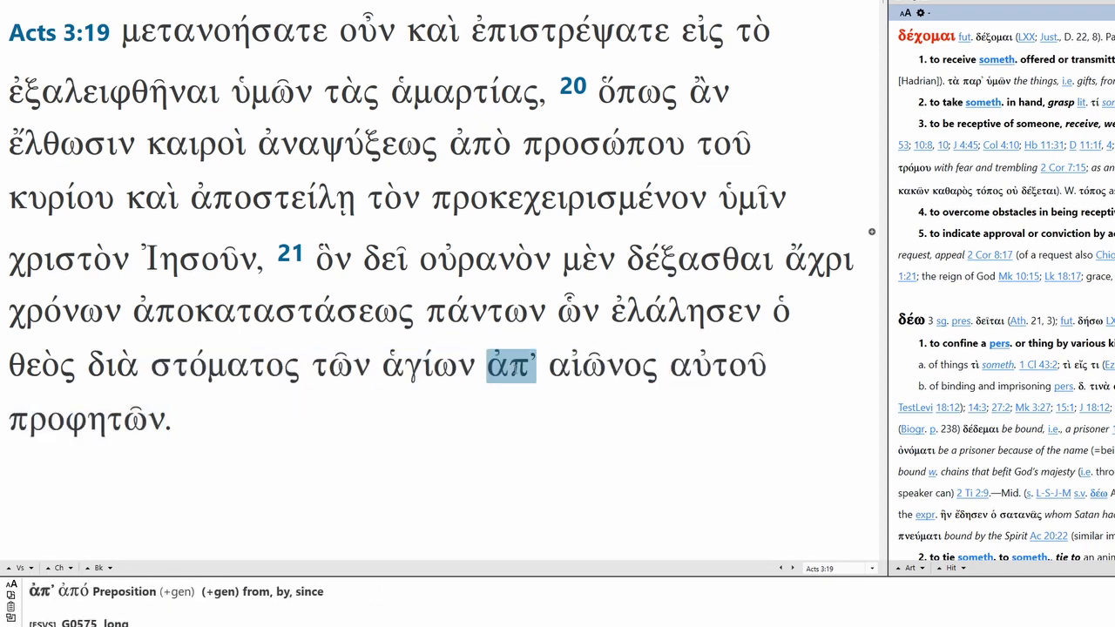
click(602, 365)
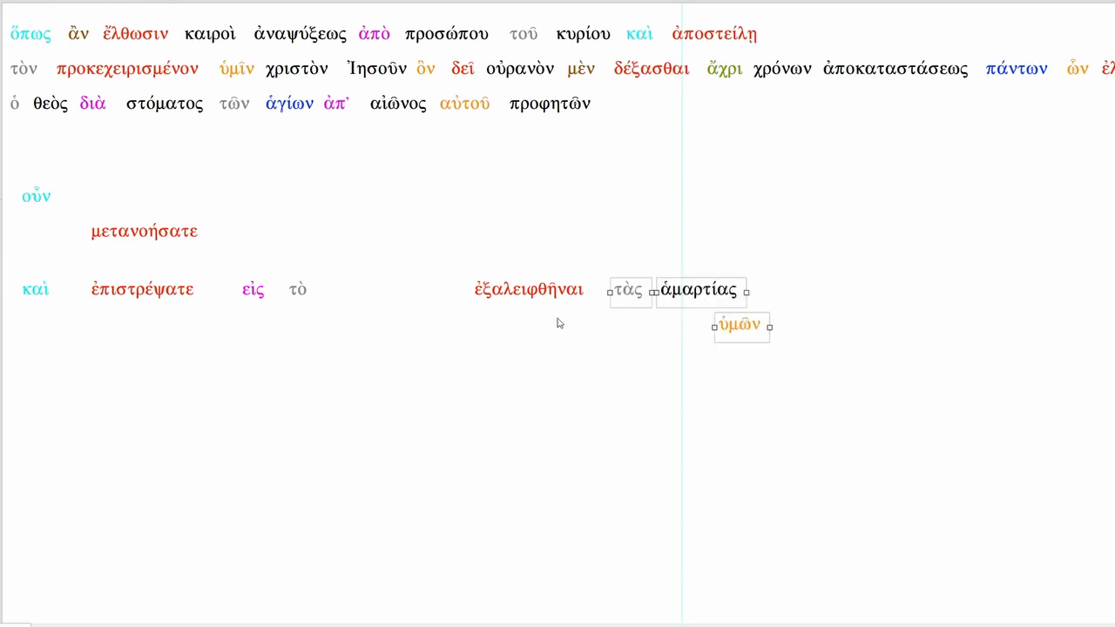
Move ἐξαλειφθῆναι, τὰς ἁμαρτίας and ὑμῶν up beside εἰς τὸ on the canvas.
click(528, 289)
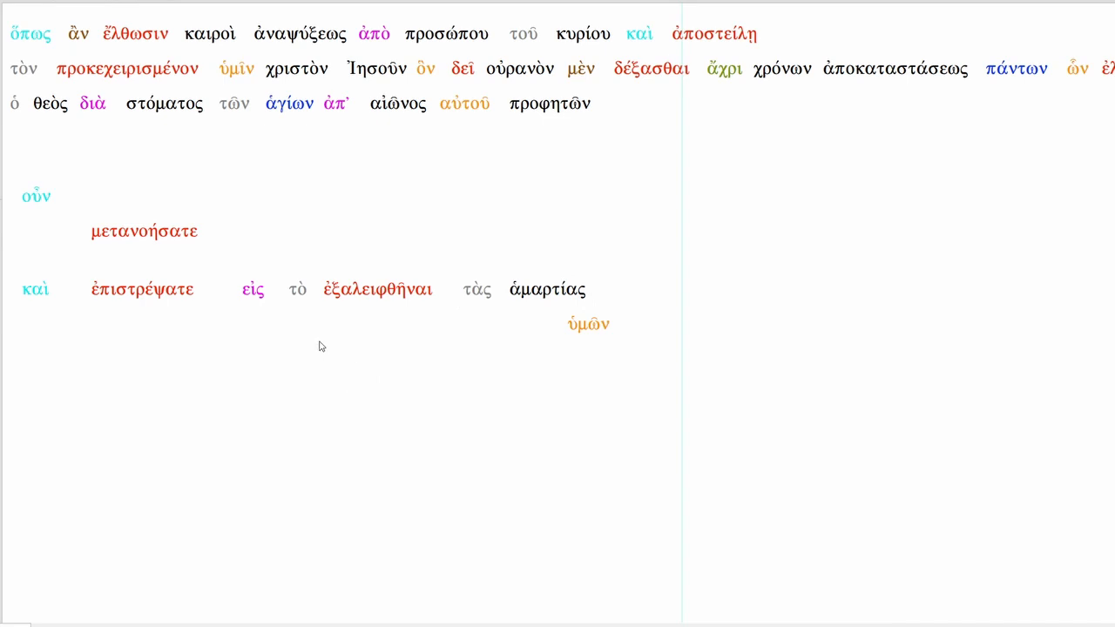
click(31, 33)
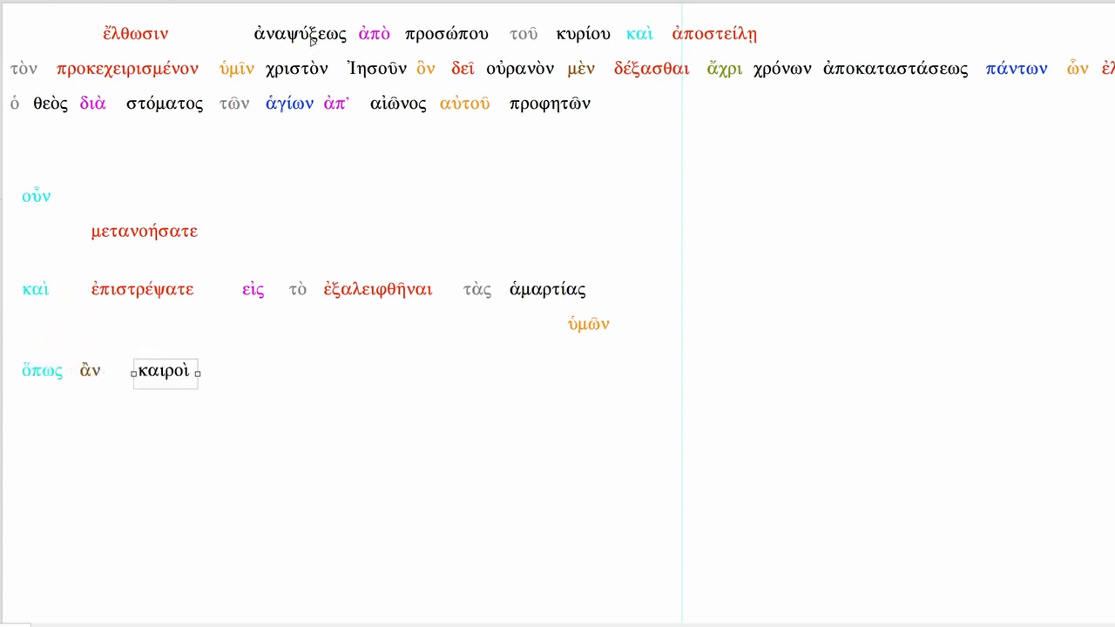
Place ἀναψύξεως and ἔλθωσιν by καιροὶ, then start a καὶ row with ὑμῖν beneath.
drag(300, 33, 220, 394)
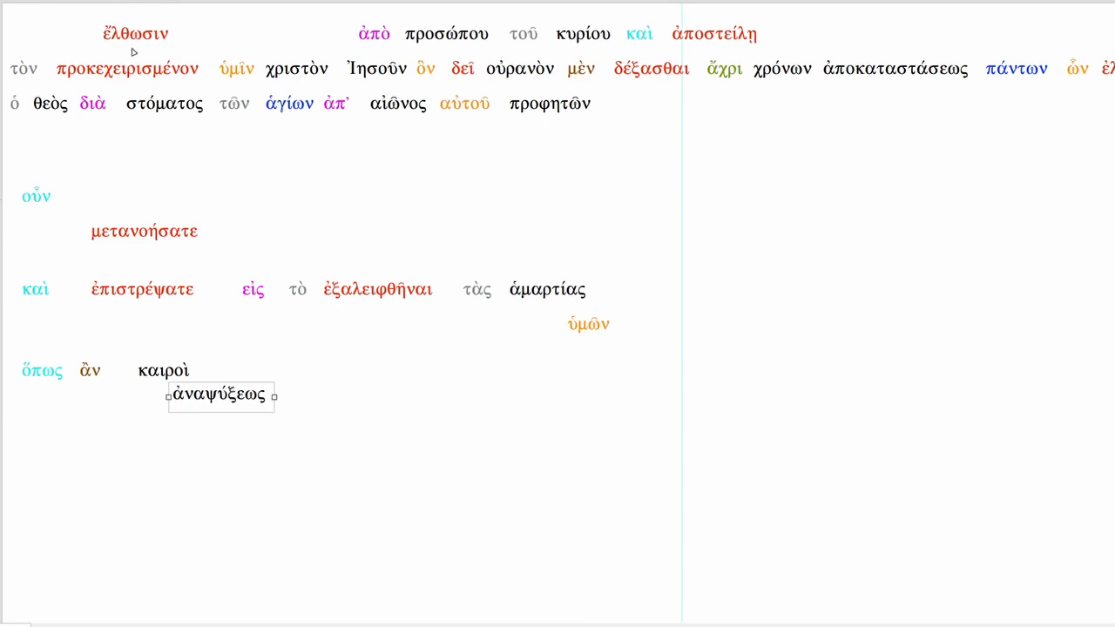
drag(135, 33, 336, 372)
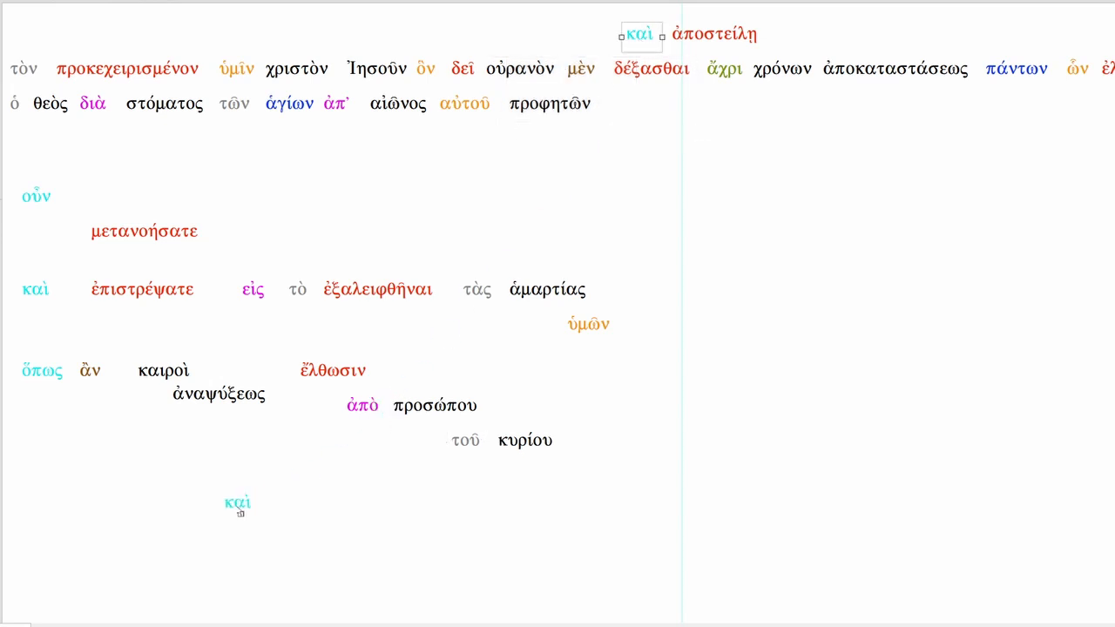
drag(237, 503, 37, 483)
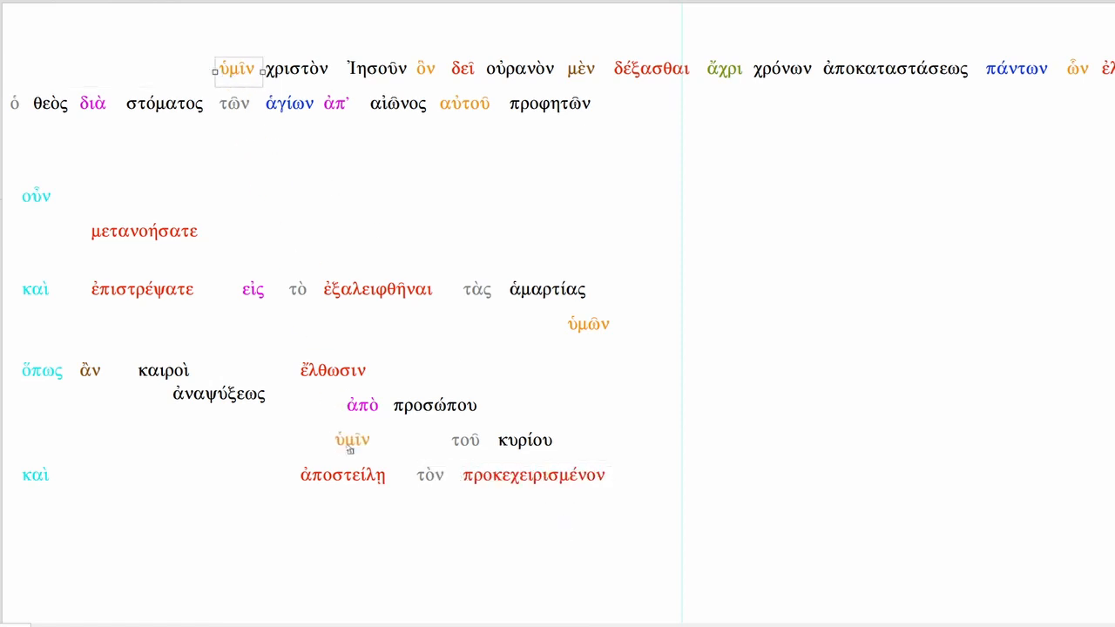
drag(238, 70, 366, 512)
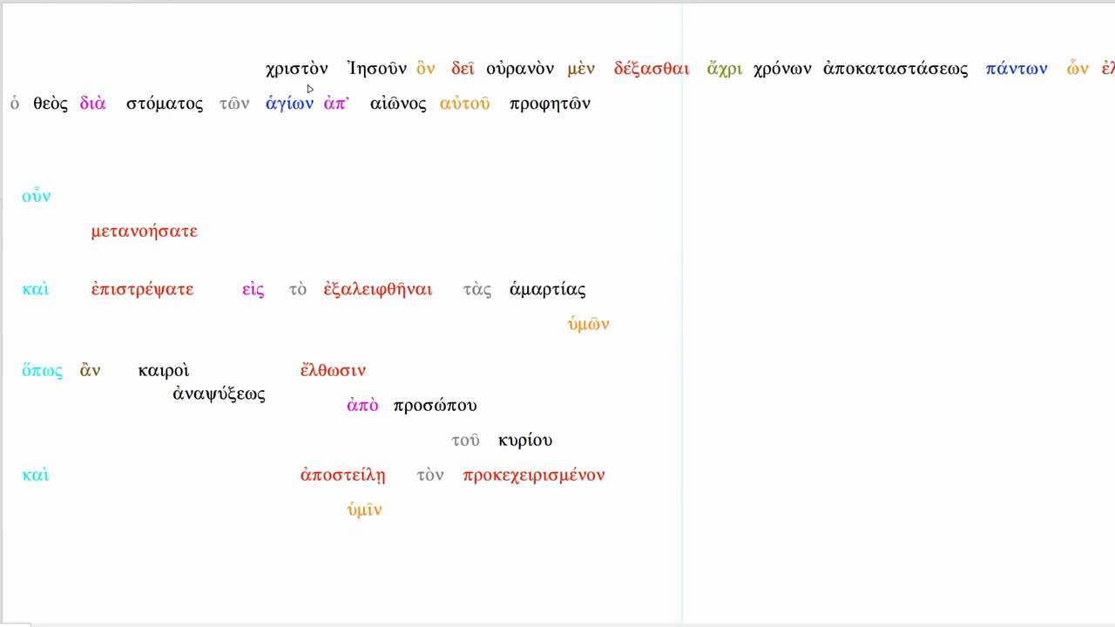
double_click(297, 68)
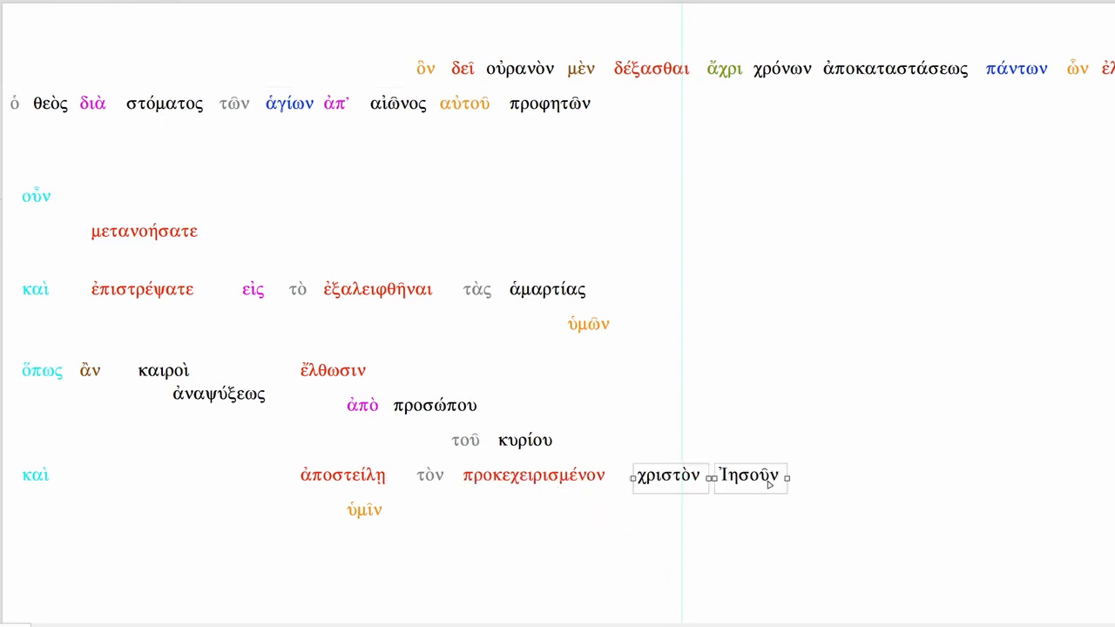
mouse_move(488, 500)
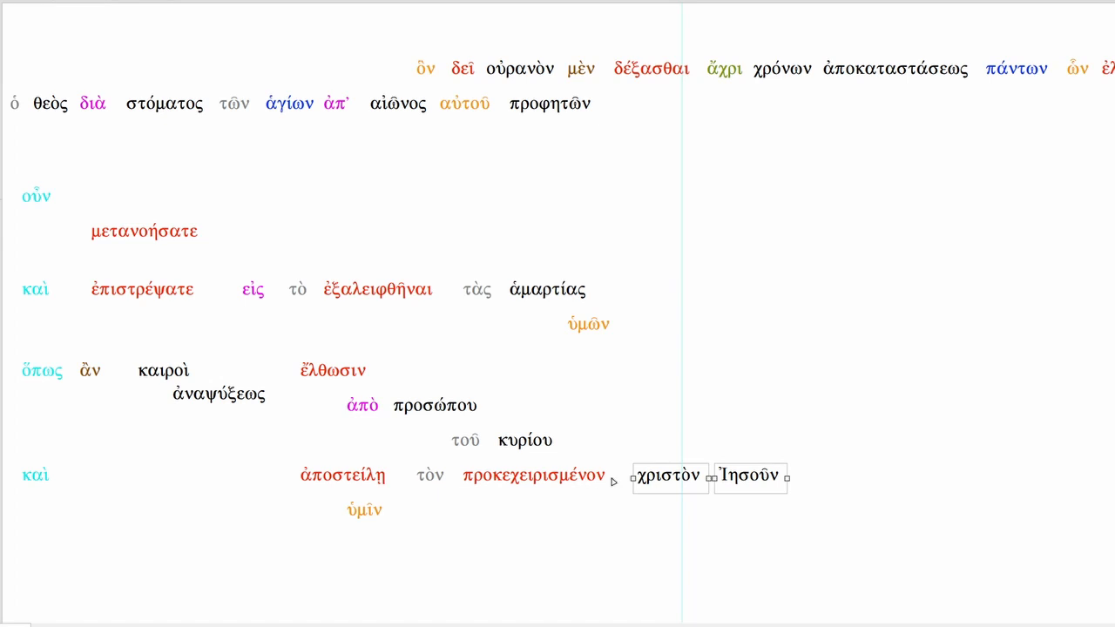
mouse_move(768, 526)
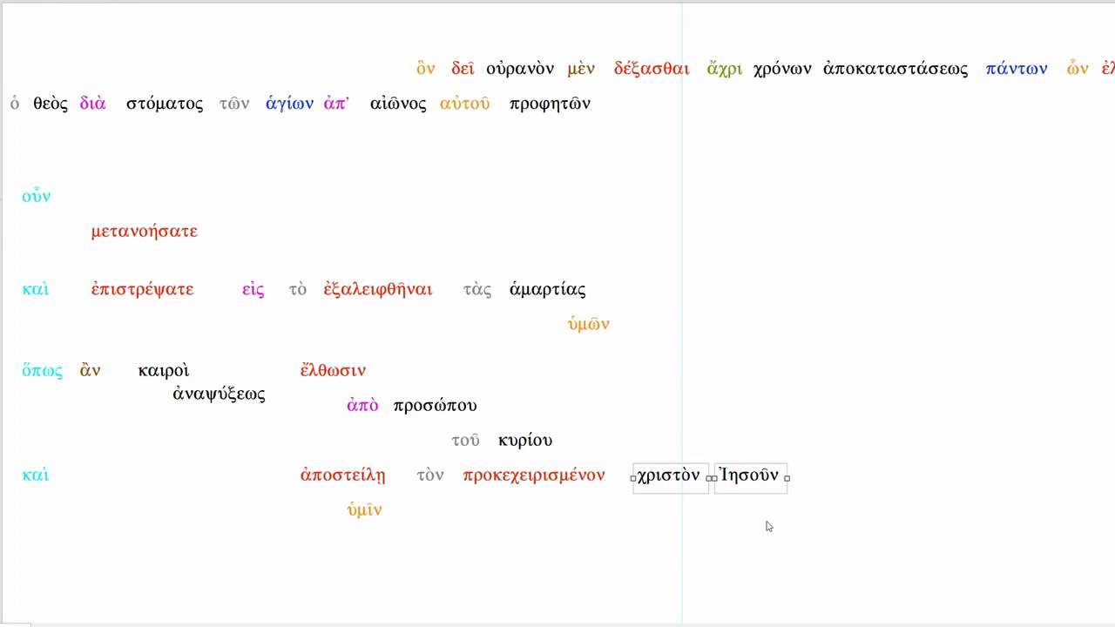
mouse_move(401, 50)
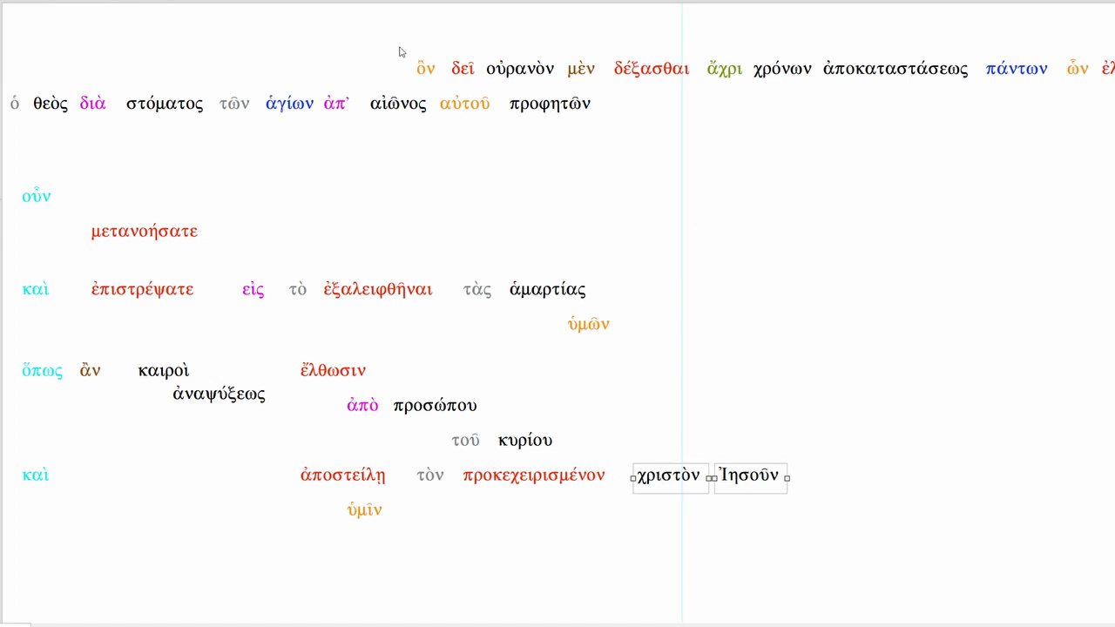
click(425, 68)
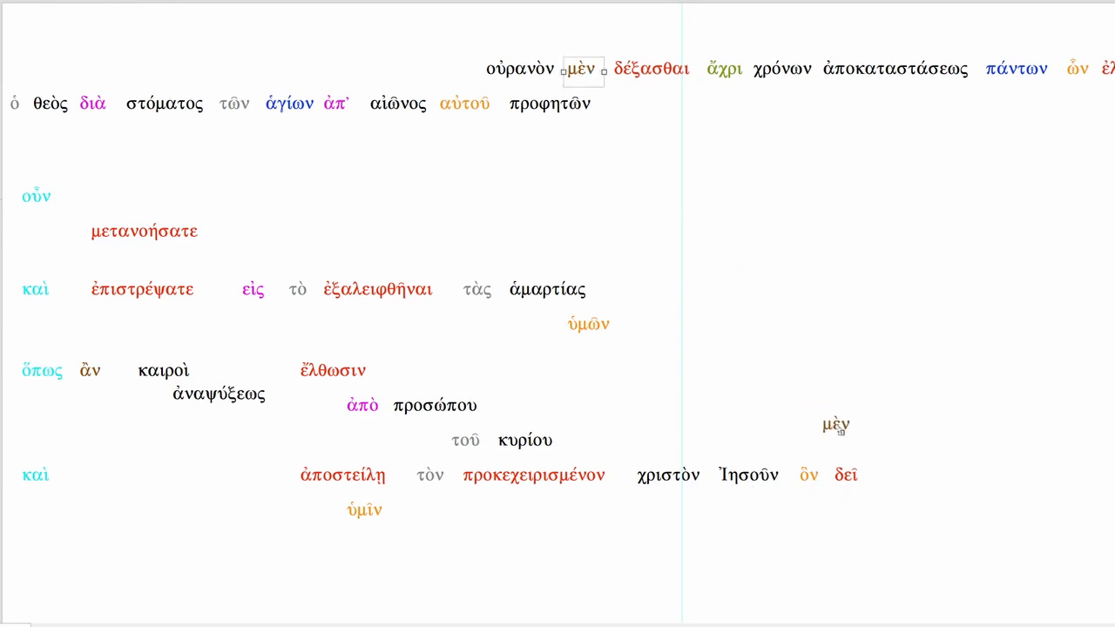
Insert μὲν between ὃν and δεῖ, start a new ἄχρι line, and select χρόνων ἀποκαταστάσεως.
drag(835, 426, 843, 447)
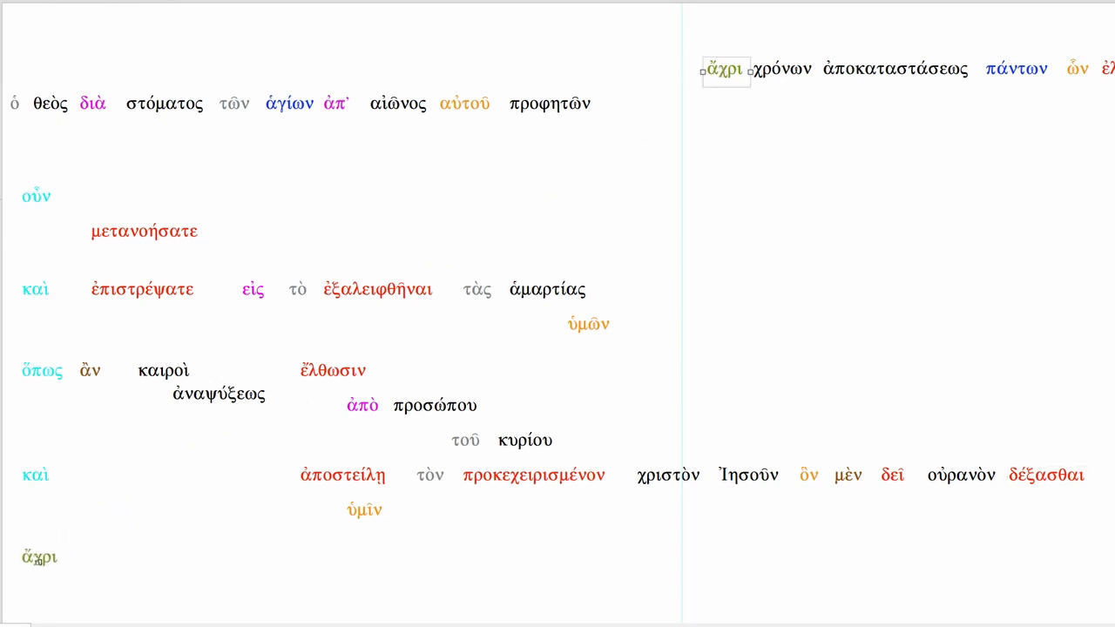
drag(727, 69, 41, 548)
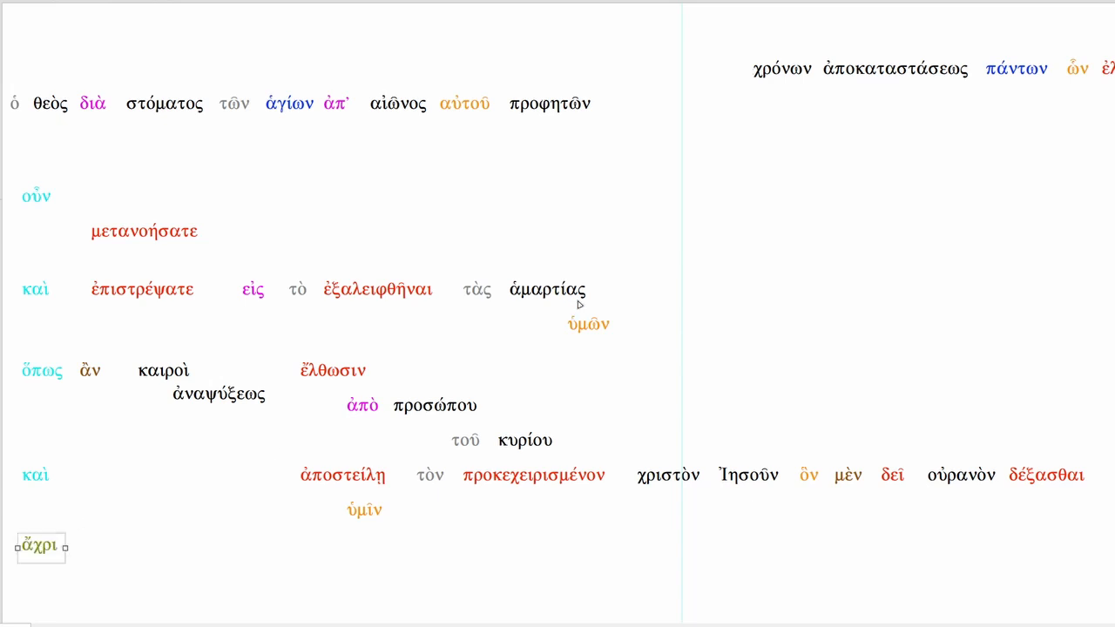
mouse_move(751, 61)
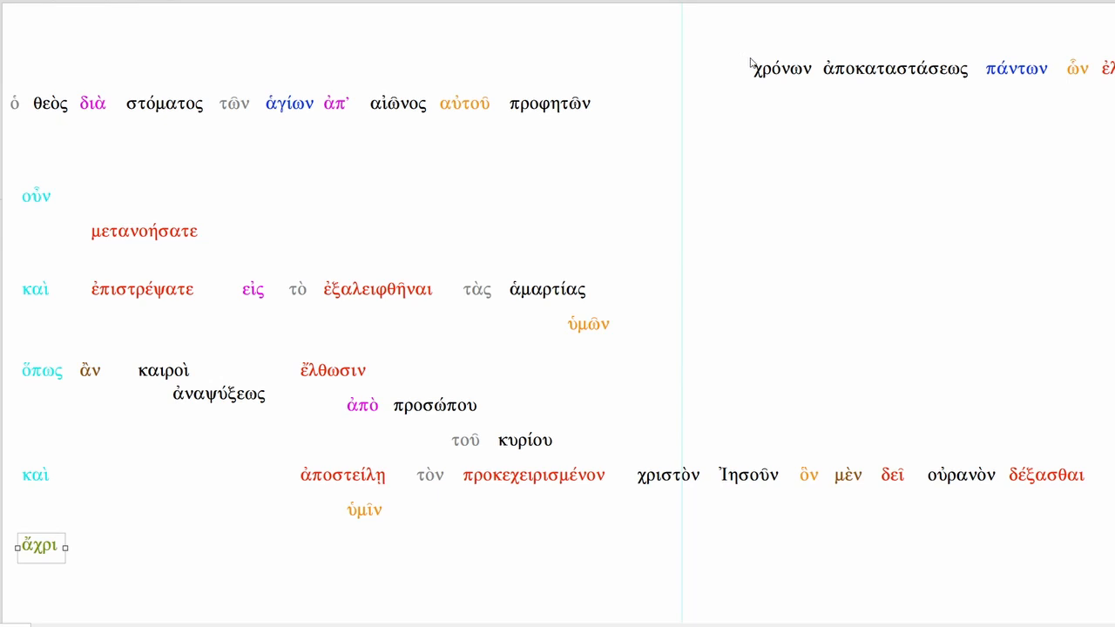
mouse_move(906, 72)
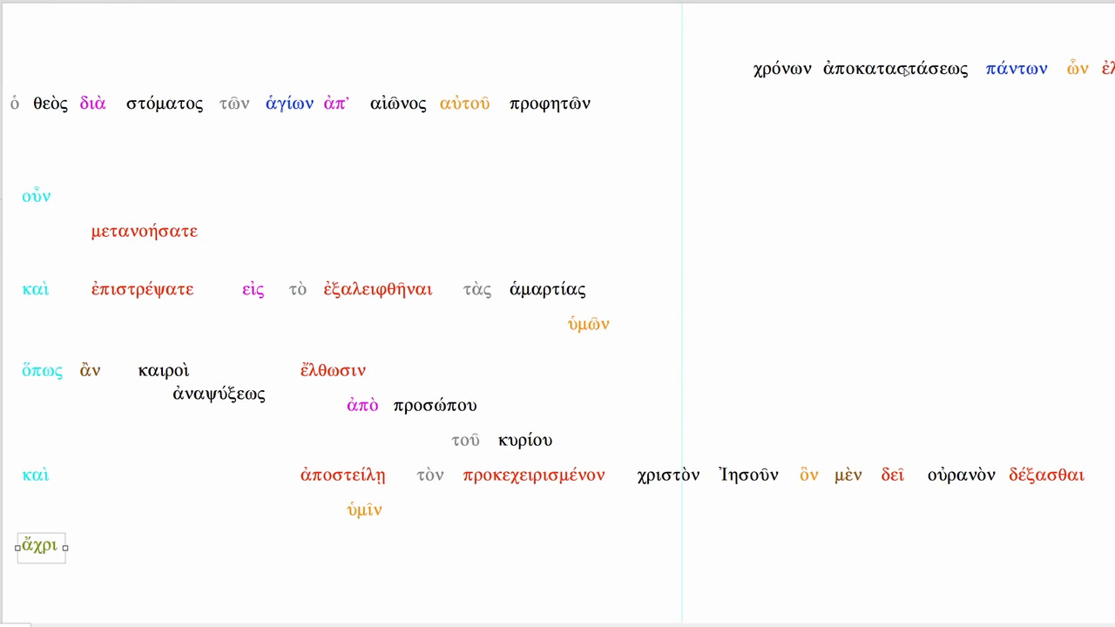
mouse_move(789, 76)
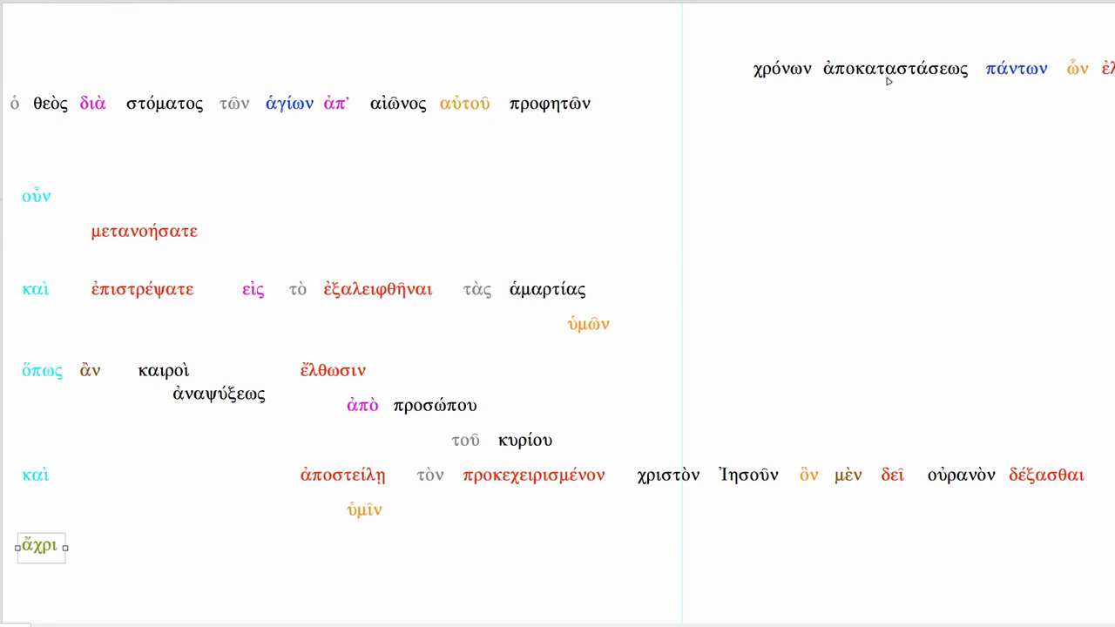
double_click(827, 69)
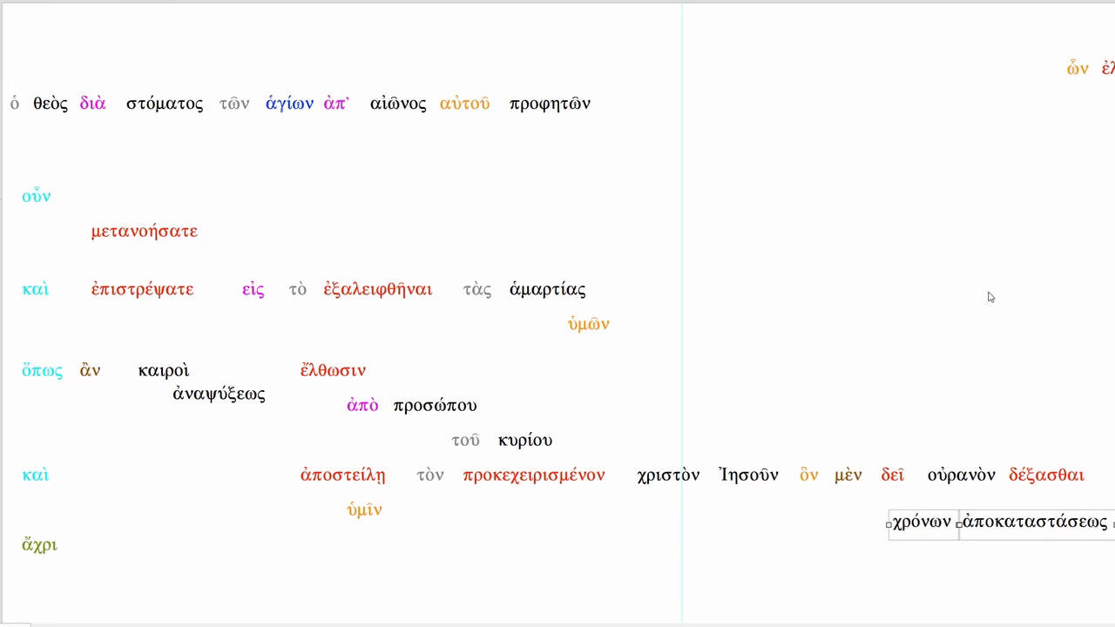
Add the indented verse 21 rows and drop ἀπ᾽ αἰῶνος onto the bottom line.
click(31, 103)
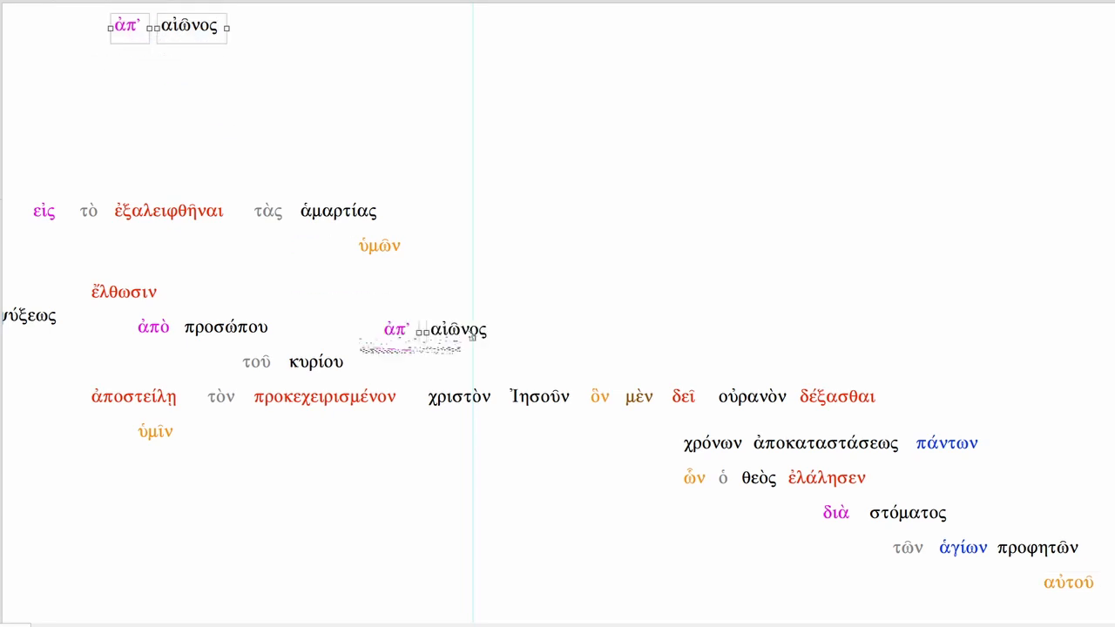
drag(427, 335, 880, 603)
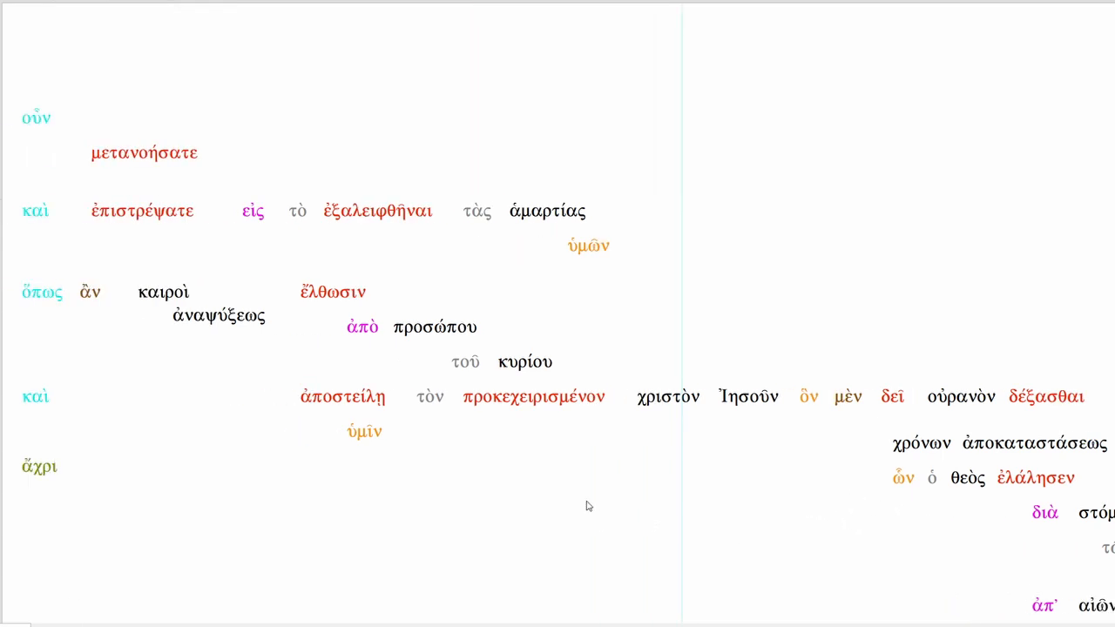
mouse_move(370, 218)
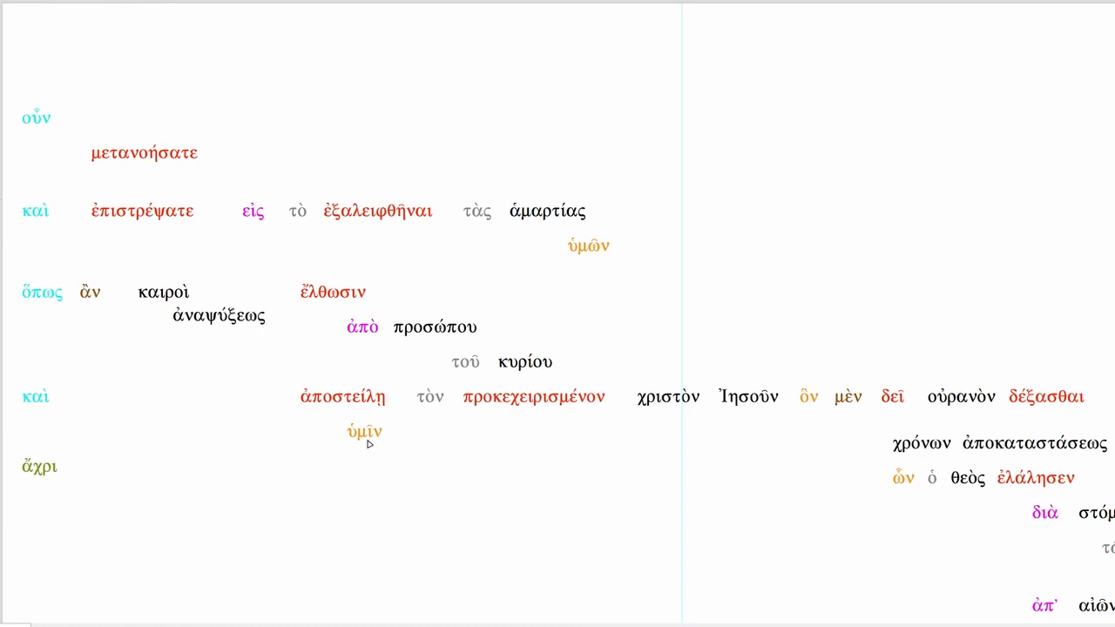
mouse_move(808, 406)
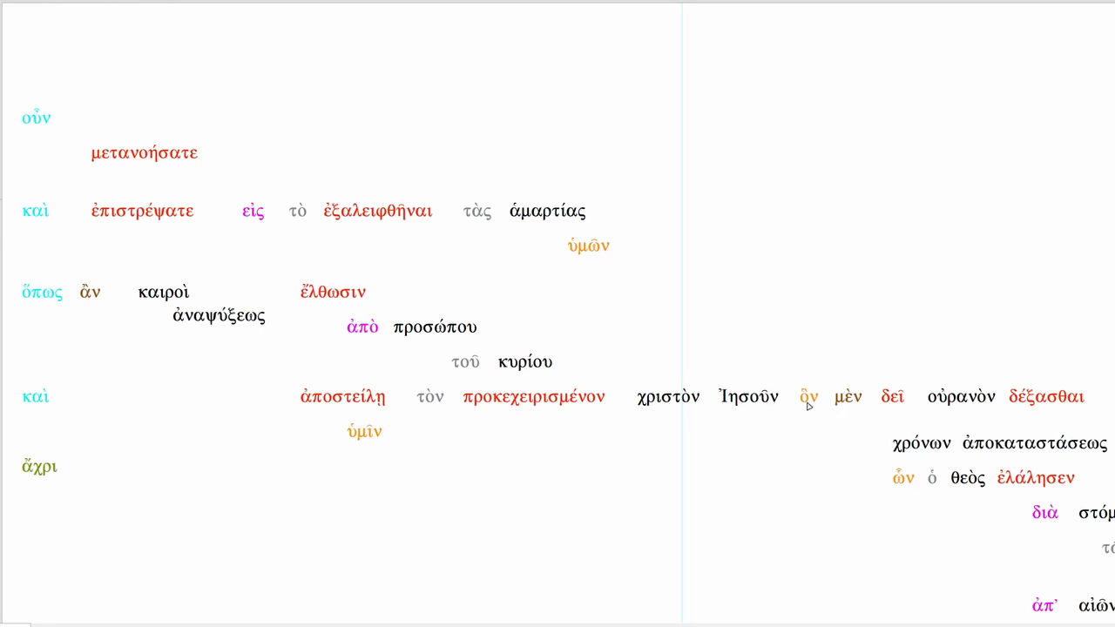
mouse_move(321, 428)
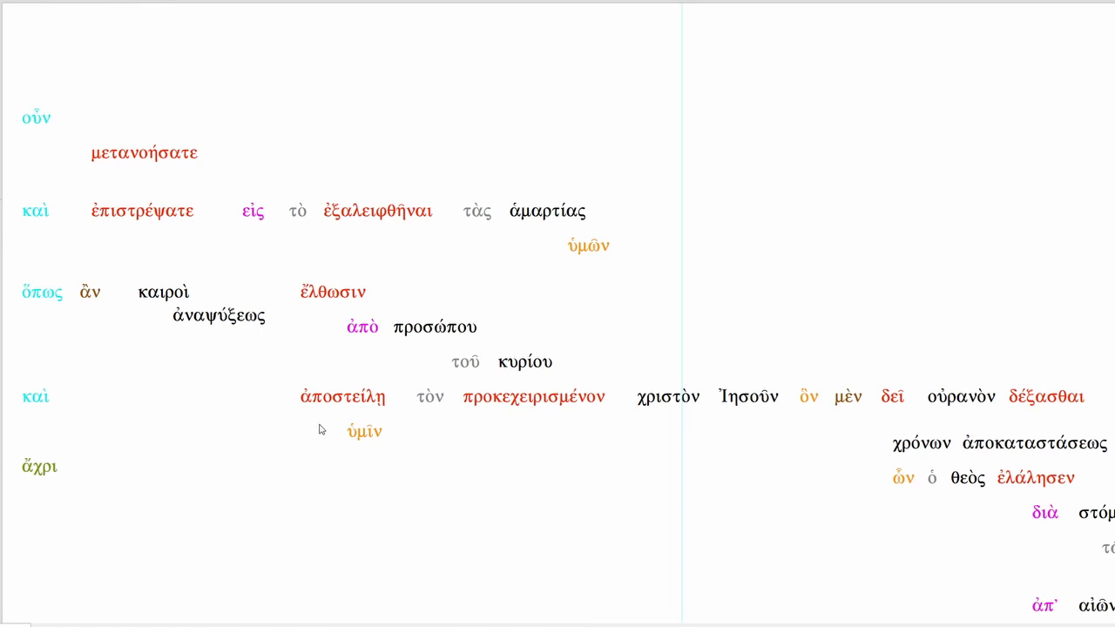
mouse_move(887, 449)
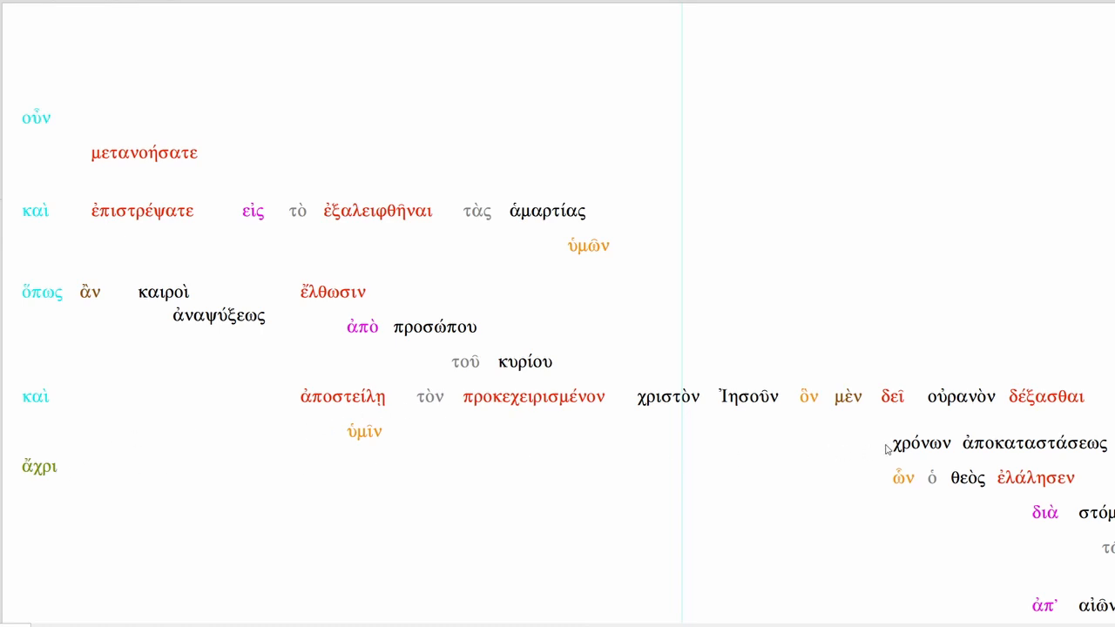
mouse_move(906, 445)
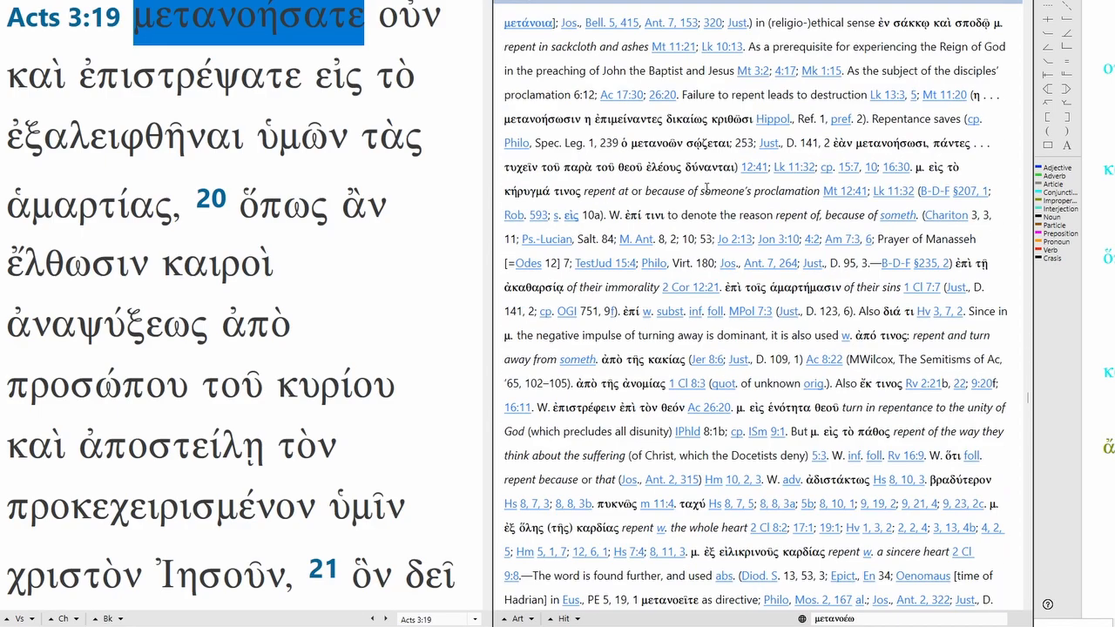
Scroll through the μετανοέω article, then look up οὖν and ἐπιστρέψατε in BDAG.
scroll(down, 3)
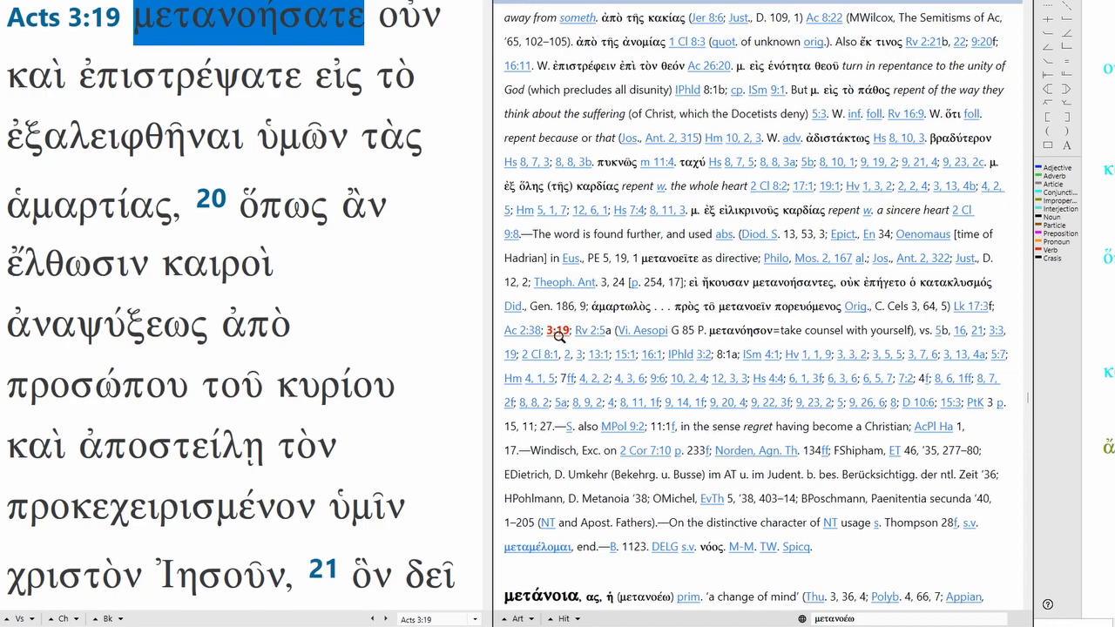
scroll(down, 3)
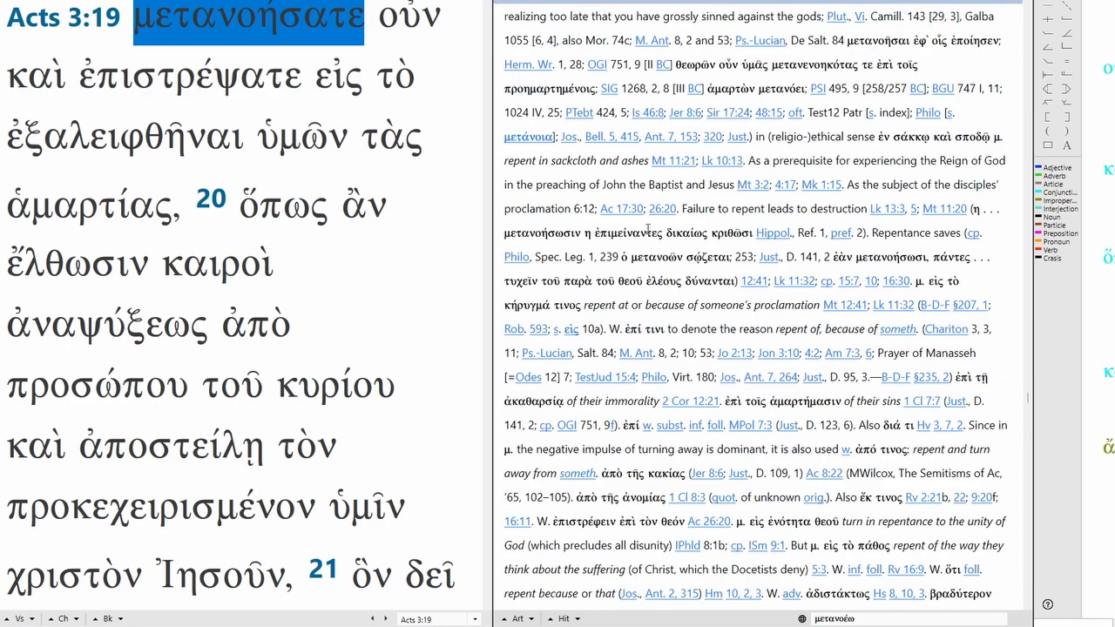
scroll(down, 3)
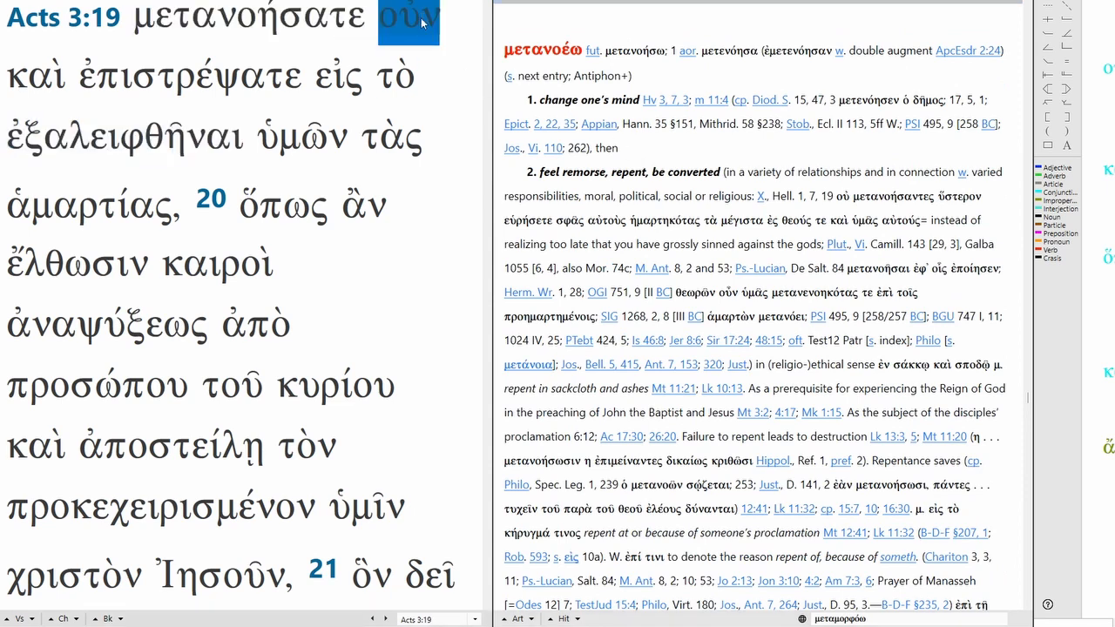
click(408, 17)
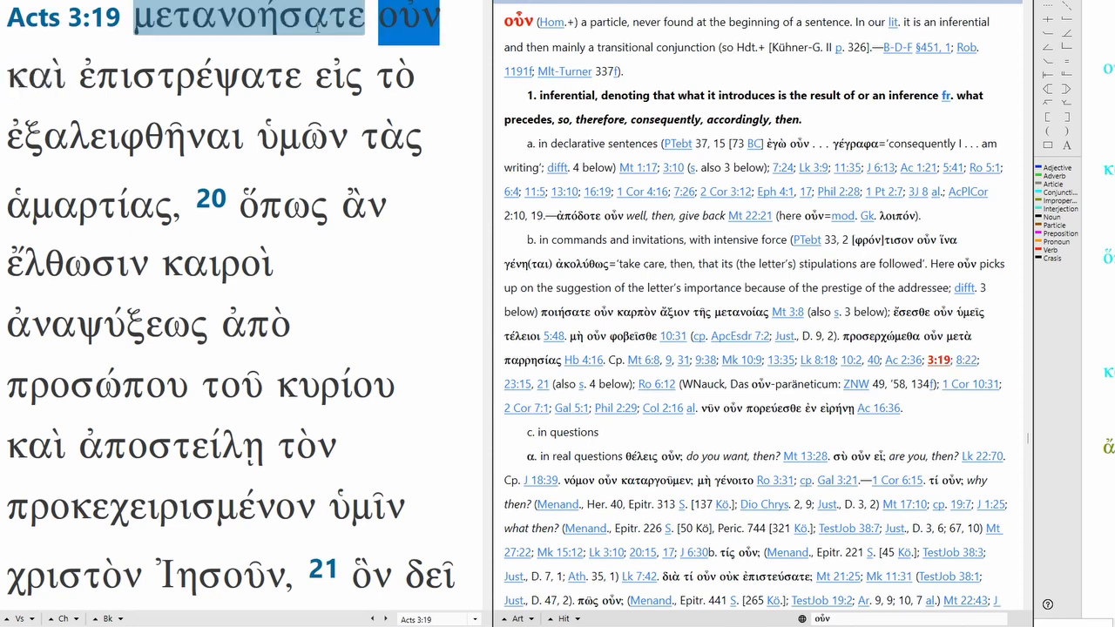
click(189, 75)
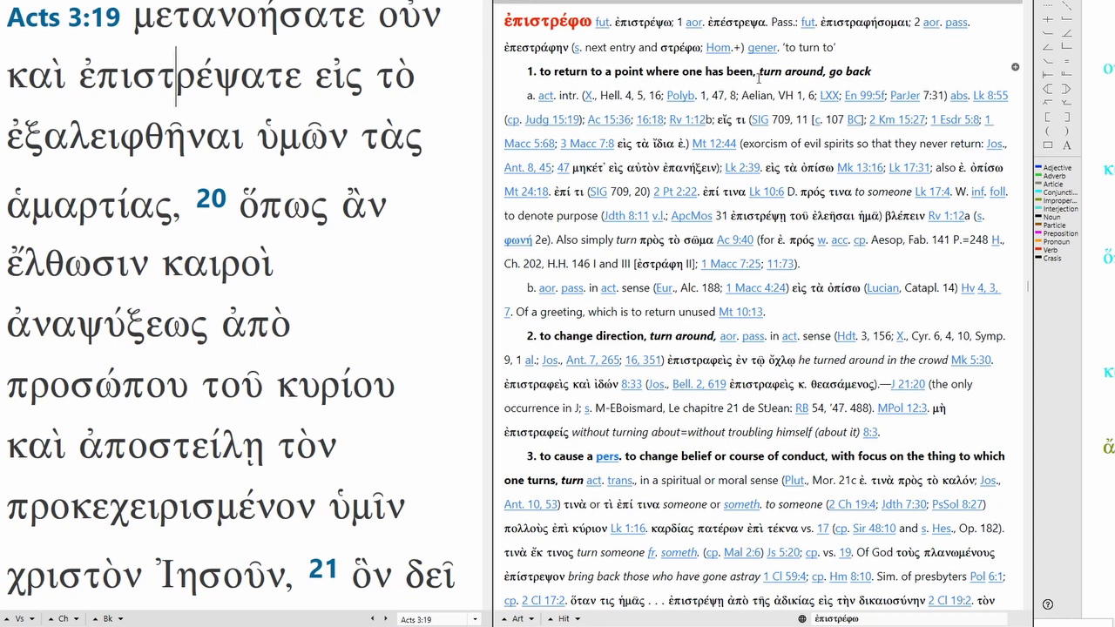
Scroll the ἐπιστρέφω entry to sense 4 citing Acts 3:19, then select ἐξαλειφθῆναι.
scroll(down, 3)
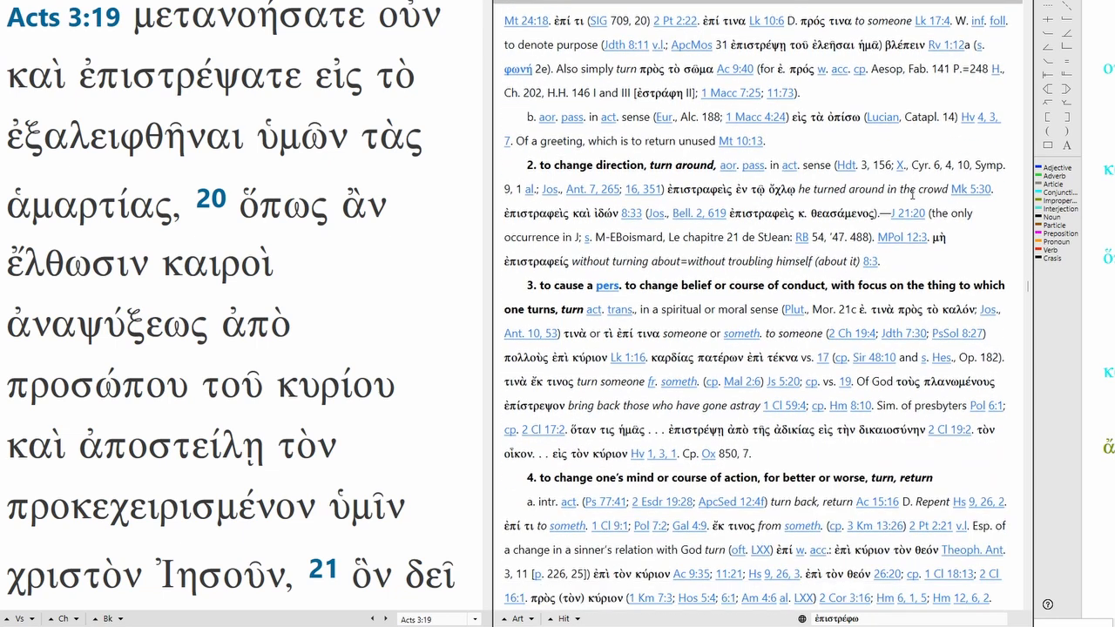
scroll(down, 3)
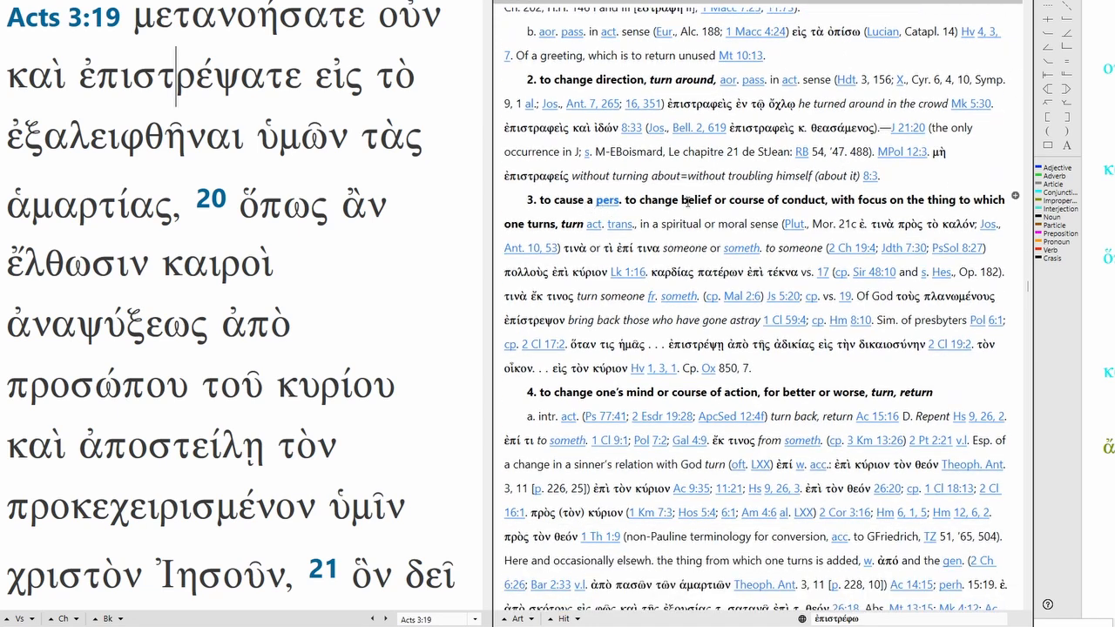
mouse_move(856, 201)
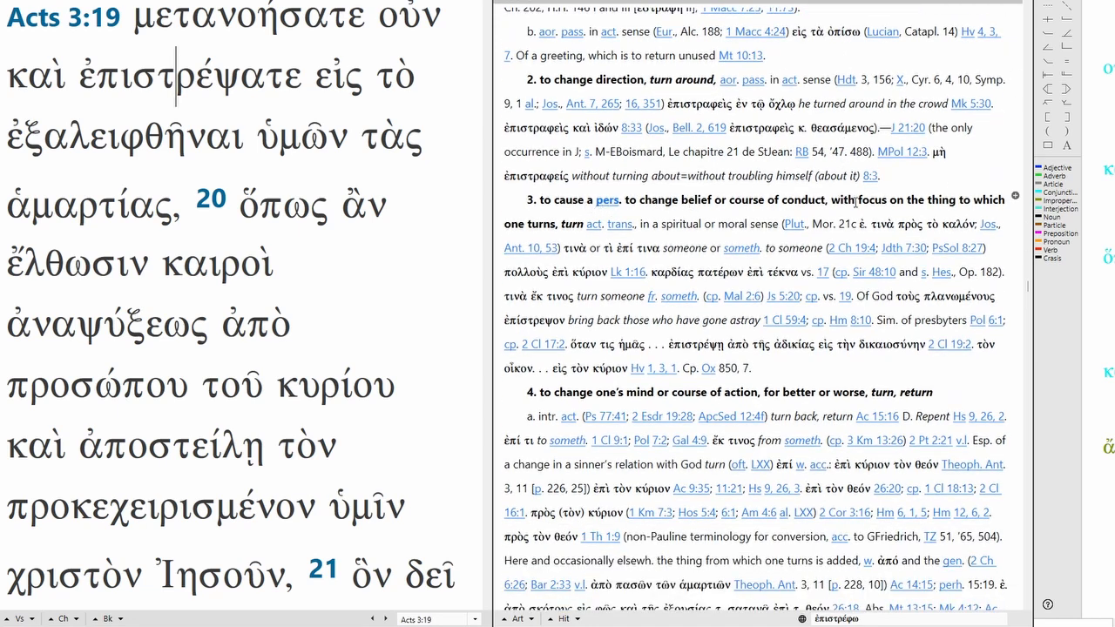
scroll(down, 3)
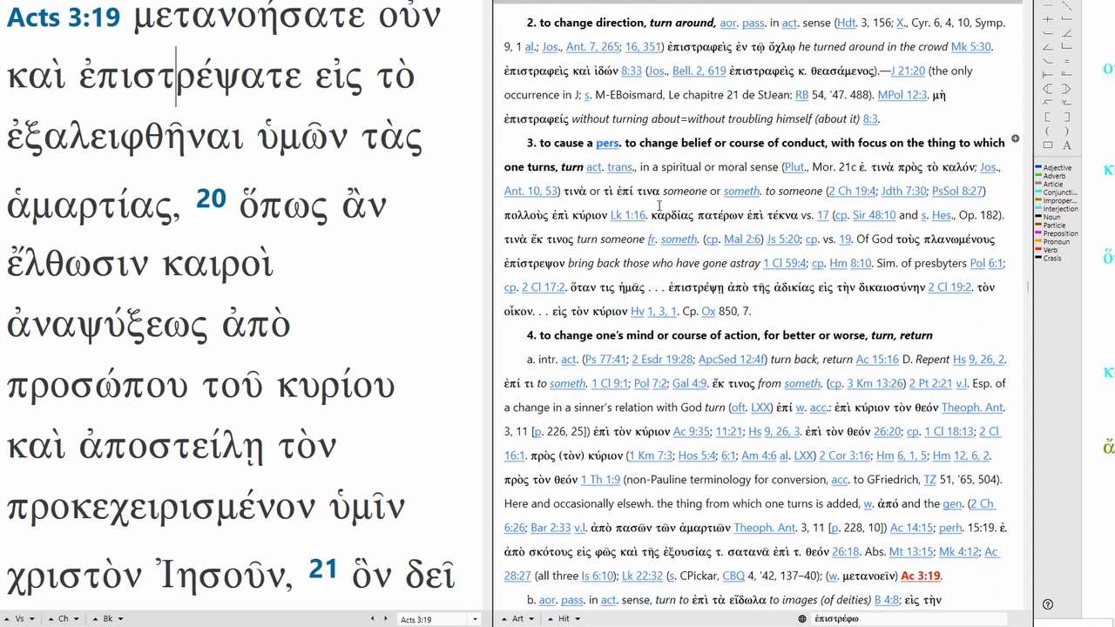
scroll(down, 3)
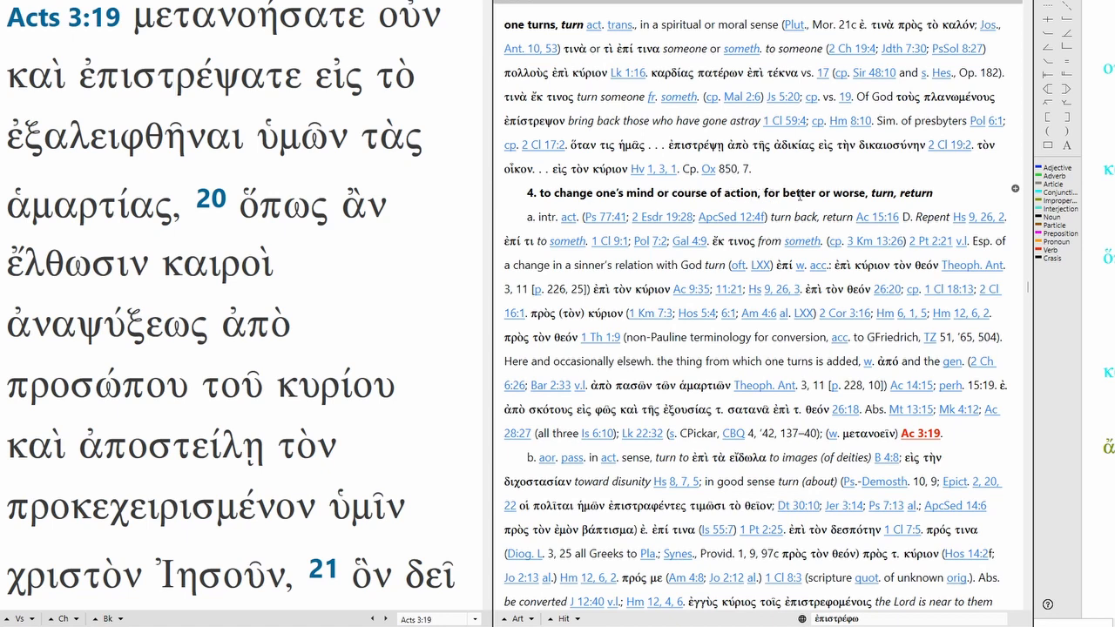
scroll(down, 3)
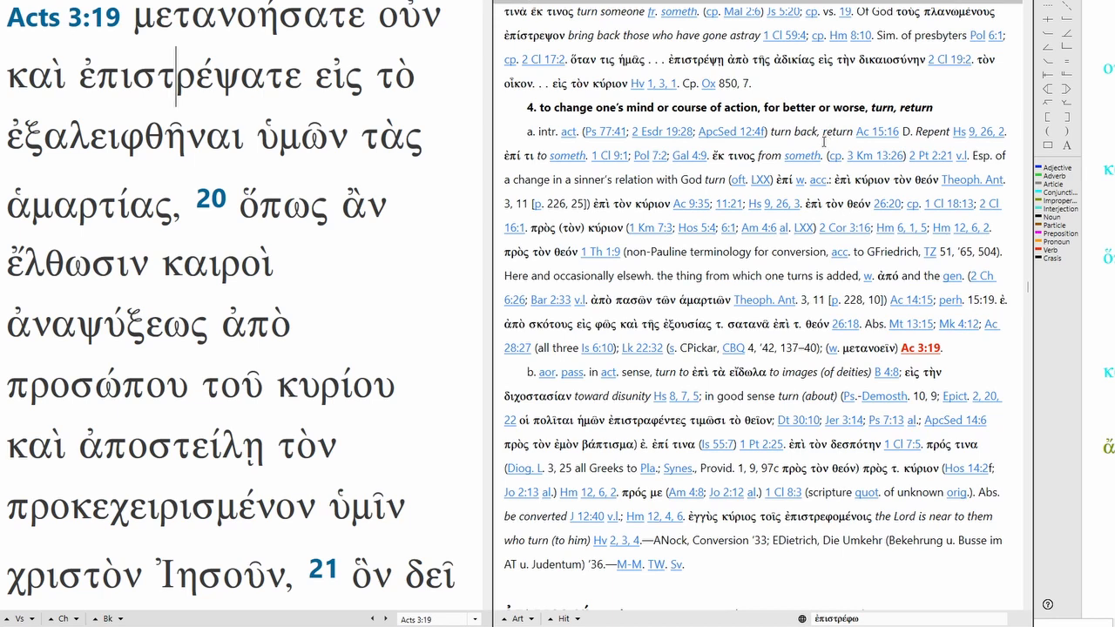
double_click(247, 17)
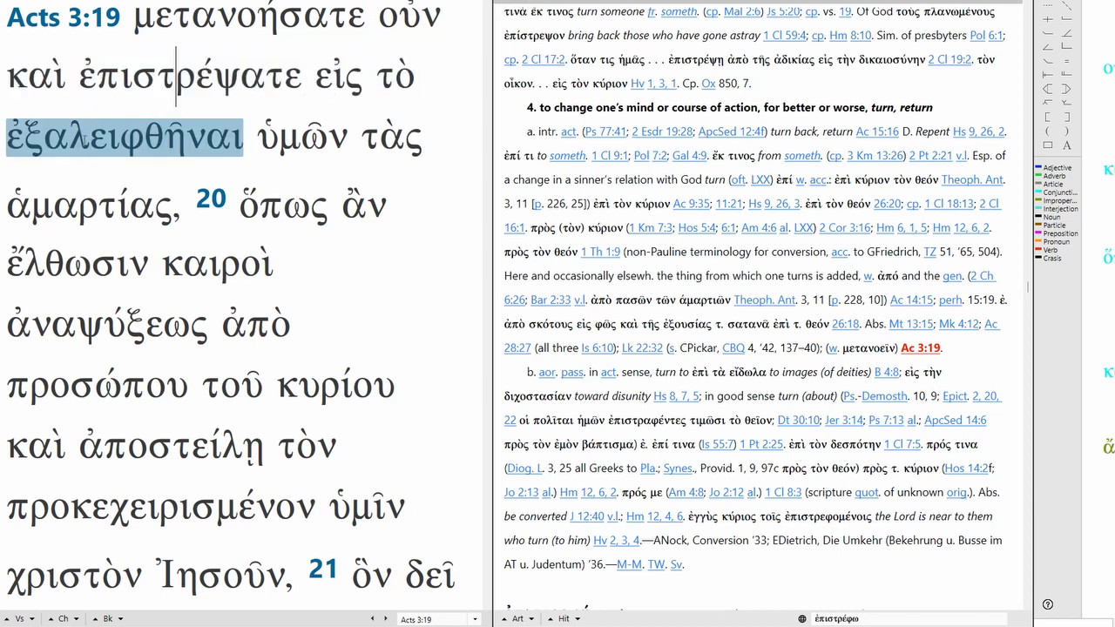
Look up ἐξαλειφθῆναι to load the ἐξαλείφω entry on wiping away.
click(338, 77)
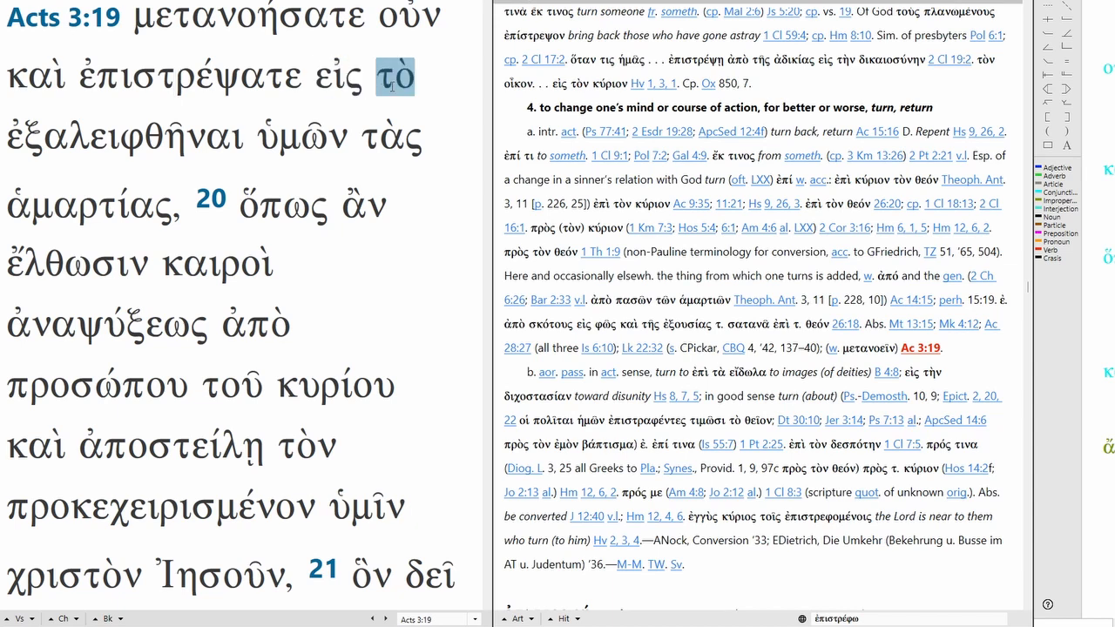
click(176, 76)
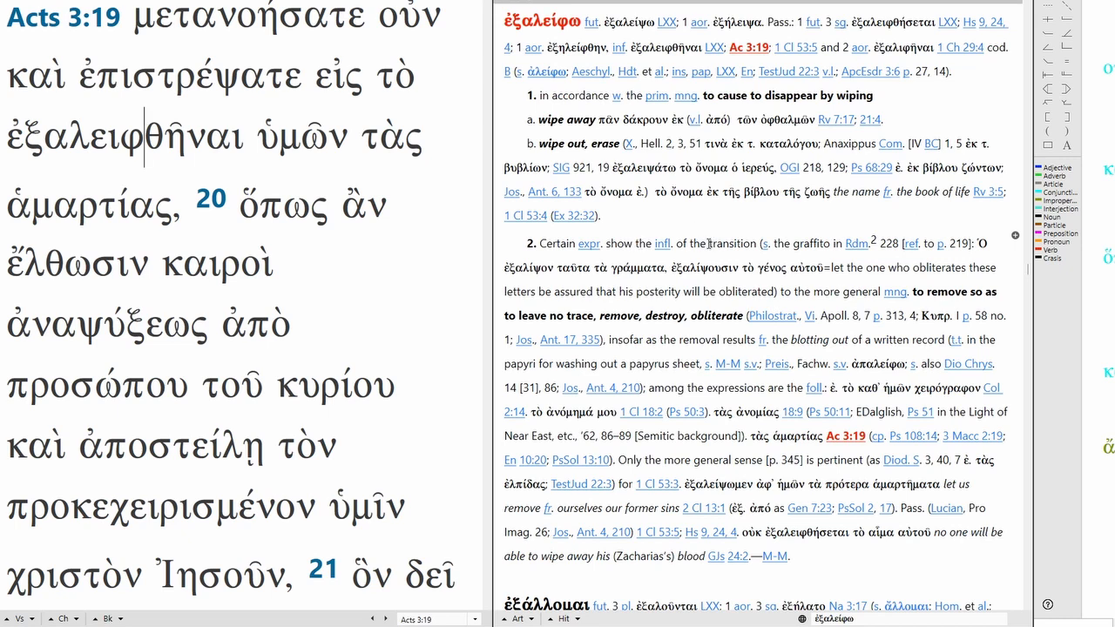
mouse_move(697, 244)
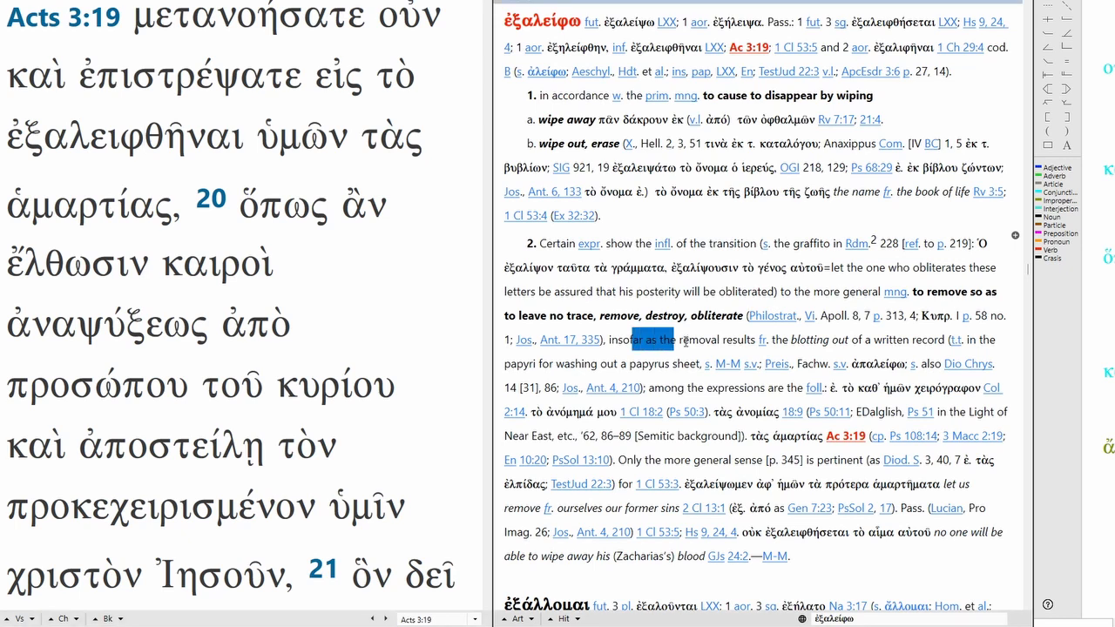
drag(636, 340, 758, 340)
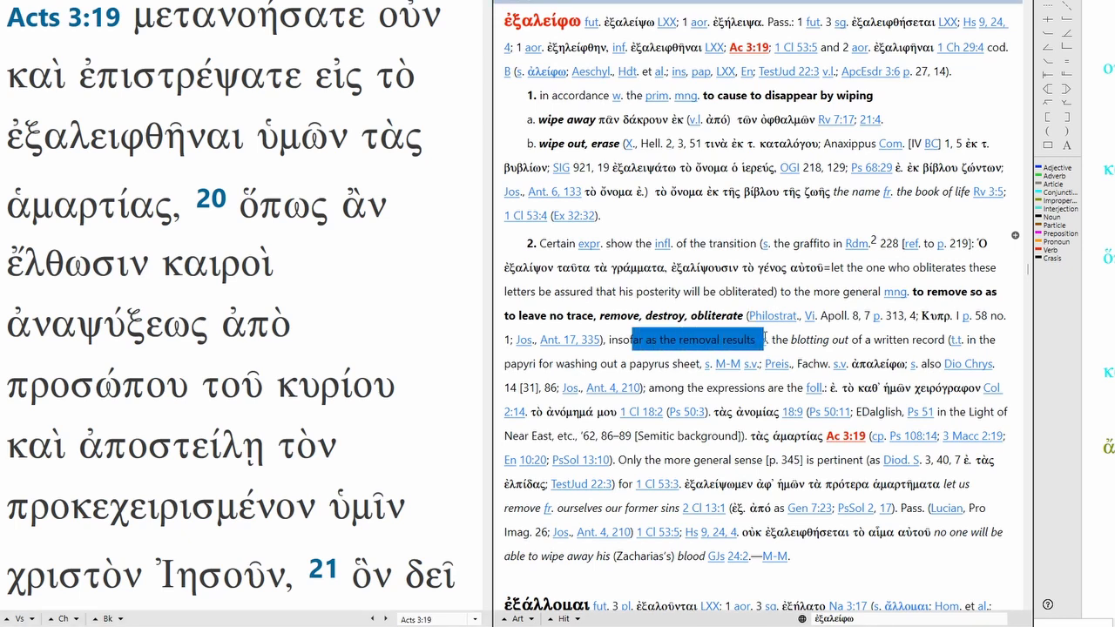
drag(762, 340, 870, 340)
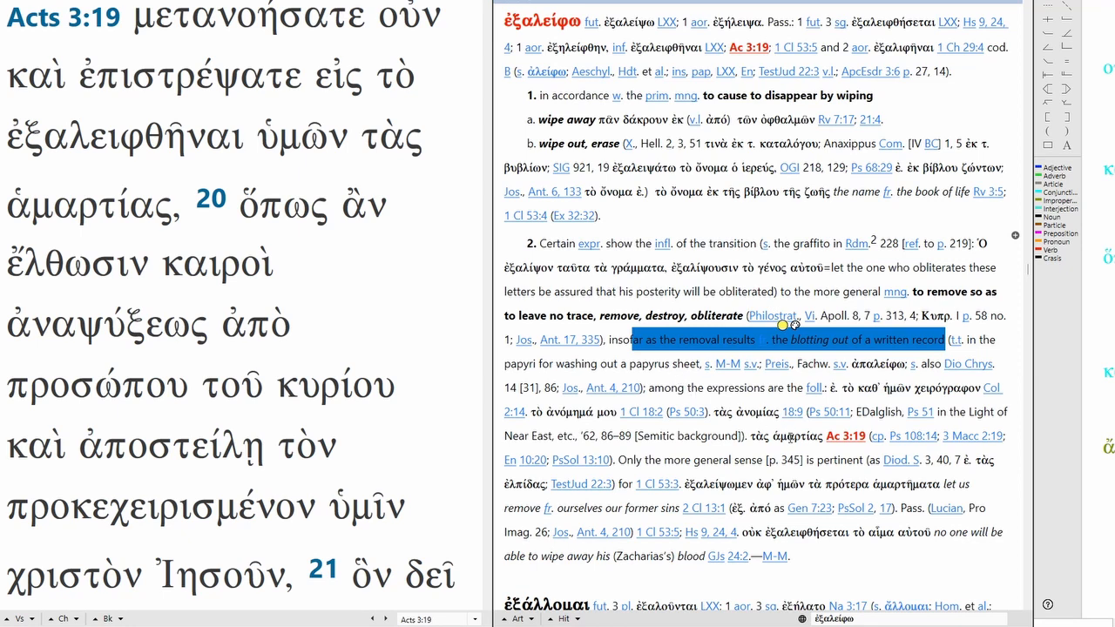
click(795, 436)
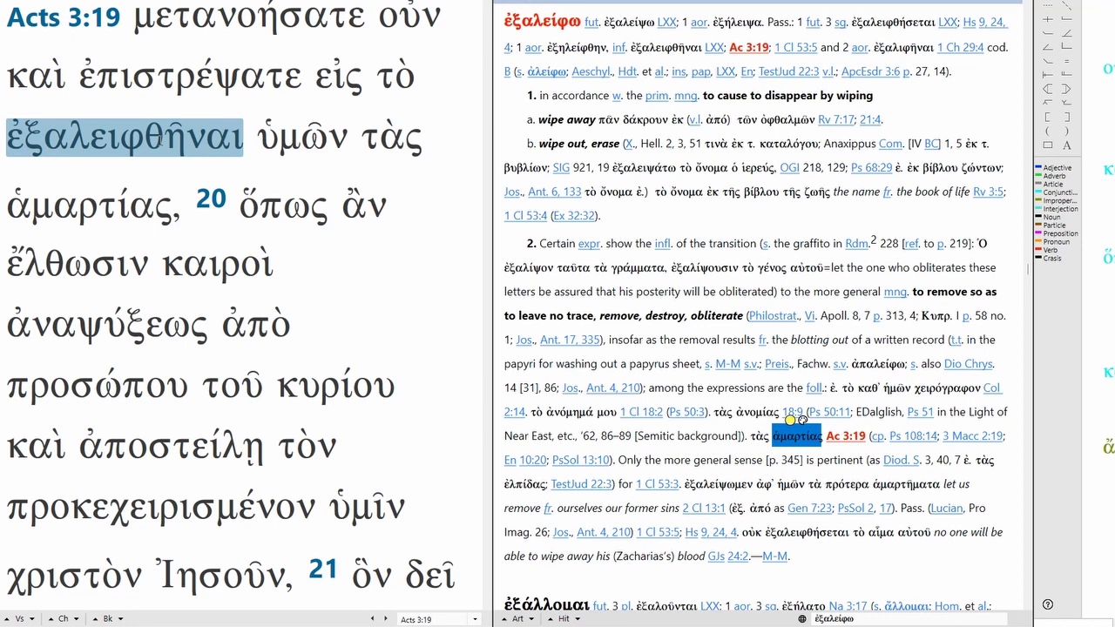
Select ὅπως in verse 20 to load its BDAG entry.
click(300, 137)
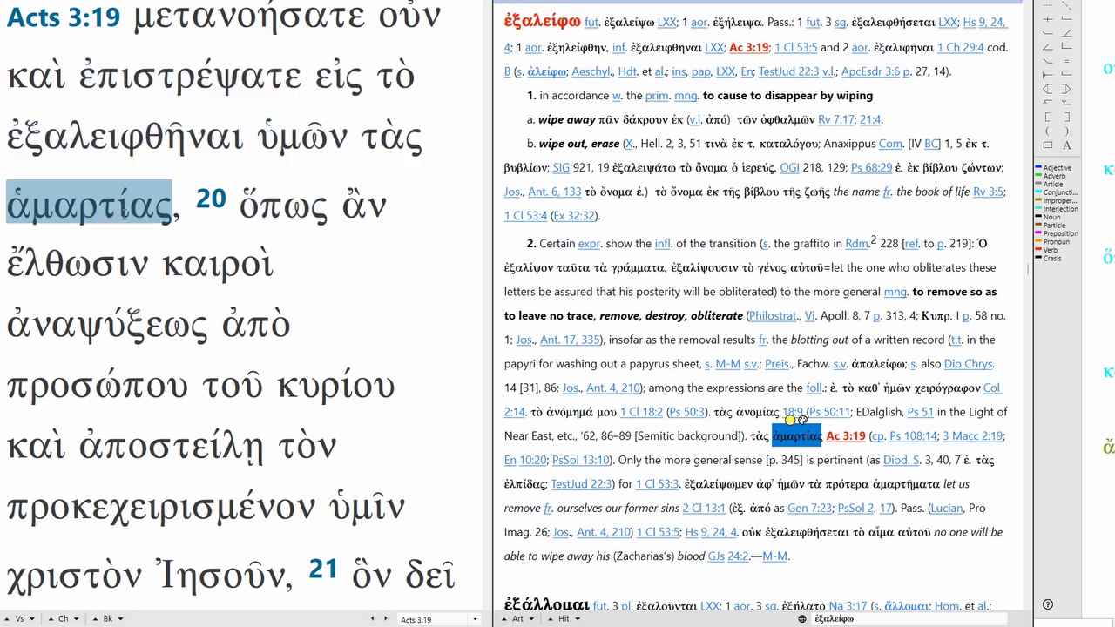
click(124, 135)
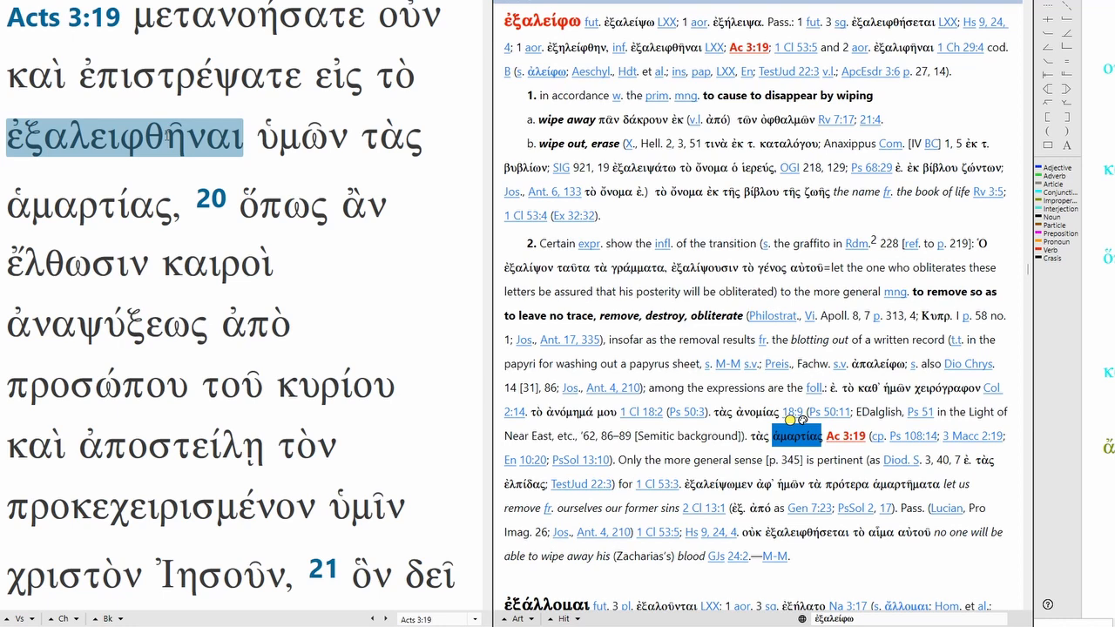
click(394, 76)
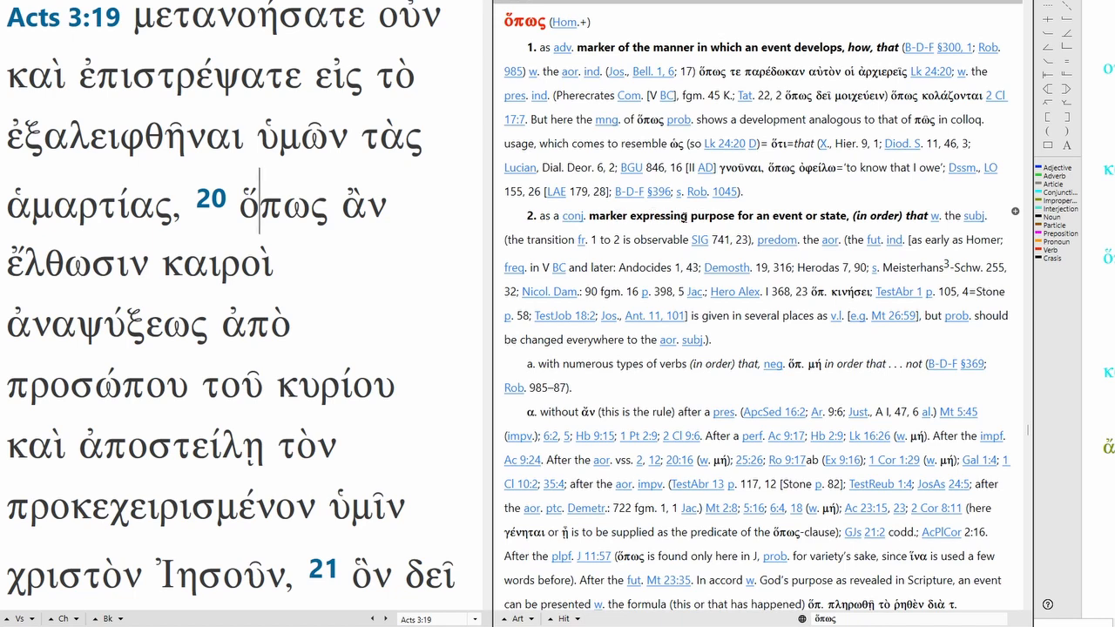
mouse_move(804, 224)
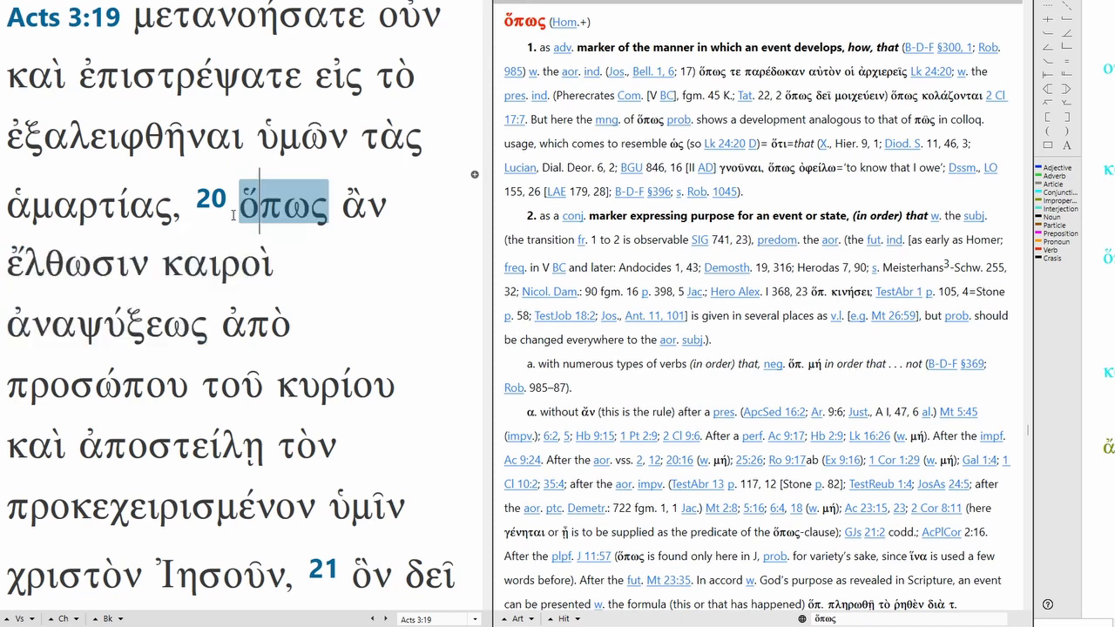
Select ὅπως and scroll down through its BDAG entry.
double_click(283, 203)
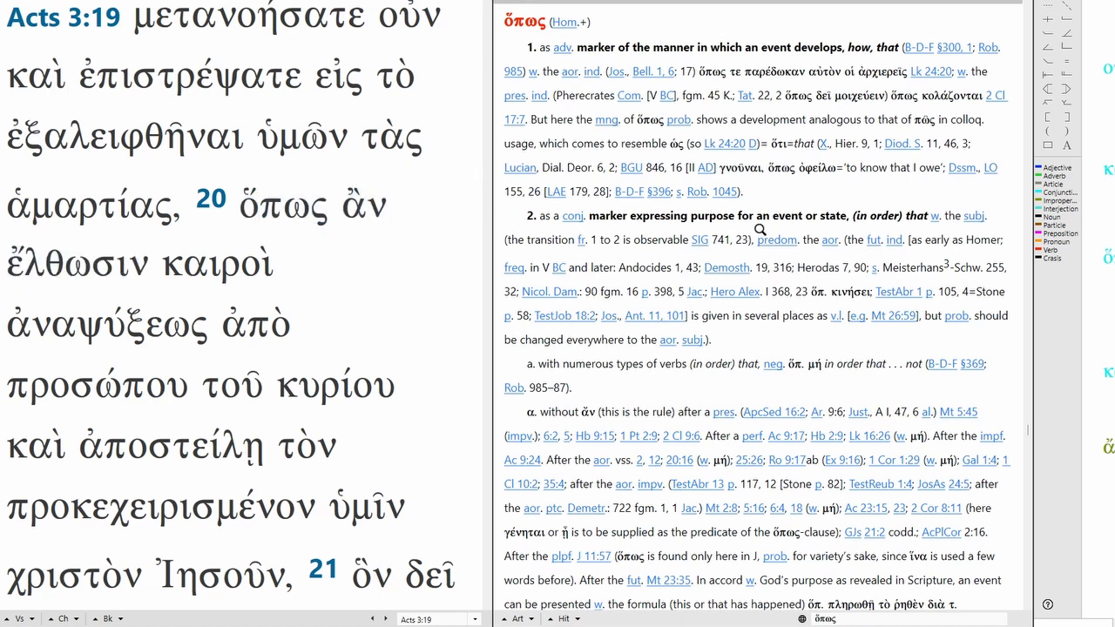
scroll(down, 3)
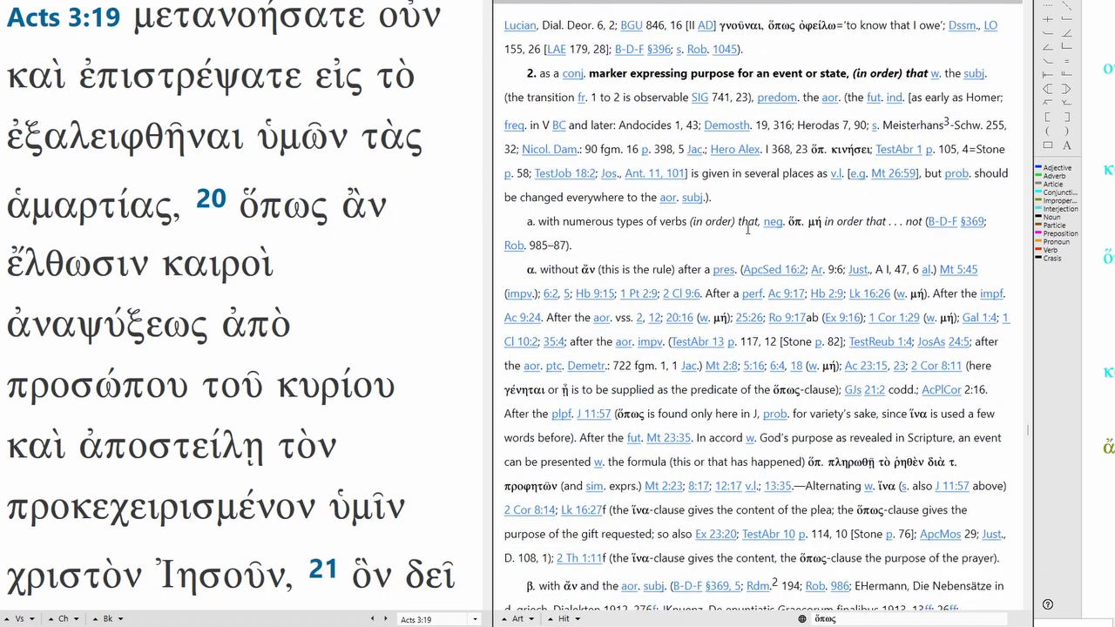
scroll(down, 3)
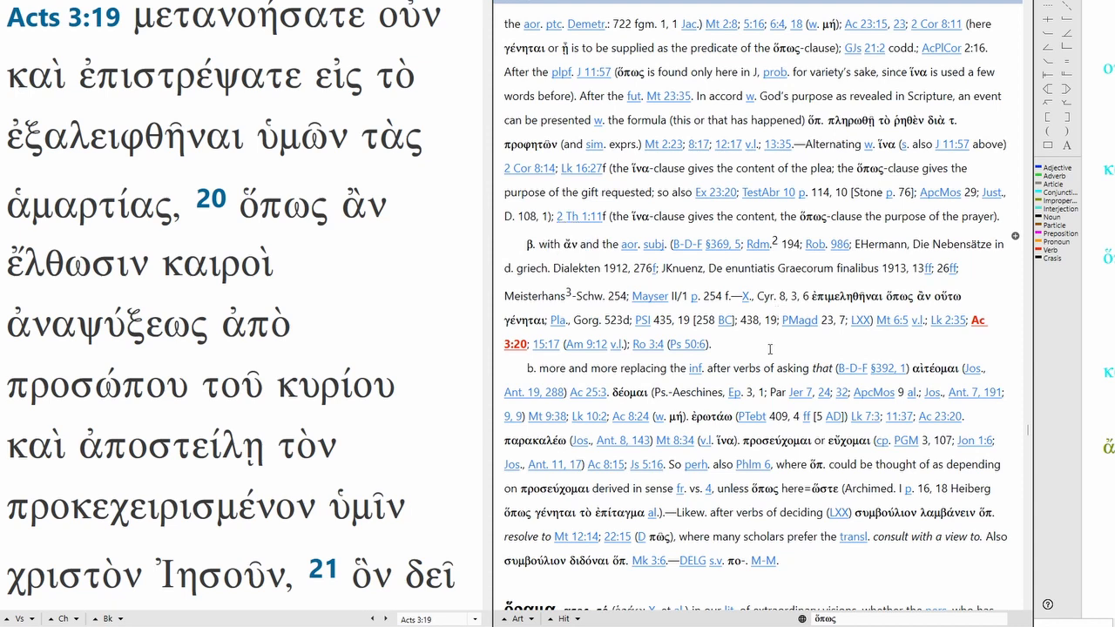
scroll(down, 3)
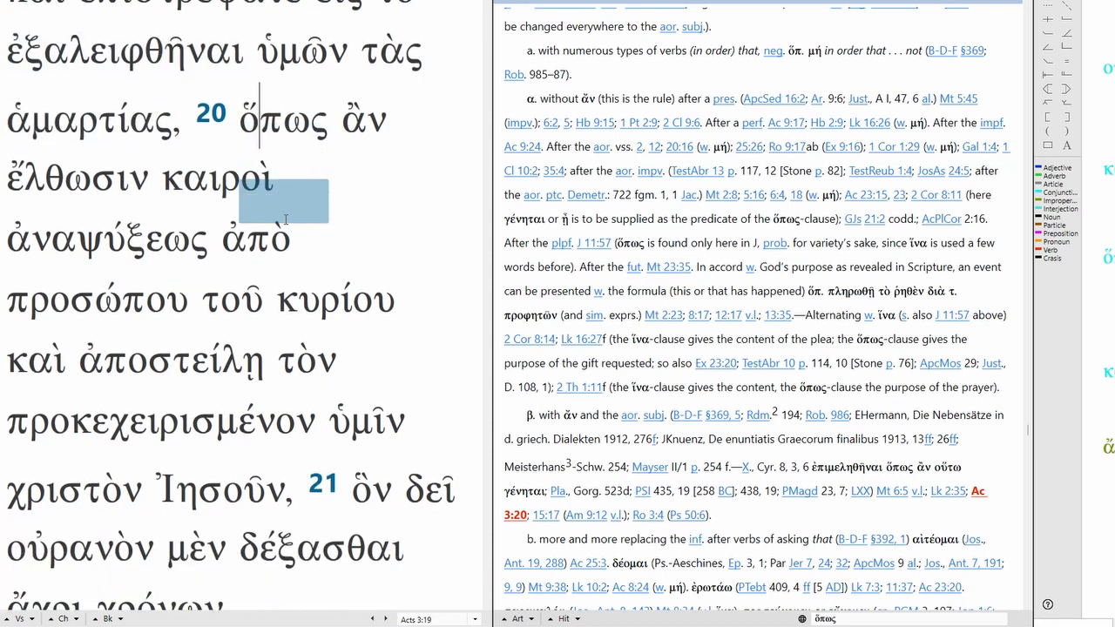
Look up καιροὶ, then ἀναψύξεως, loading the καιρός and ἀνάψυξις BDAG entries.
double_click(107, 183)
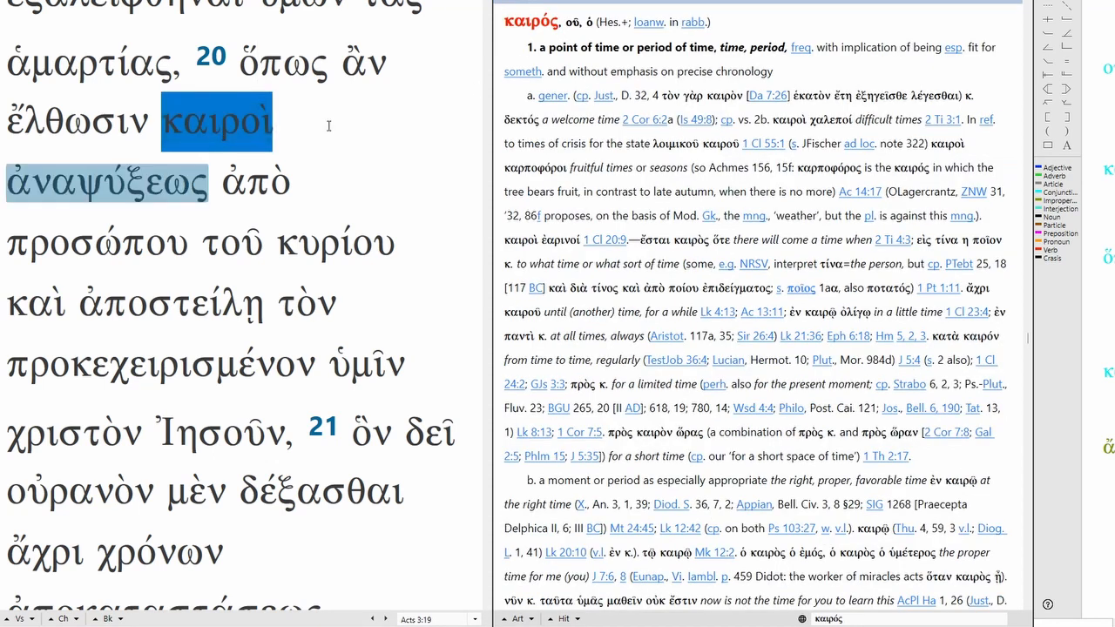
click(104, 182)
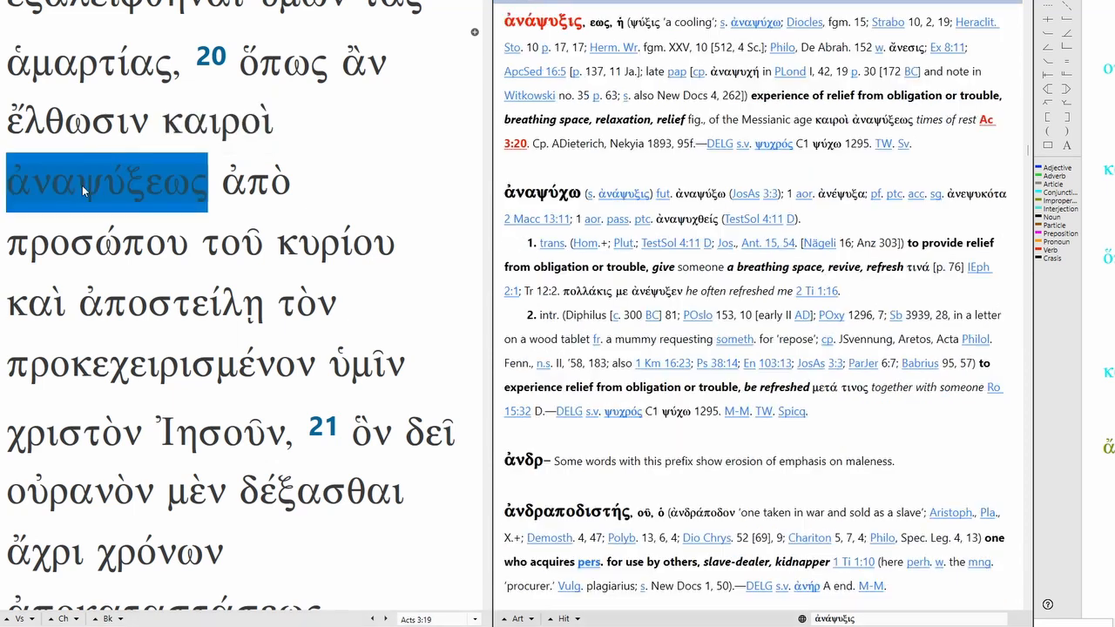
click(79, 182)
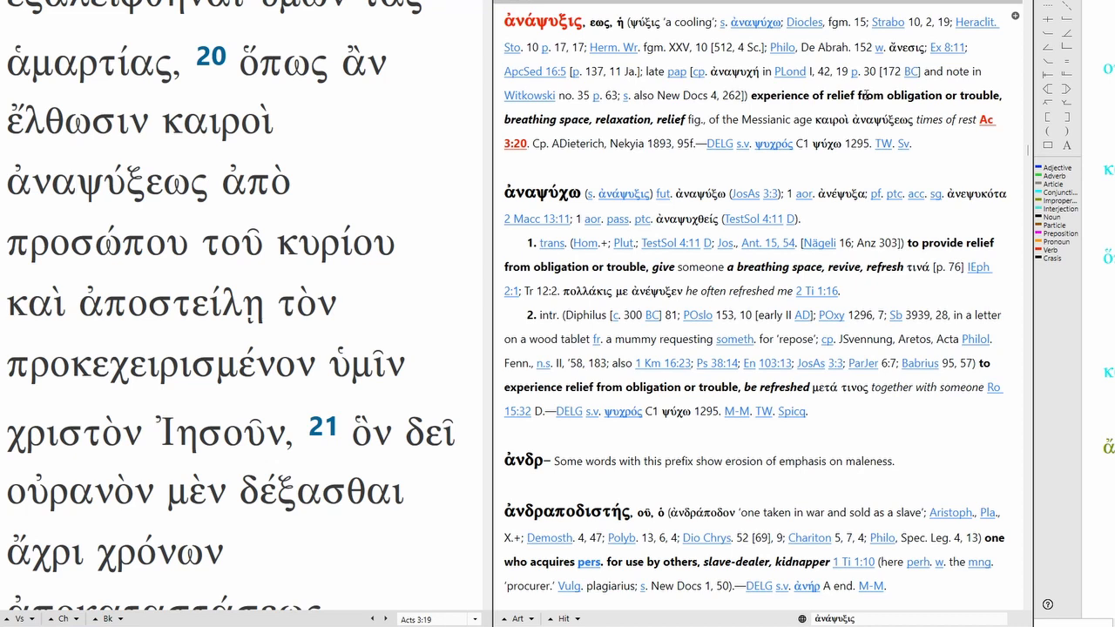
double_click(946, 119)
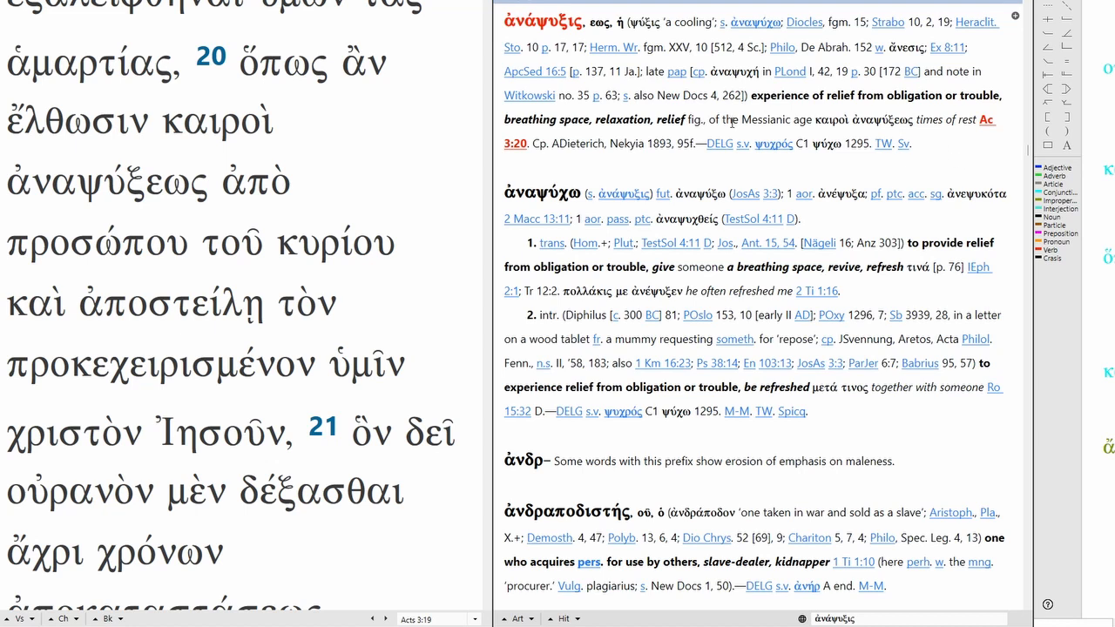
double_click(771, 119)
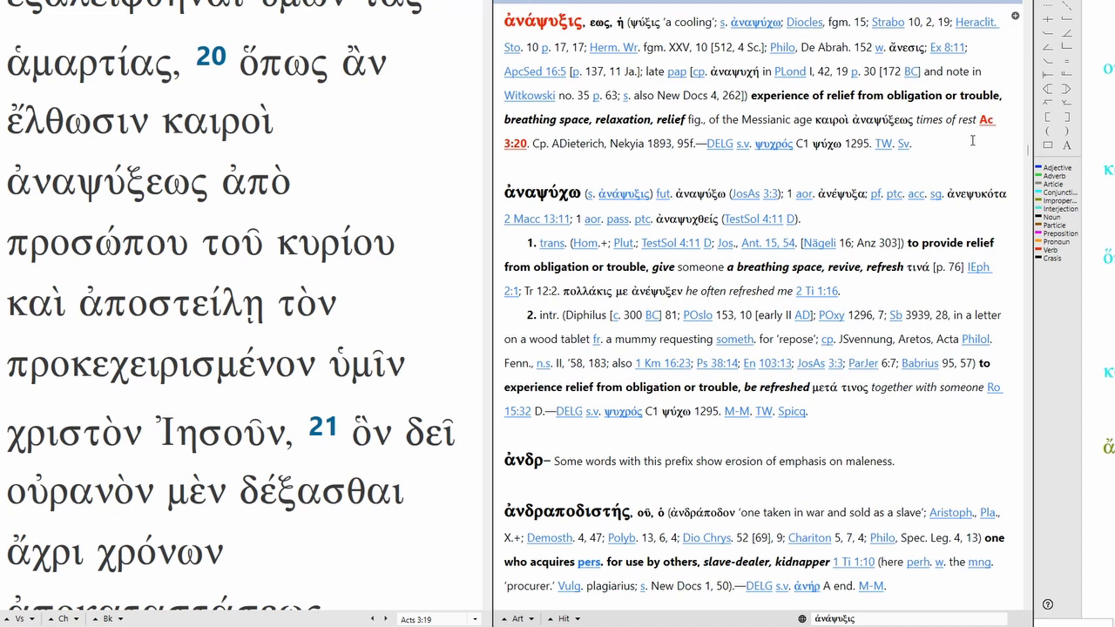
mouse_move(967, 143)
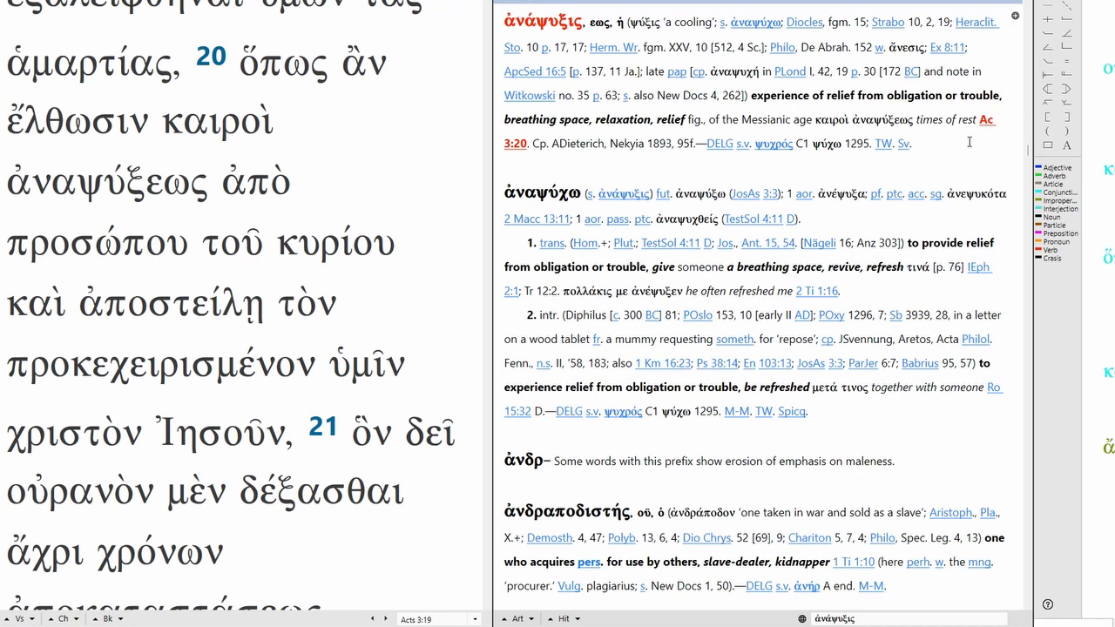
Read BDAG's πρόσωπον entry for προσώπου, then load the κύριος entry for κυρίου.
double_click(231, 183)
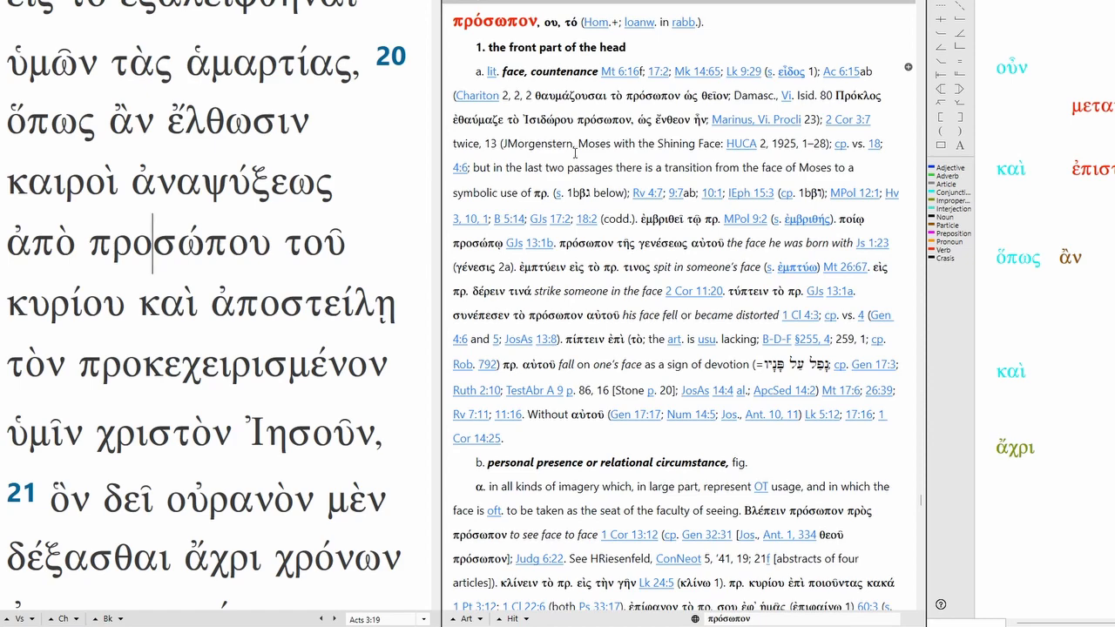
scroll(down, 3)
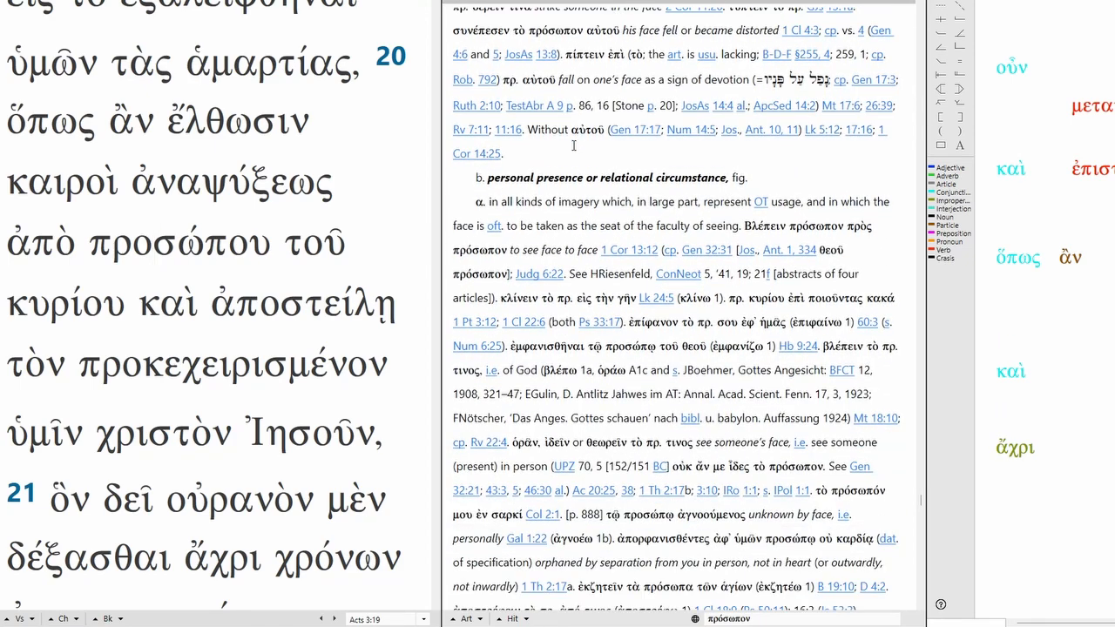
scroll(down, 3)
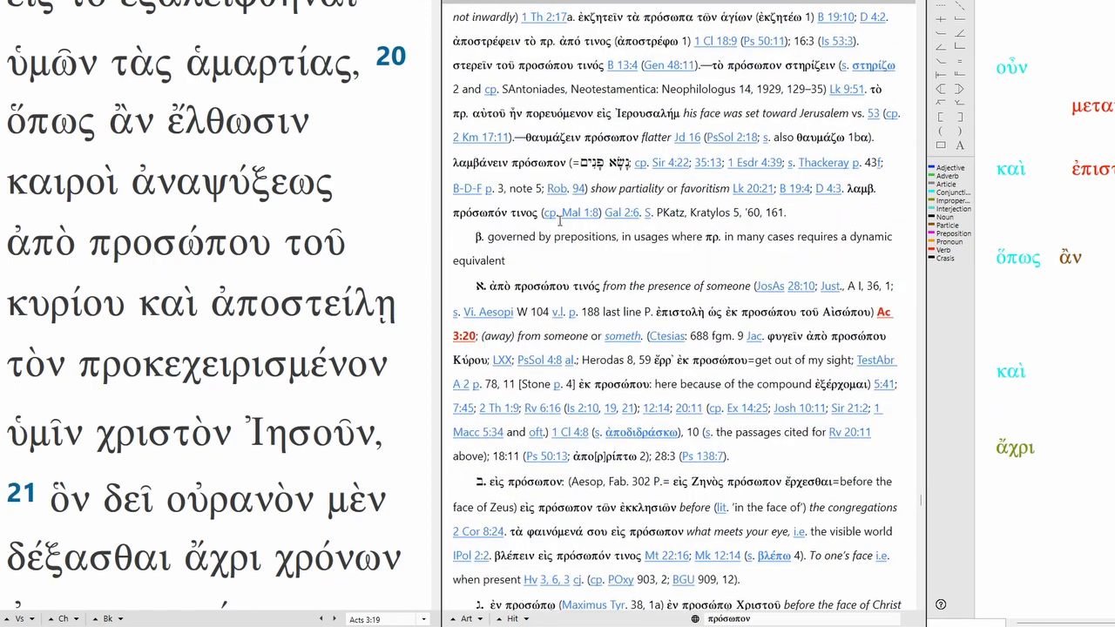
drag(604, 286, 746, 285)
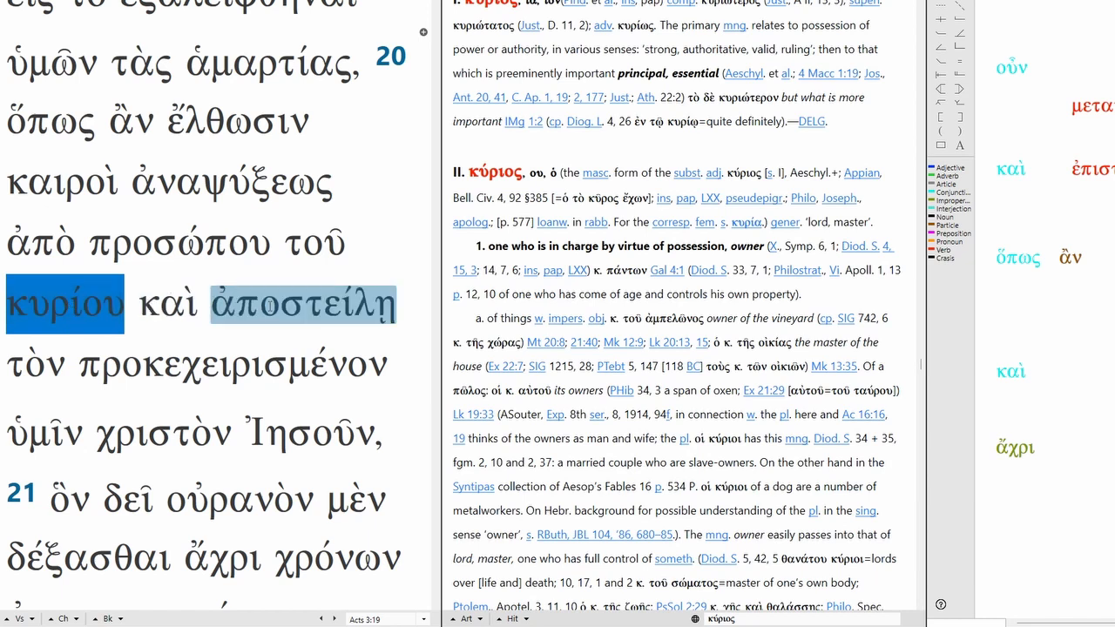
Pass ἀποστείλῃ (ἀποστέλλω) and load the προχειρίζω entry for προκεχειρισμένον.
click(301, 305)
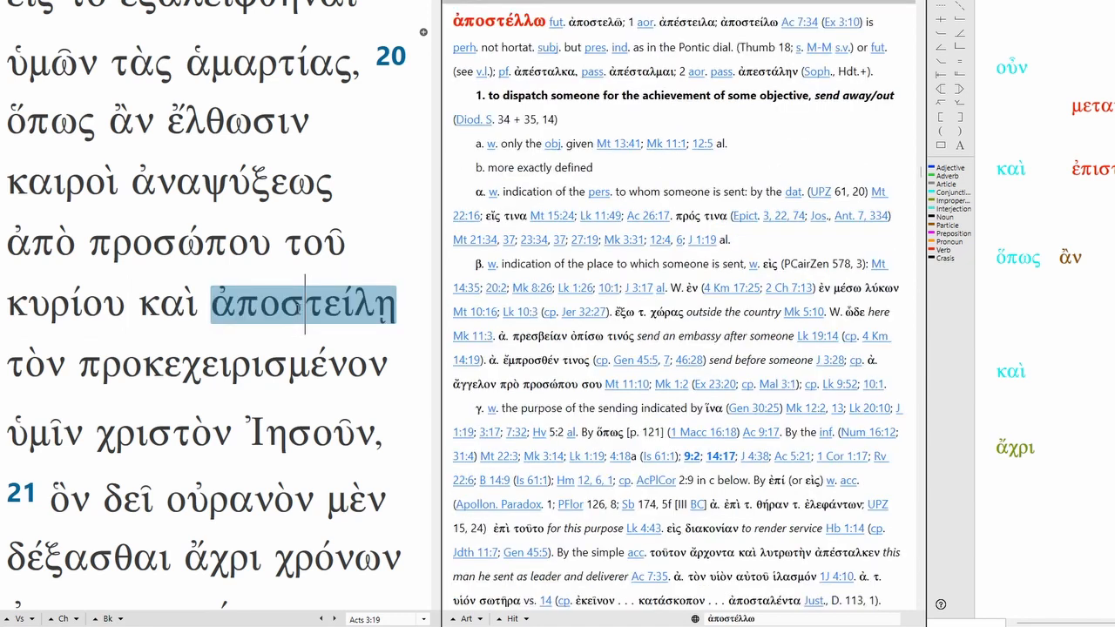
double_click(230, 365)
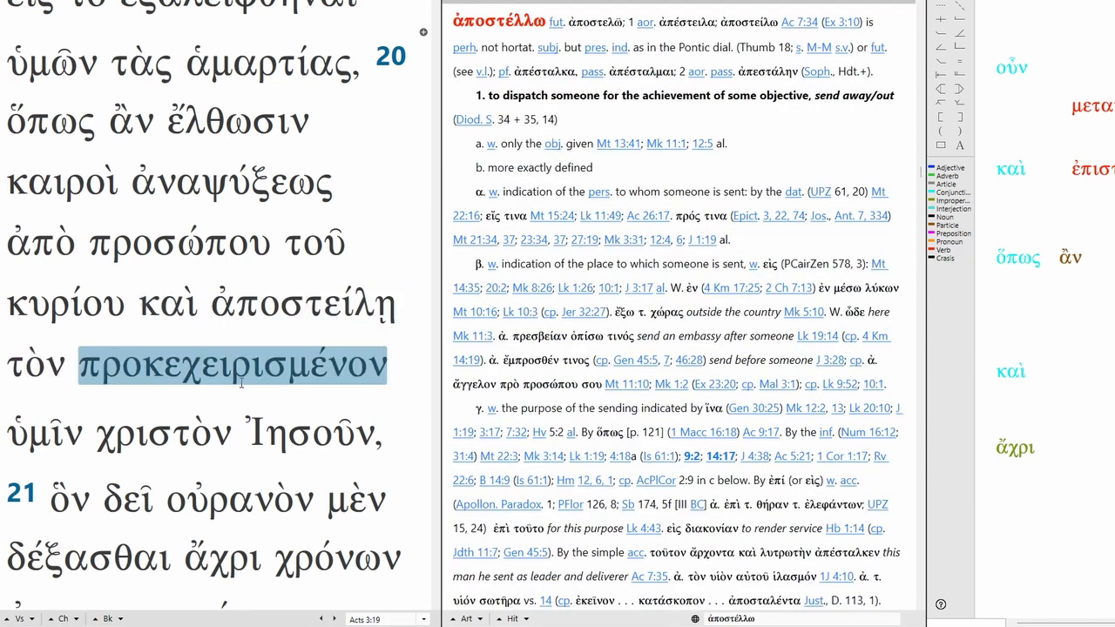
click(230, 366)
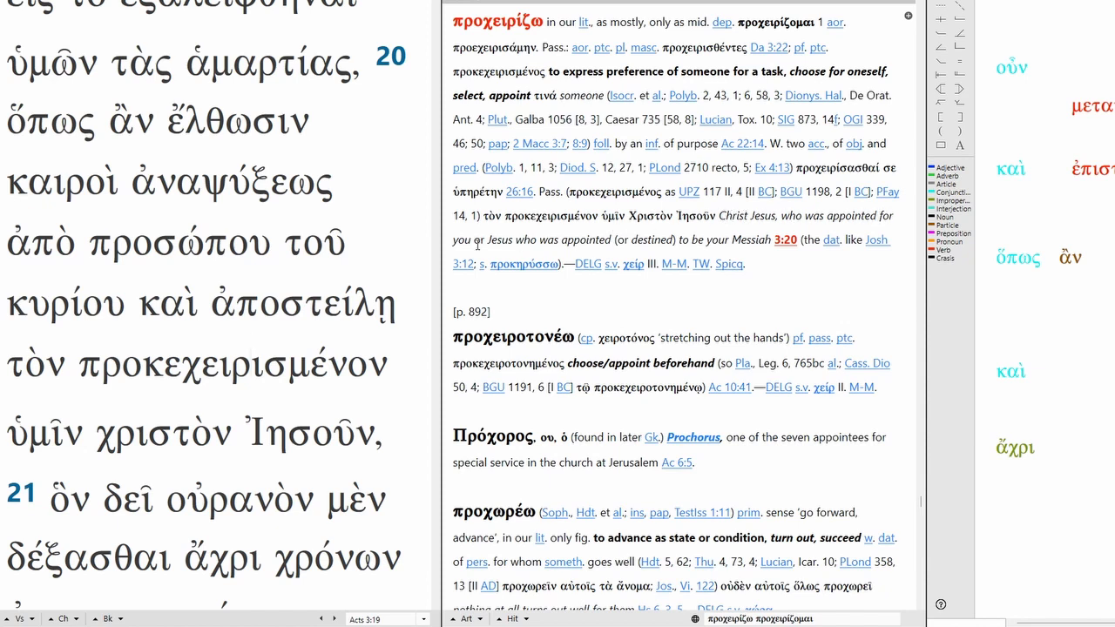
mouse_move(523, 236)
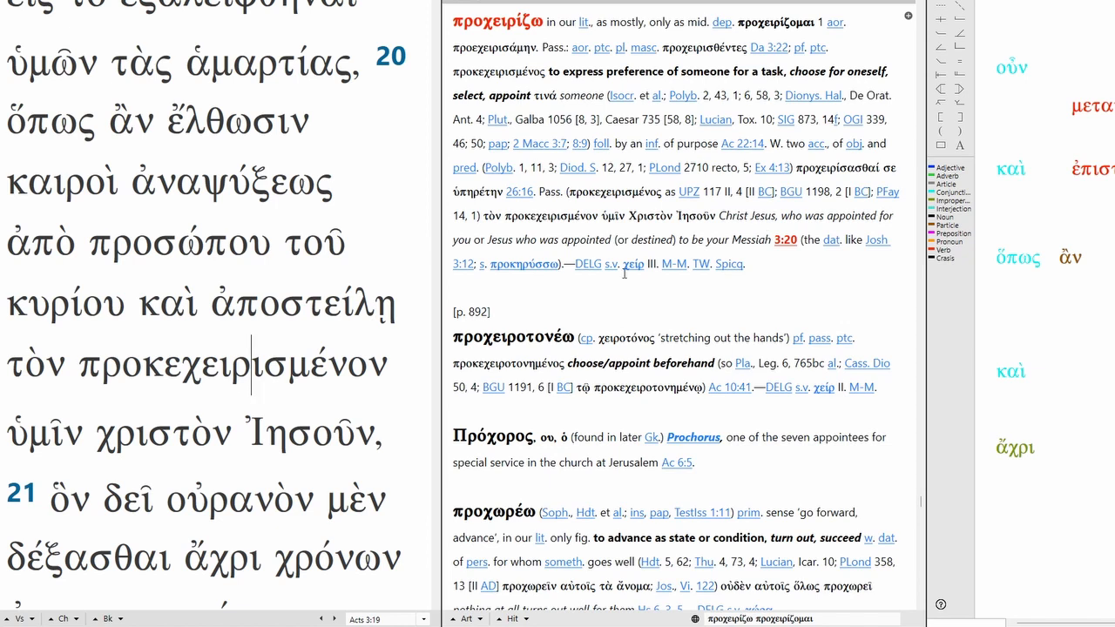
Move through ὑμῖν, χριστὸν and Ἰησοῦν, scrolling the Greek text toward verse 21.
double_click(40, 243)
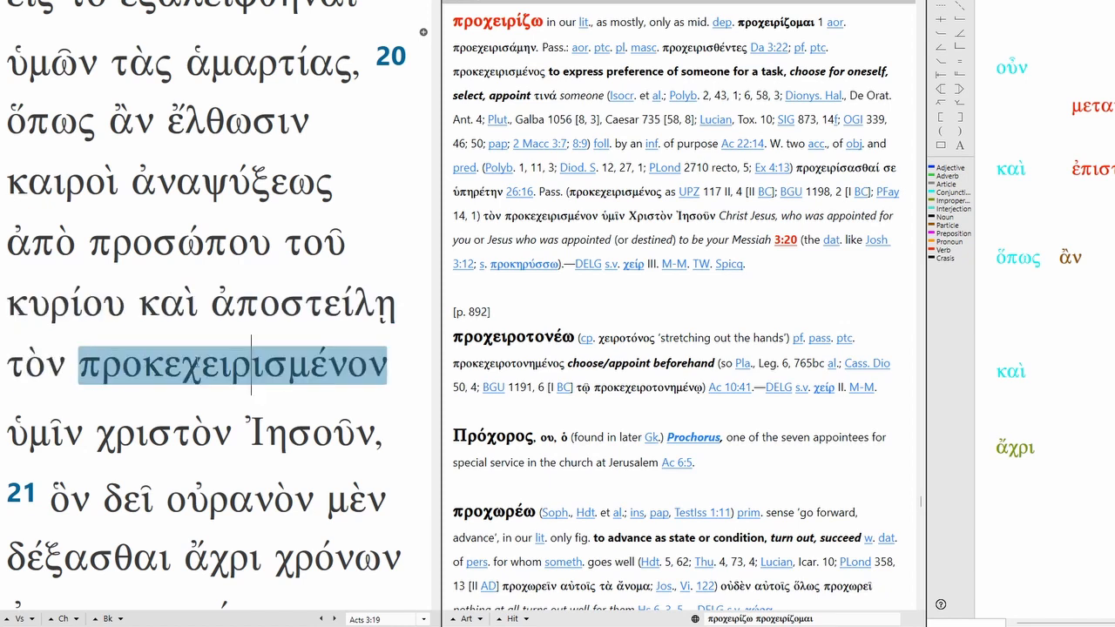
double_click(44, 434)
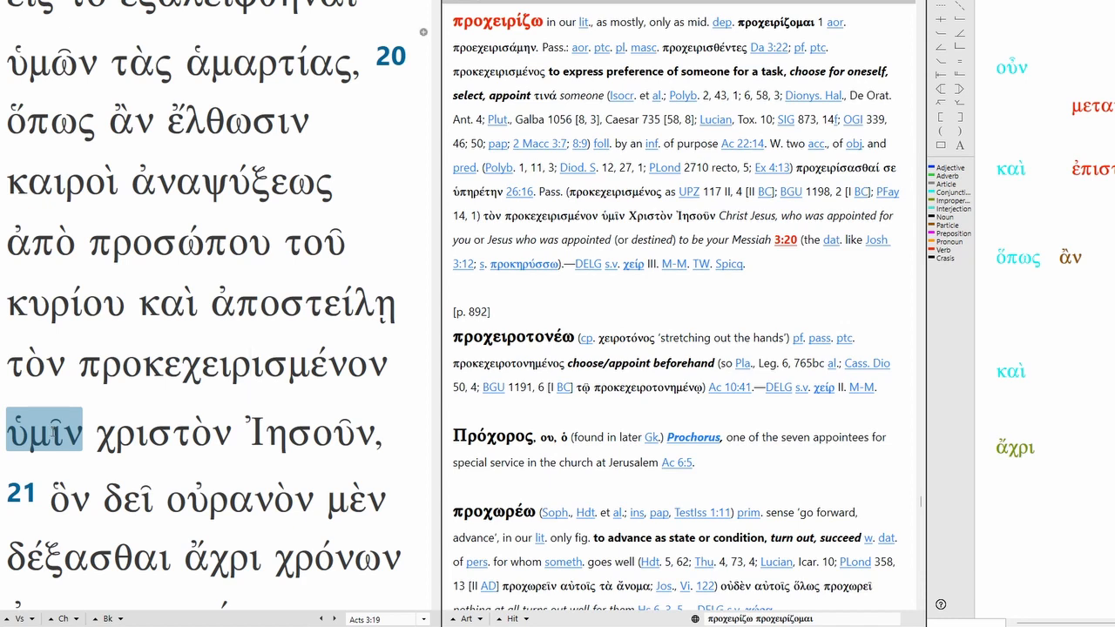
click(251, 361)
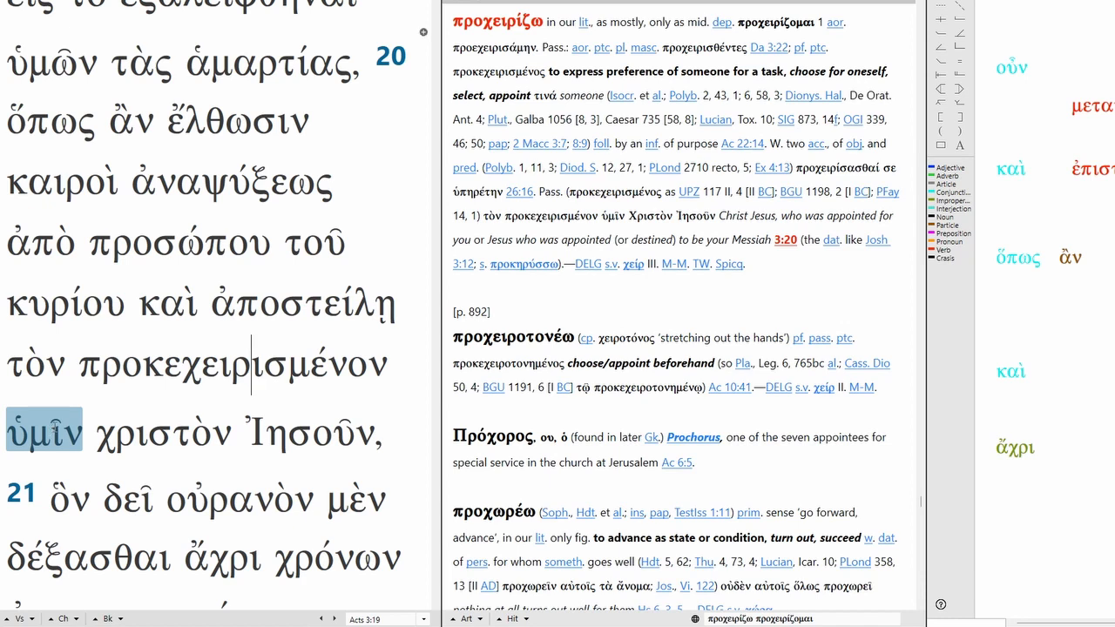
click(161, 433)
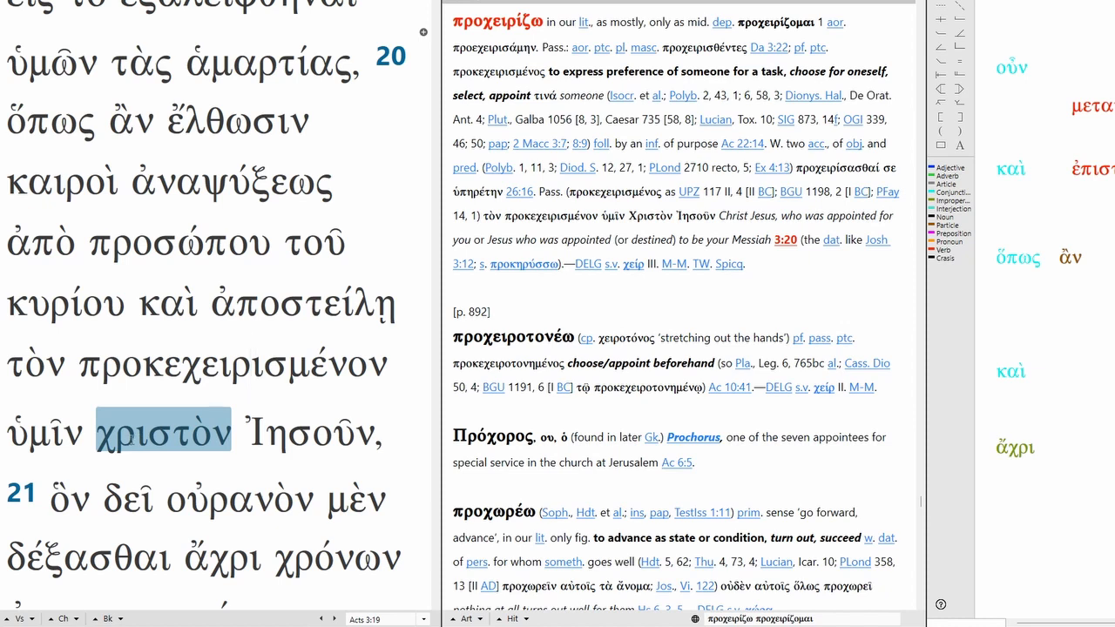
click(253, 362)
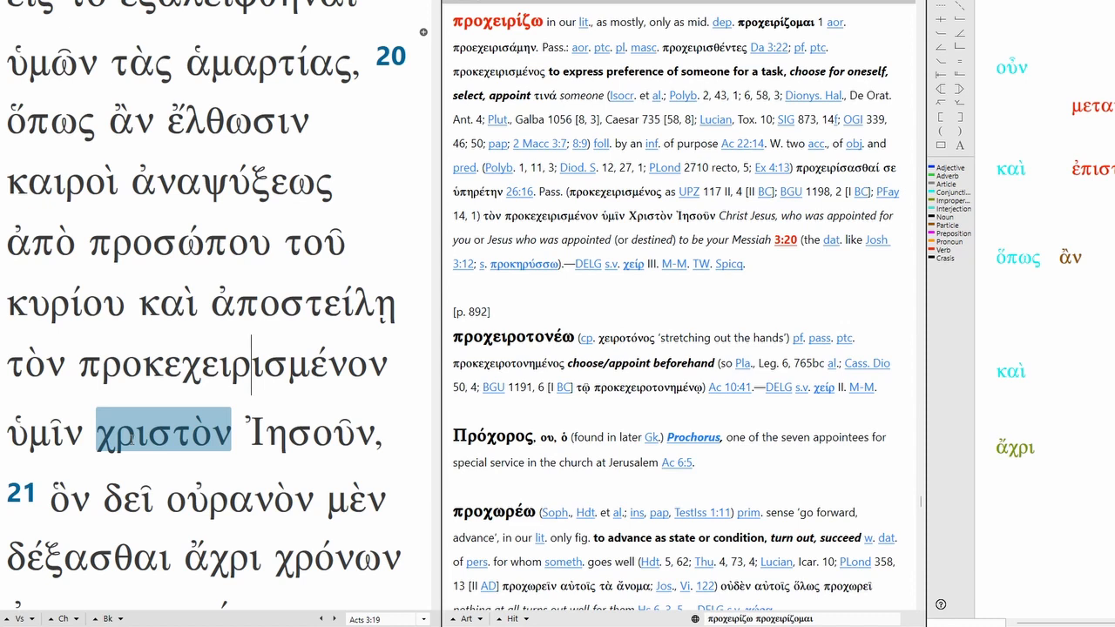
scroll(down, 3)
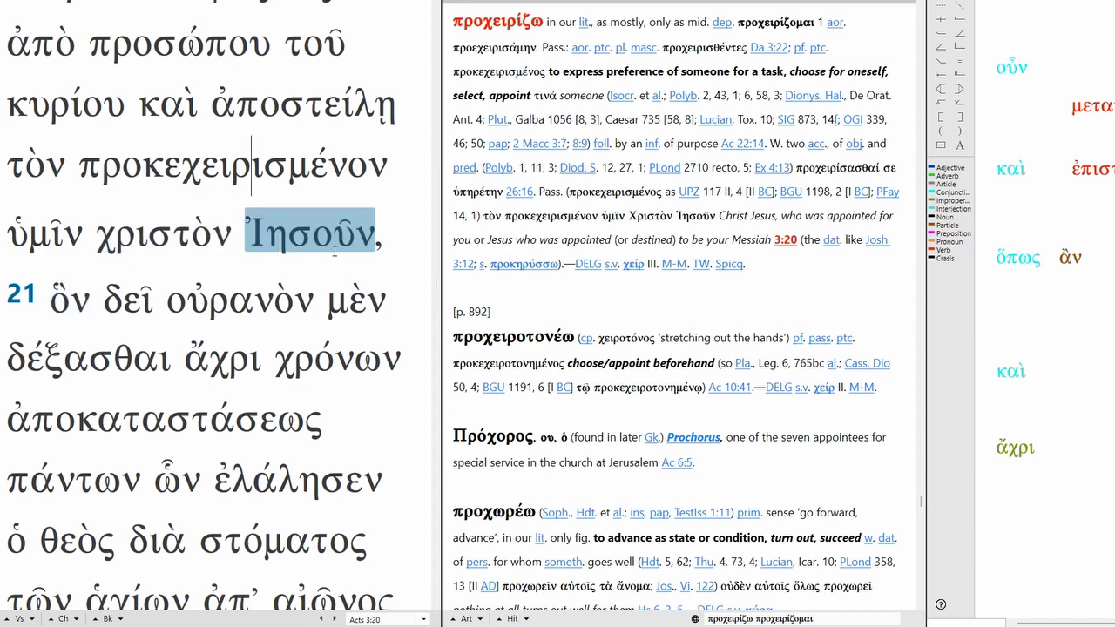
Load δέχομαι for δέξασθαι in BDAG, then the ἄχρι entry ('until').
click(69, 299)
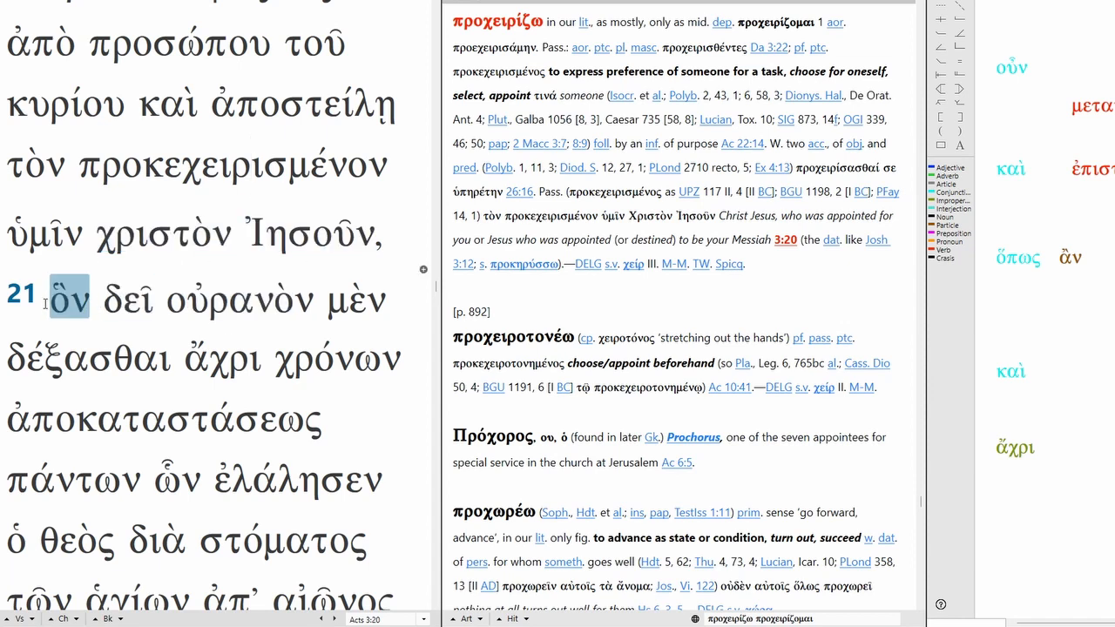
click(127, 299)
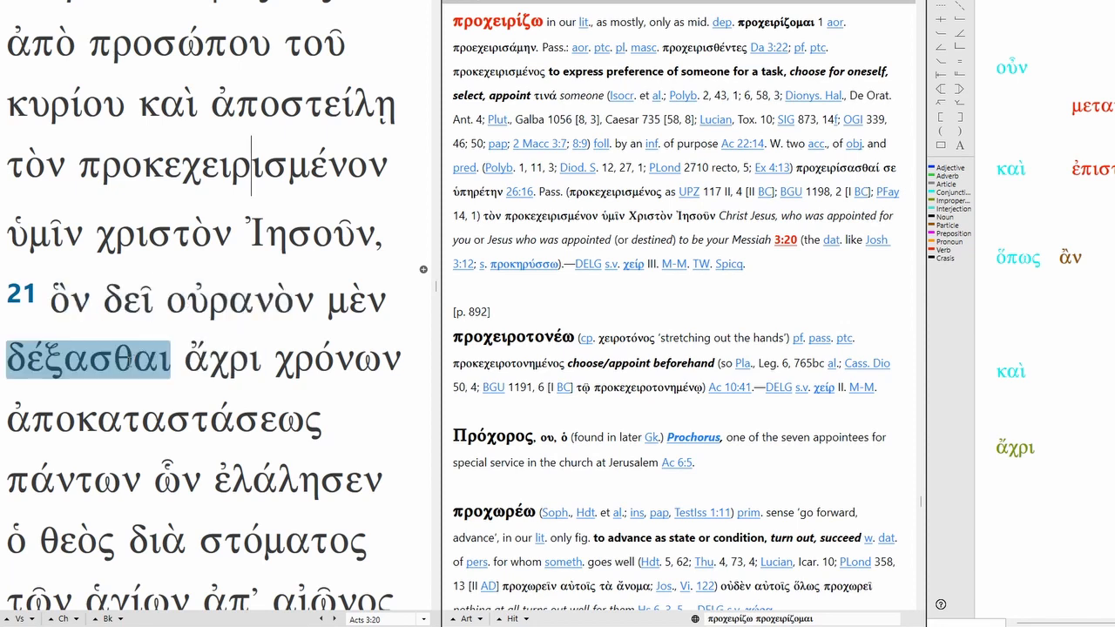
click(87, 360)
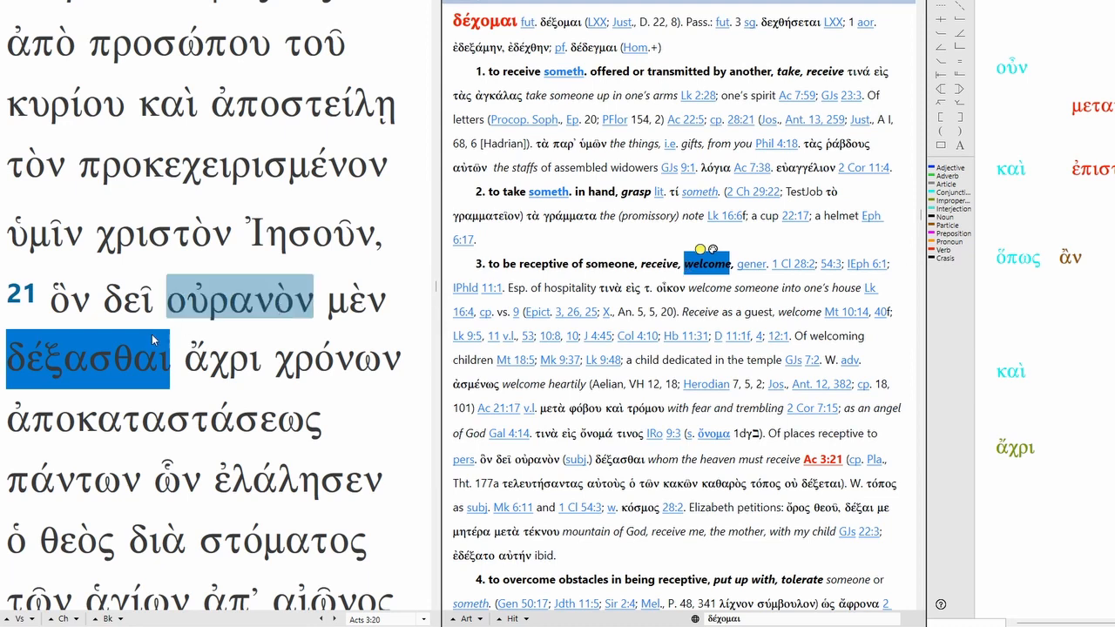
click(309, 231)
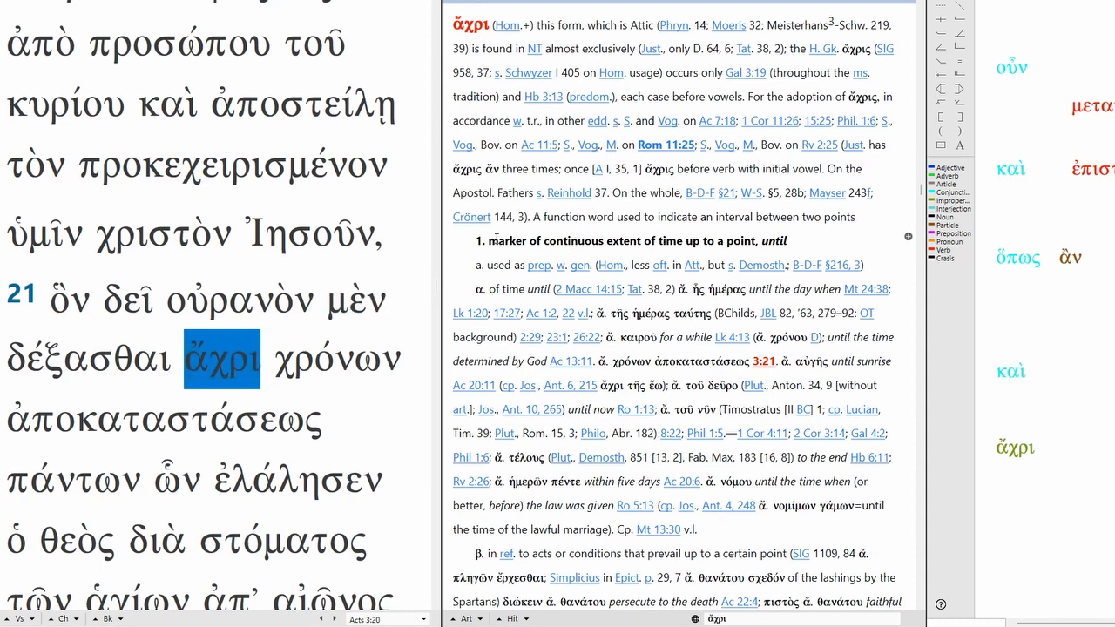
Show the ἀποκατάστασις ('restoration') entry for ἀποκαταστάσεως, citing Acts 3:21.
double_click(163, 421)
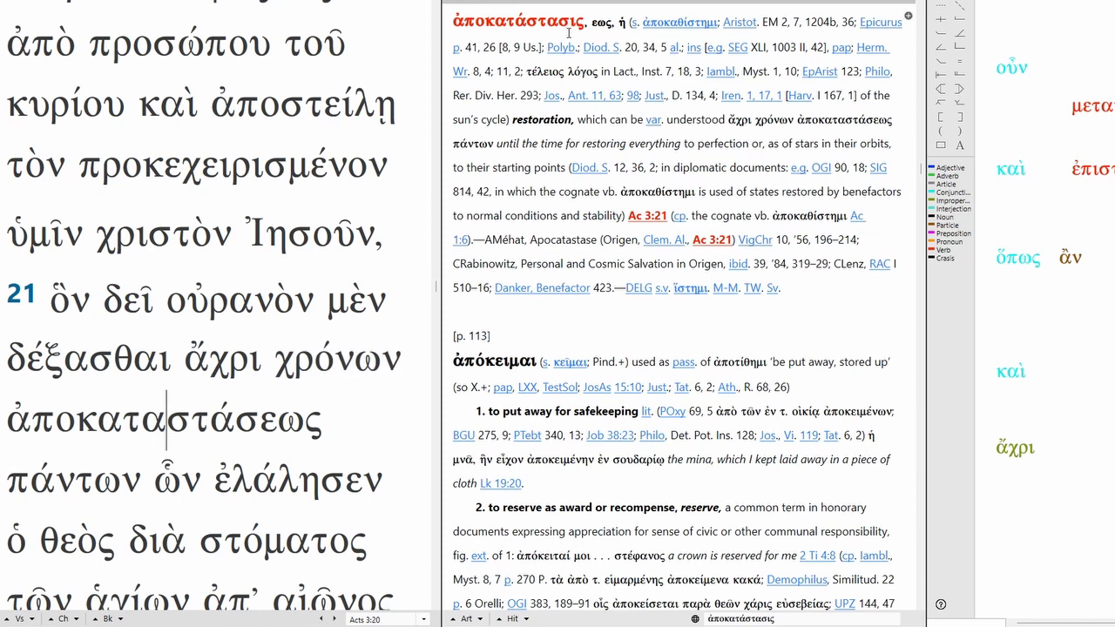
mouse_move(532, 125)
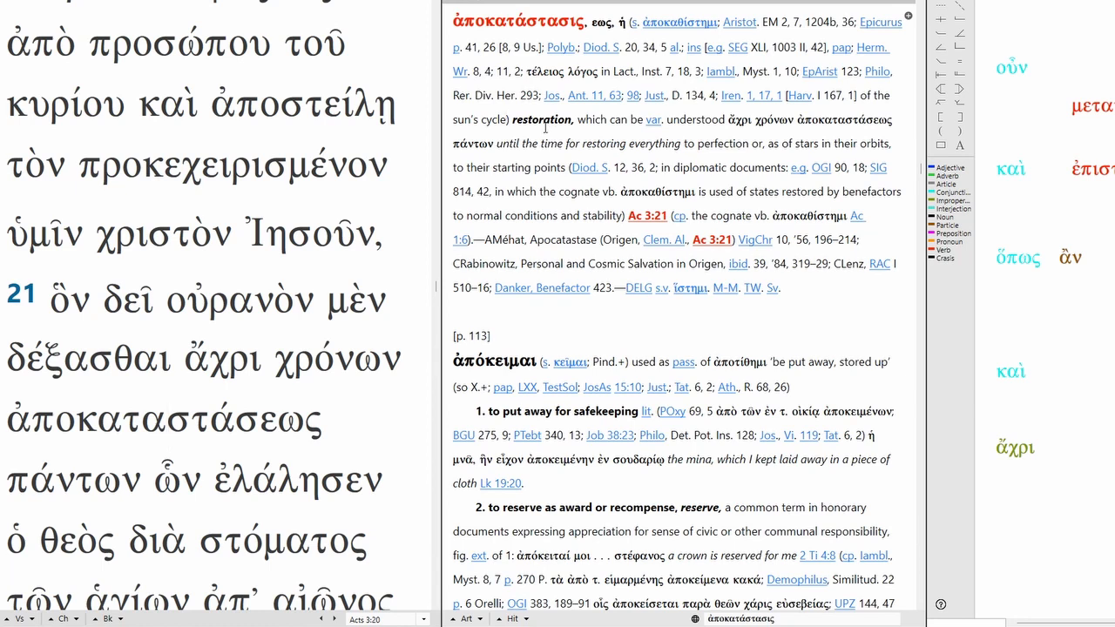
click(166, 421)
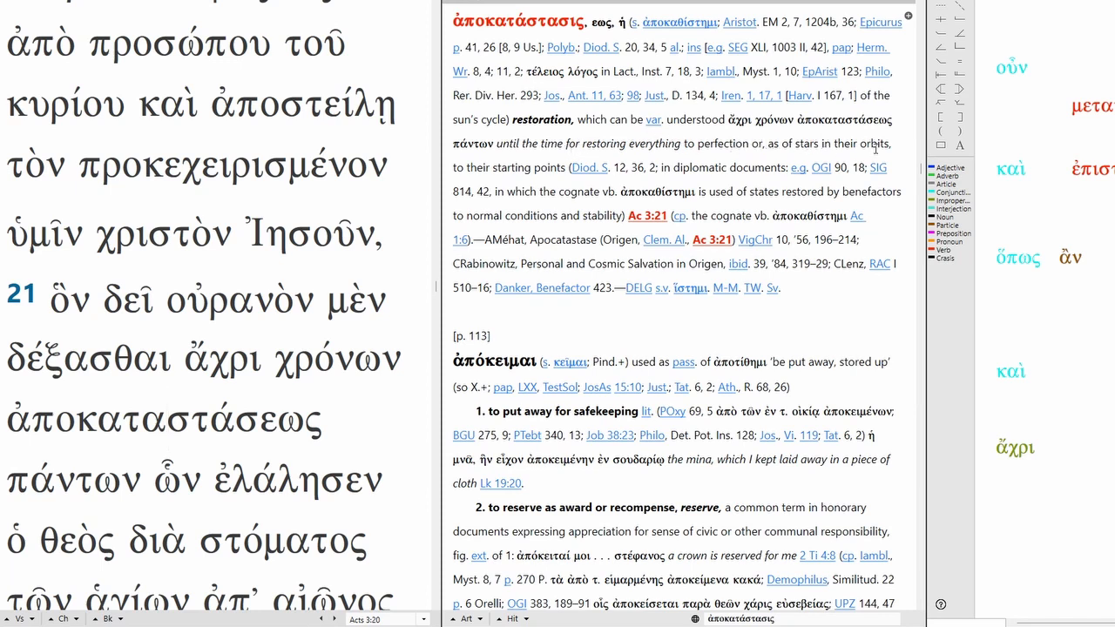
mouse_move(529, 159)
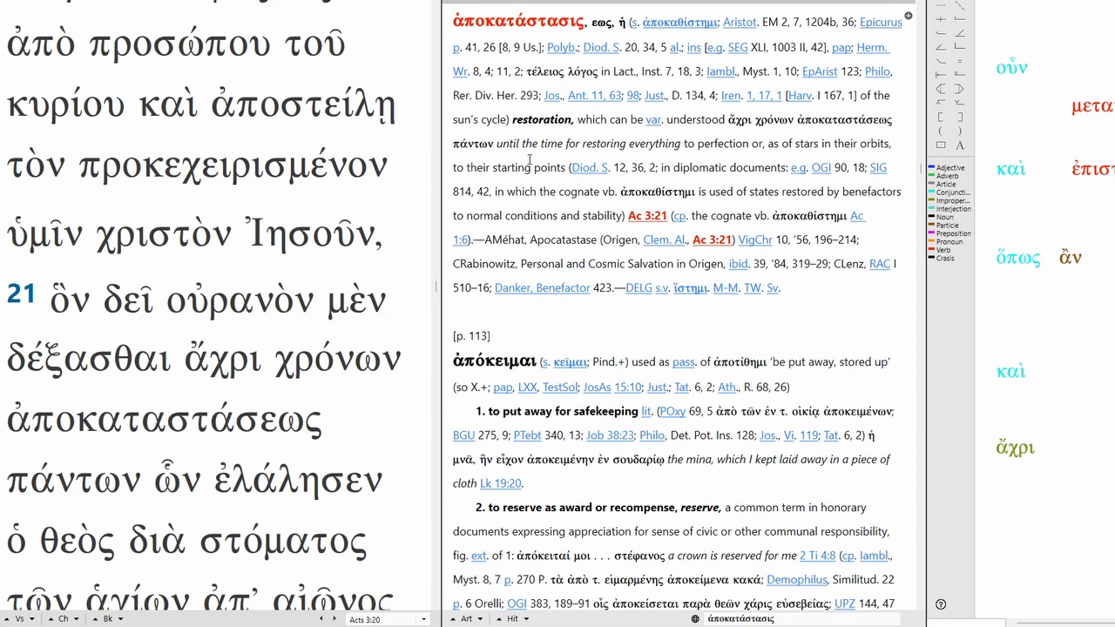
Step through πάντων, ἁγίων and ἀπ᾽ in Acts 3:21, keeping ἀποκατάστασις open.
double_click(238, 300)
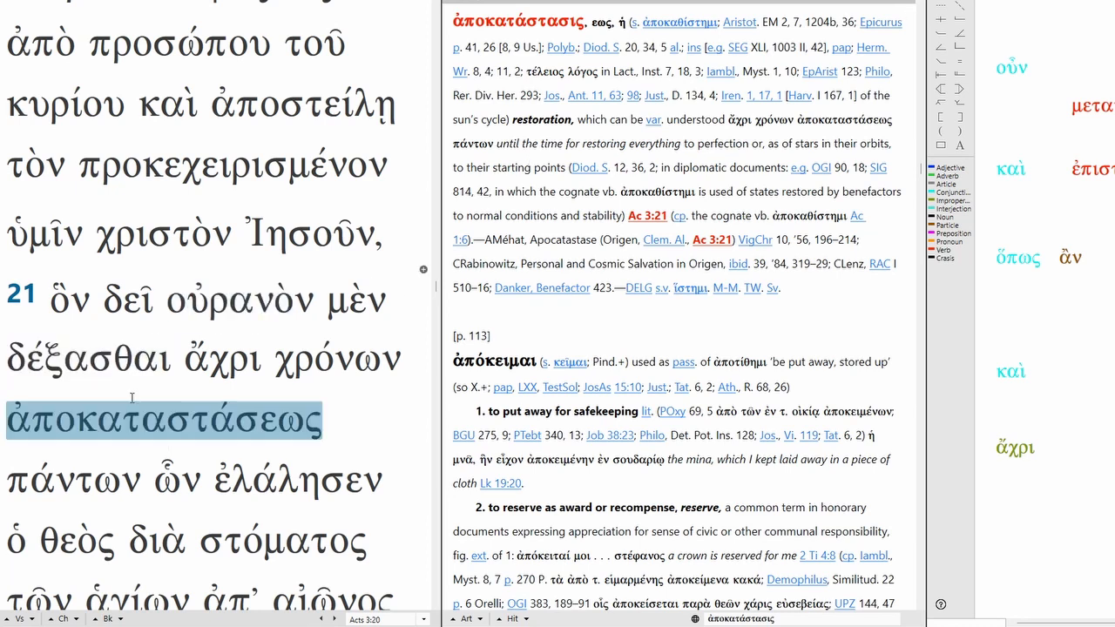
click(165, 420)
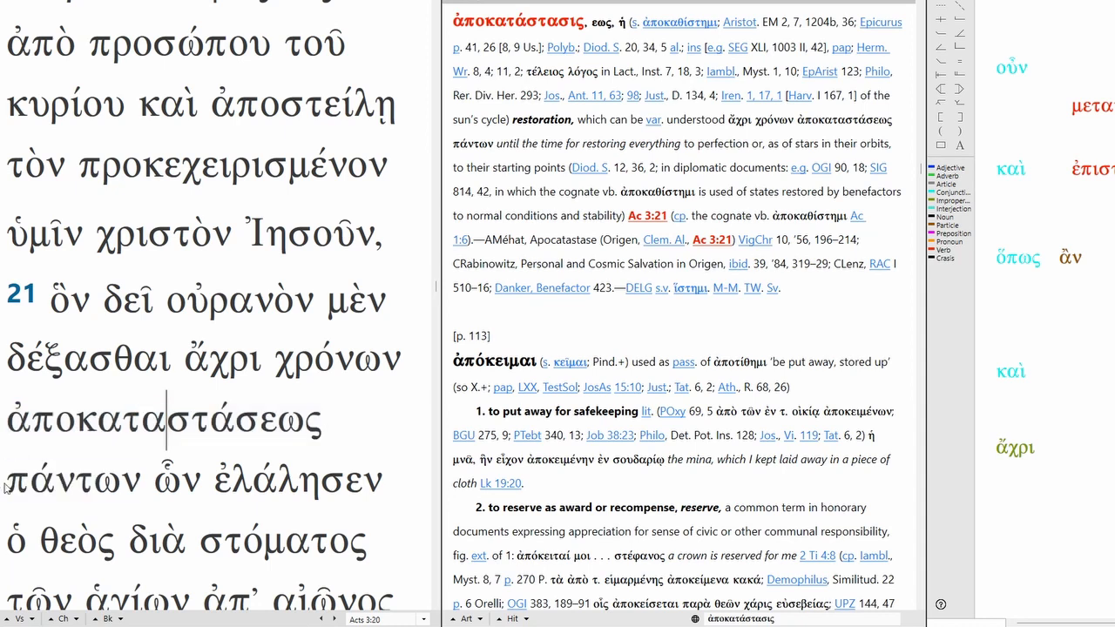
double_click(72, 481)
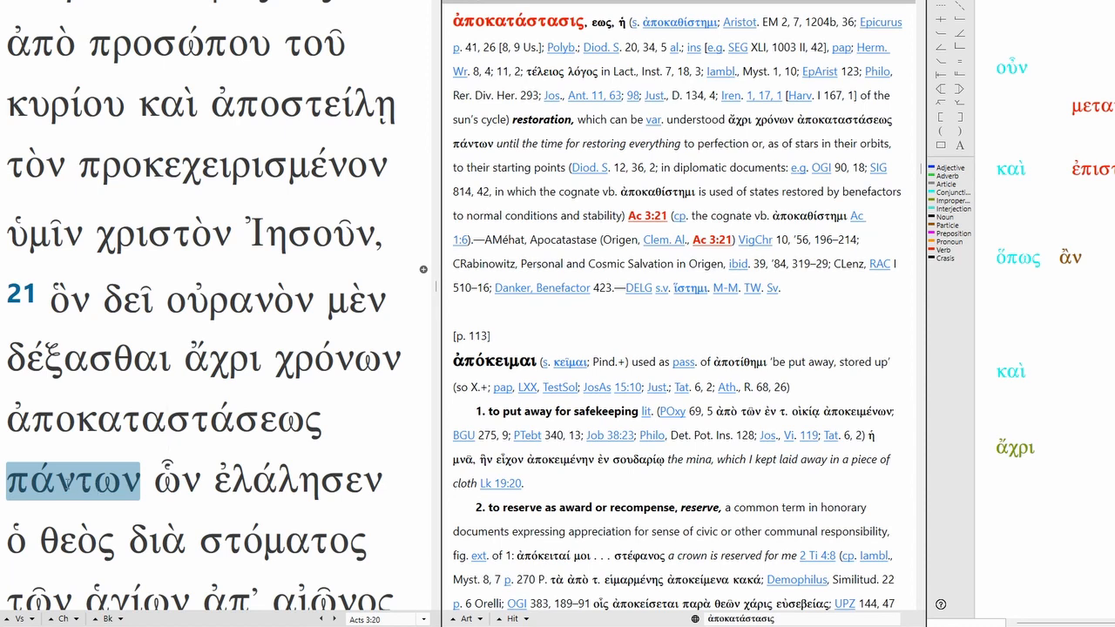
double_click(337, 361)
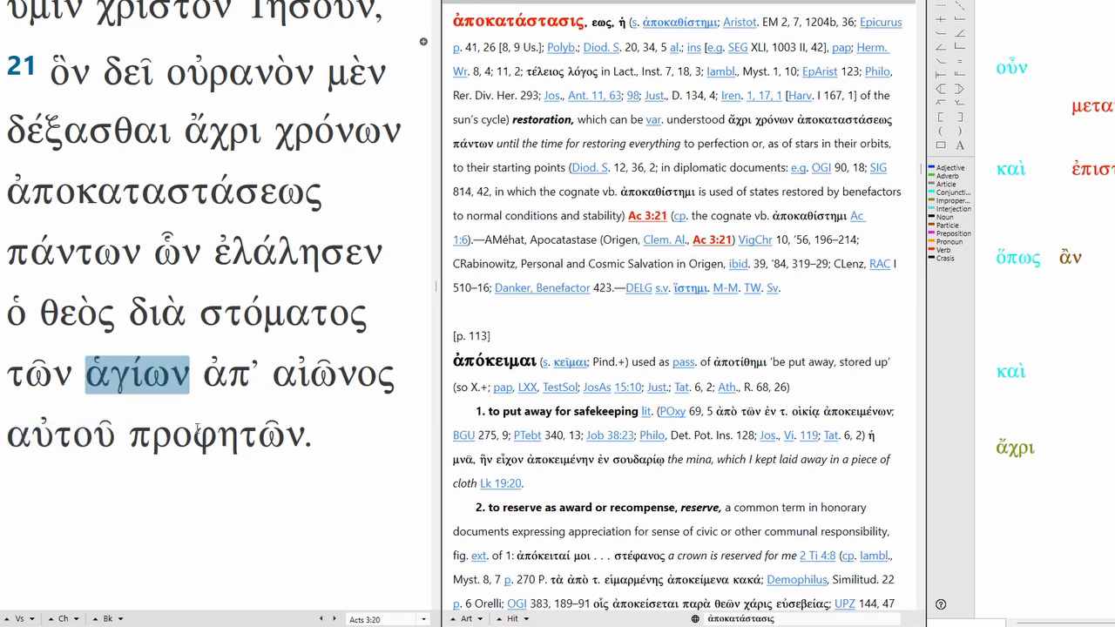
click(229, 374)
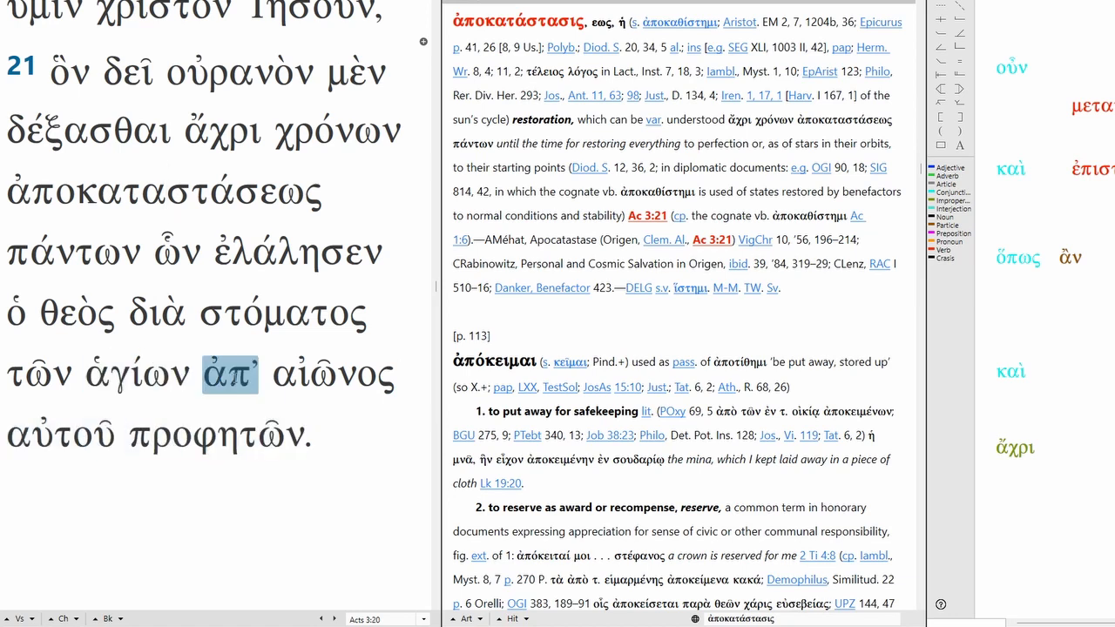
Display BDAG's αἰών entry for αἰῶνος, sense 1a 'of time gone by'.
double_click(331, 374)
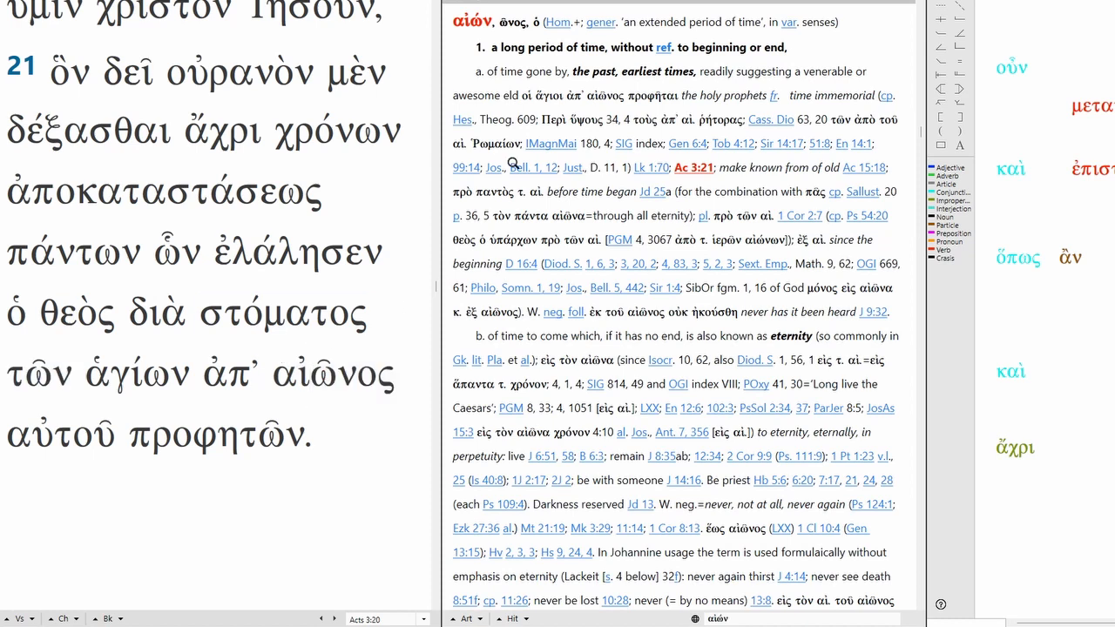
mouse_move(685, 201)
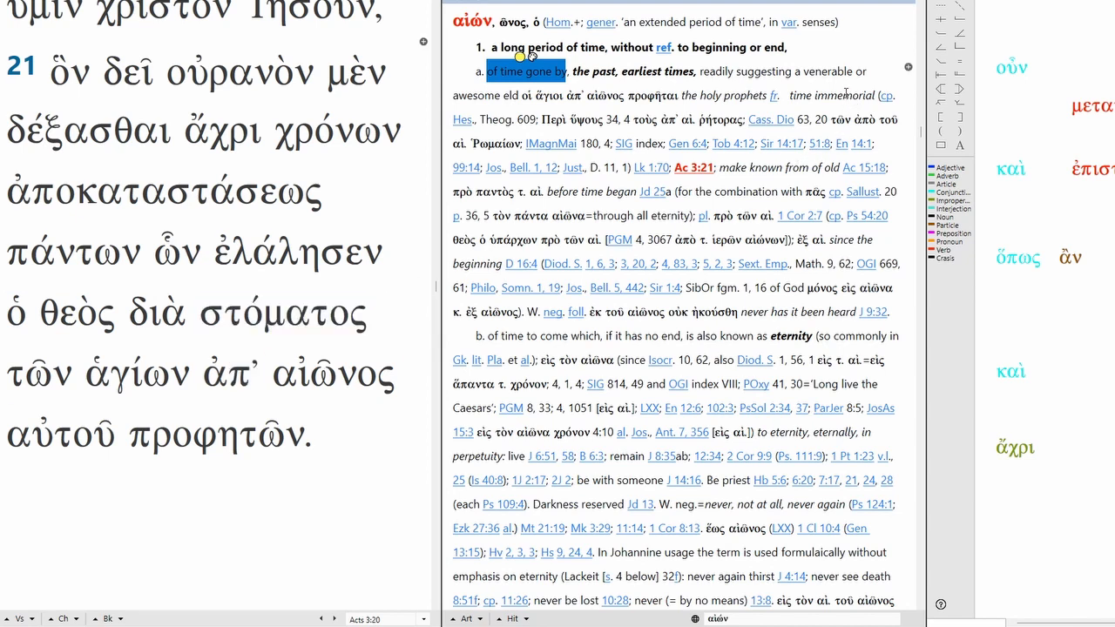
double_click(282, 314)
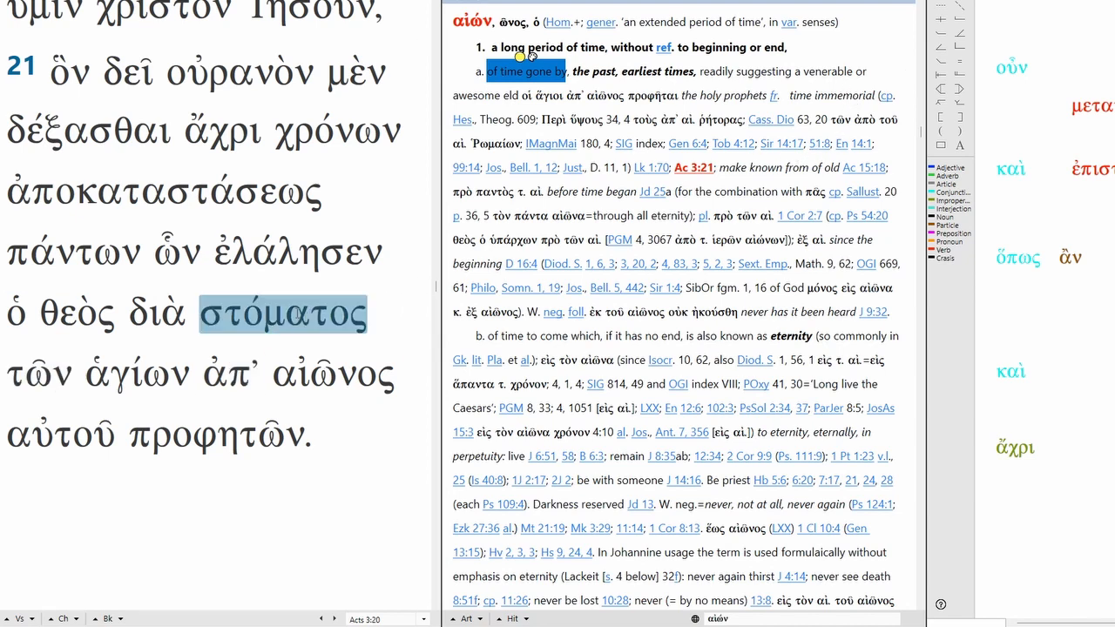